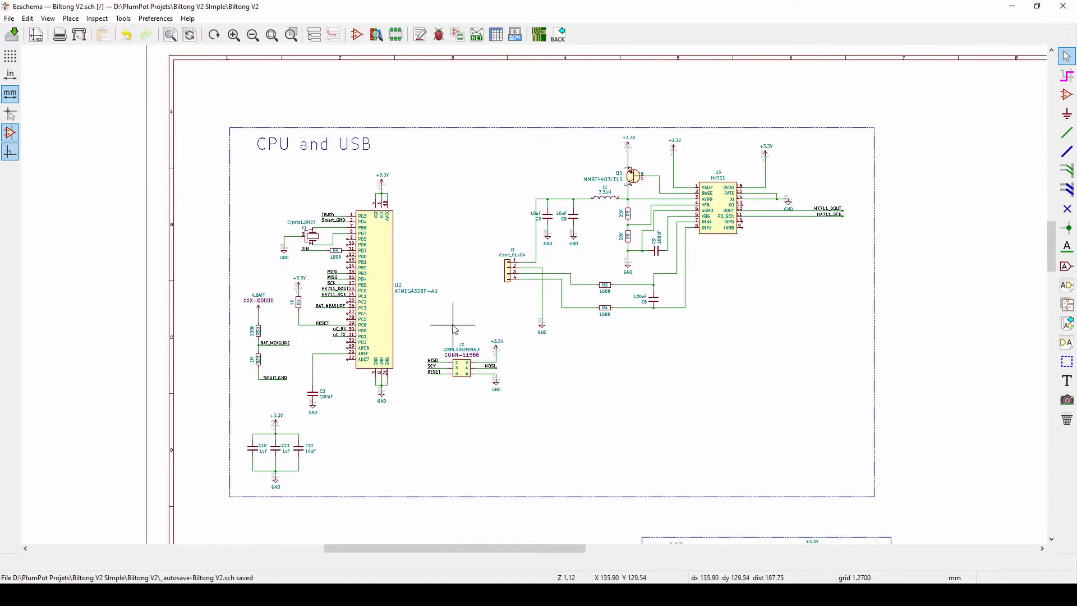
mouse_move(459, 330)
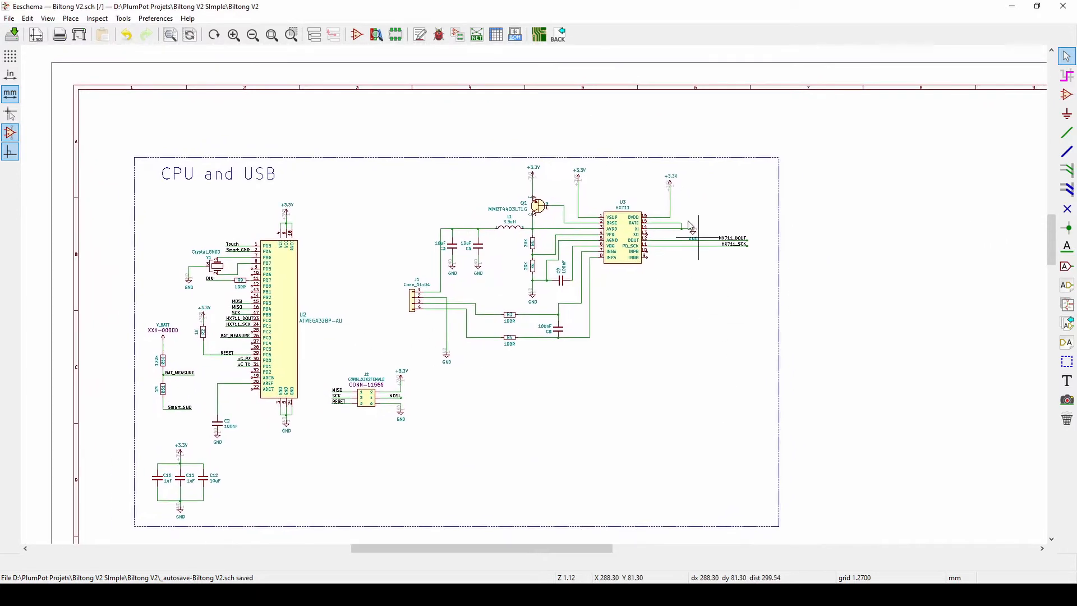
mouse_move(626, 309)
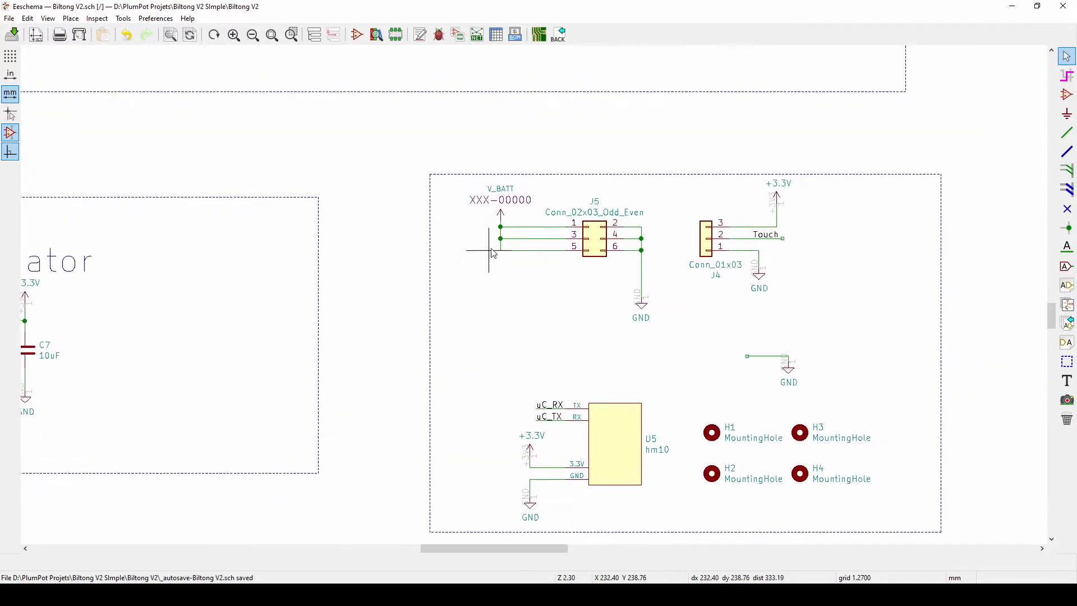
Step: Open the Biltong V2 board layout in Pcbnew with parts placed and the ratsnest unrouted
scroll(down, 3)
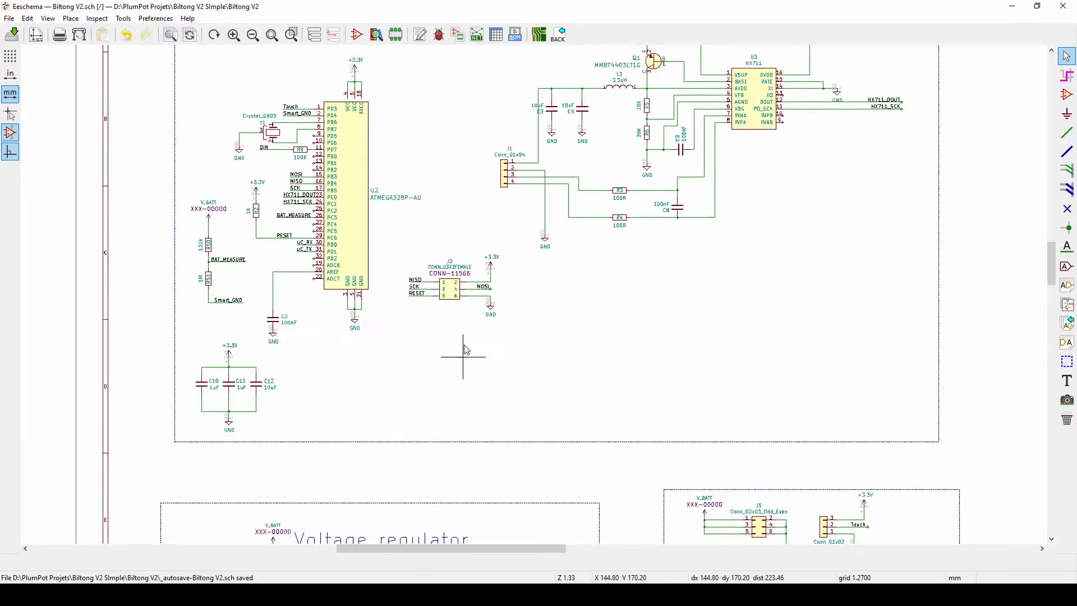
mouse_move(417, 342)
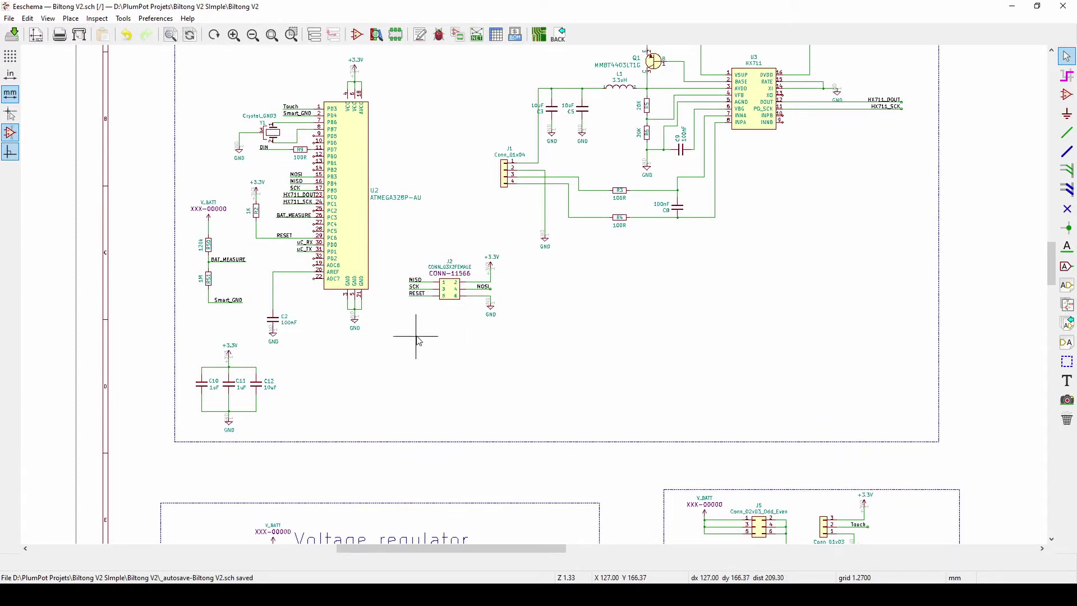
mouse_move(590, 528)
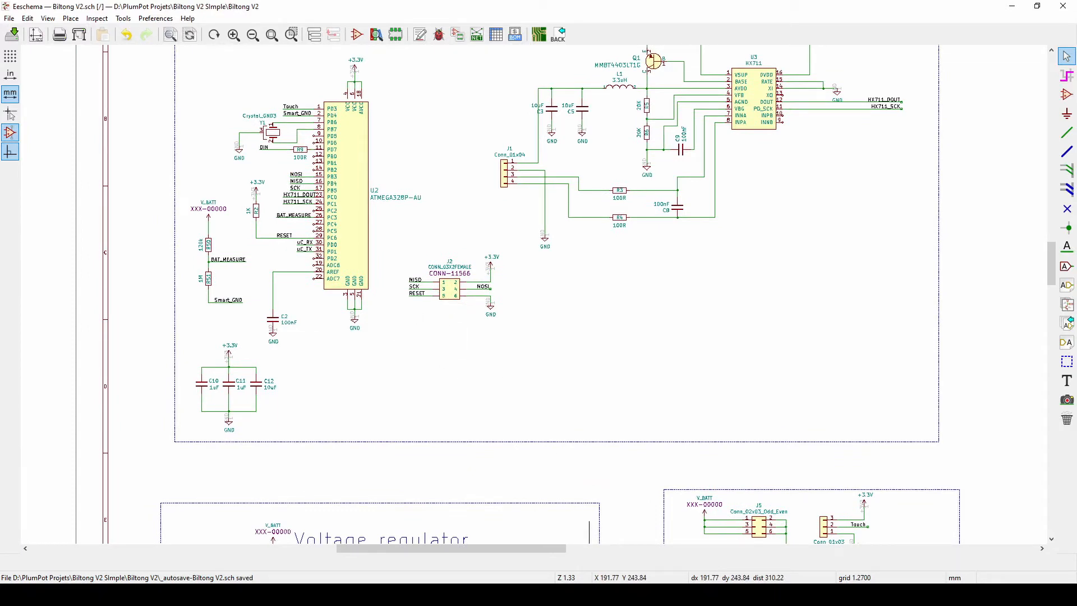
click(515, 35)
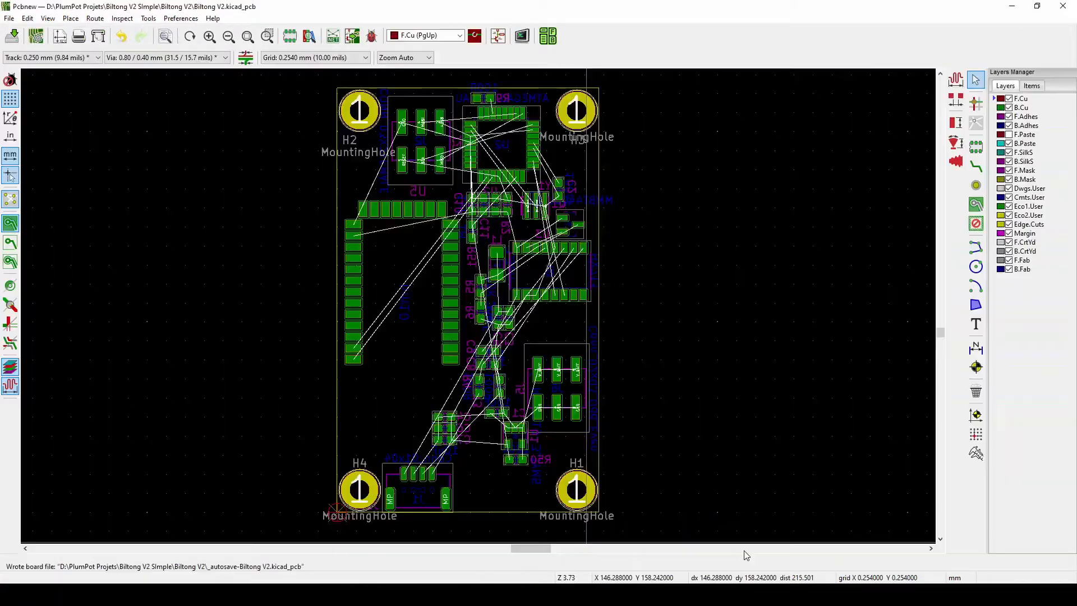
mouse_move(607, 317)
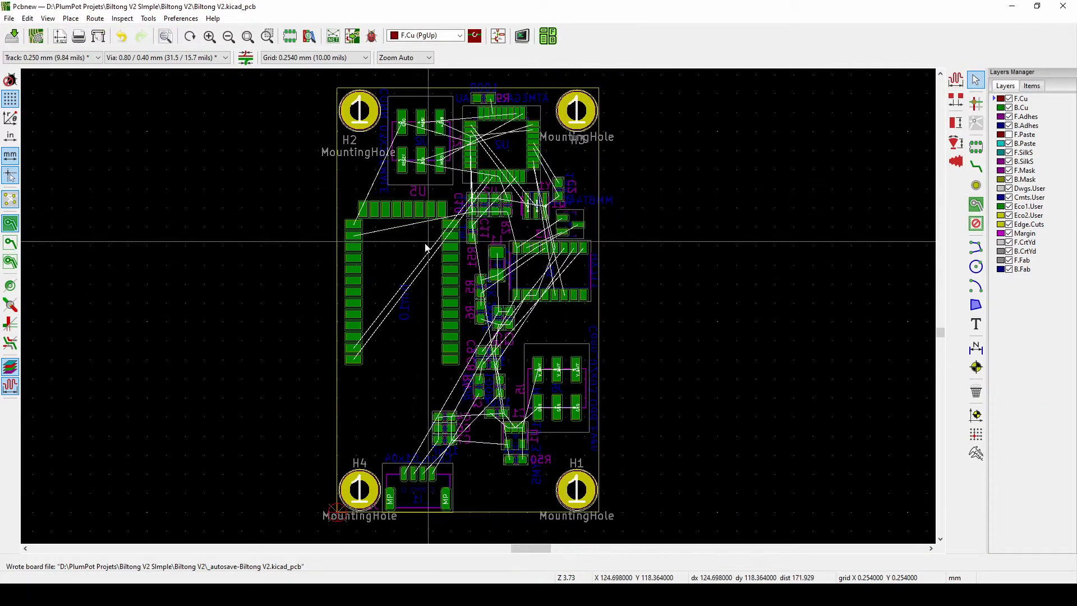
mouse_move(453, 334)
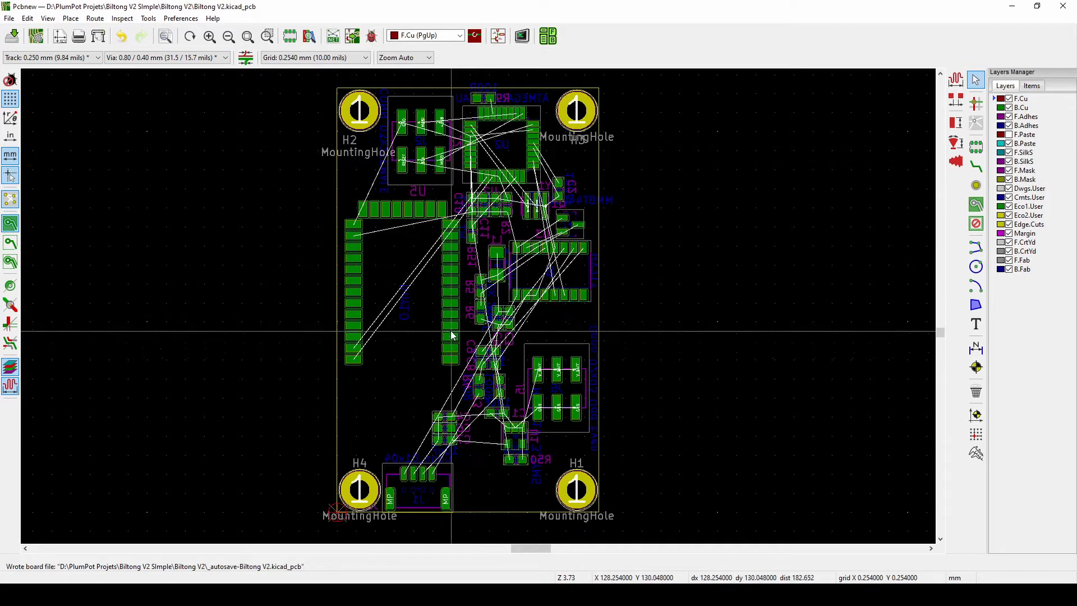
mouse_move(453, 301)
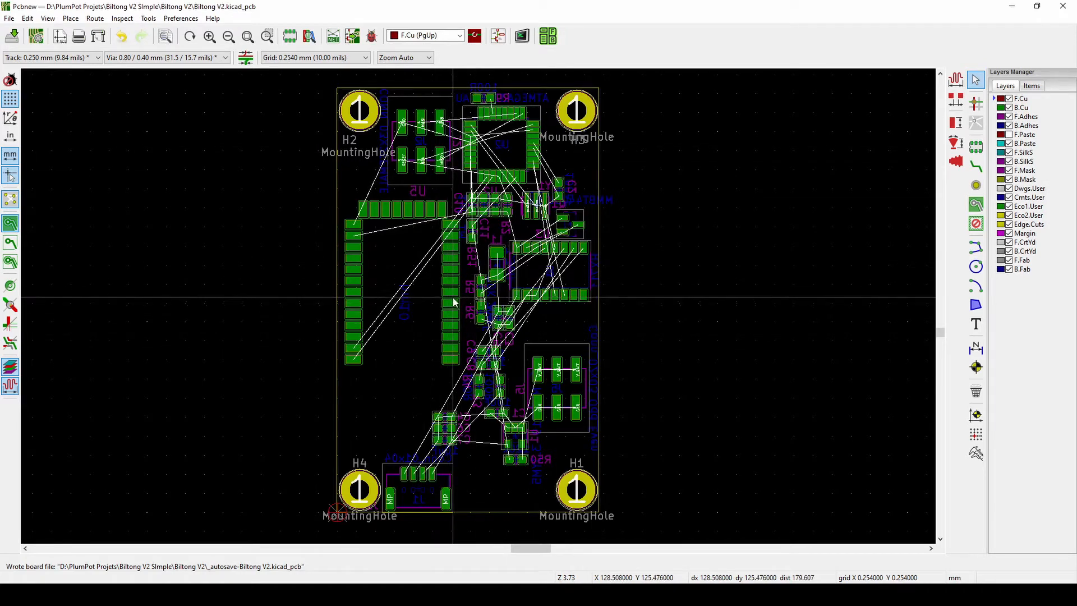
mouse_move(460, 289)
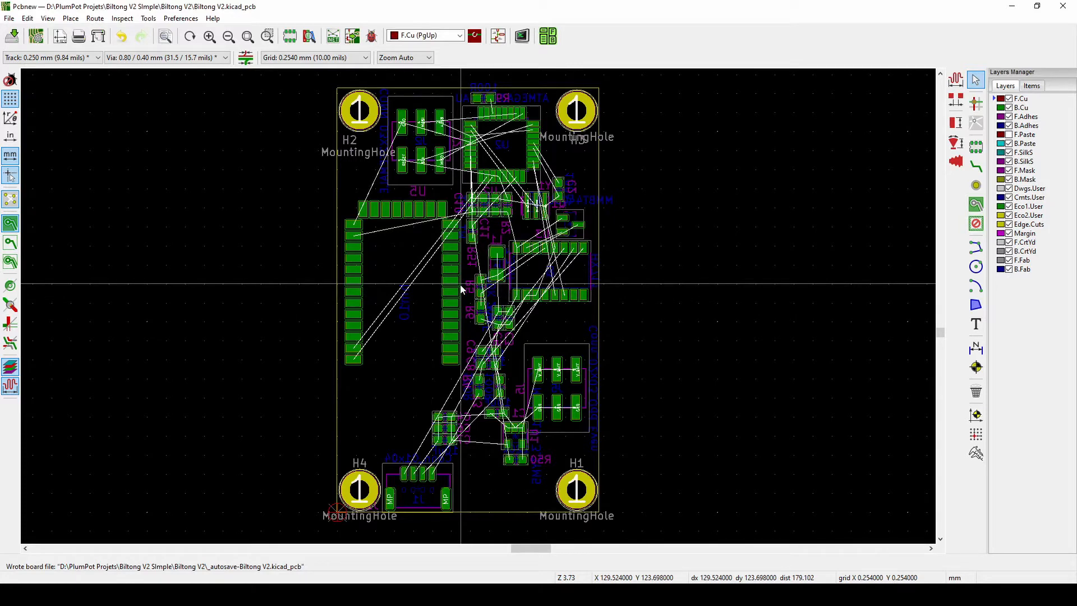
mouse_move(481, 267)
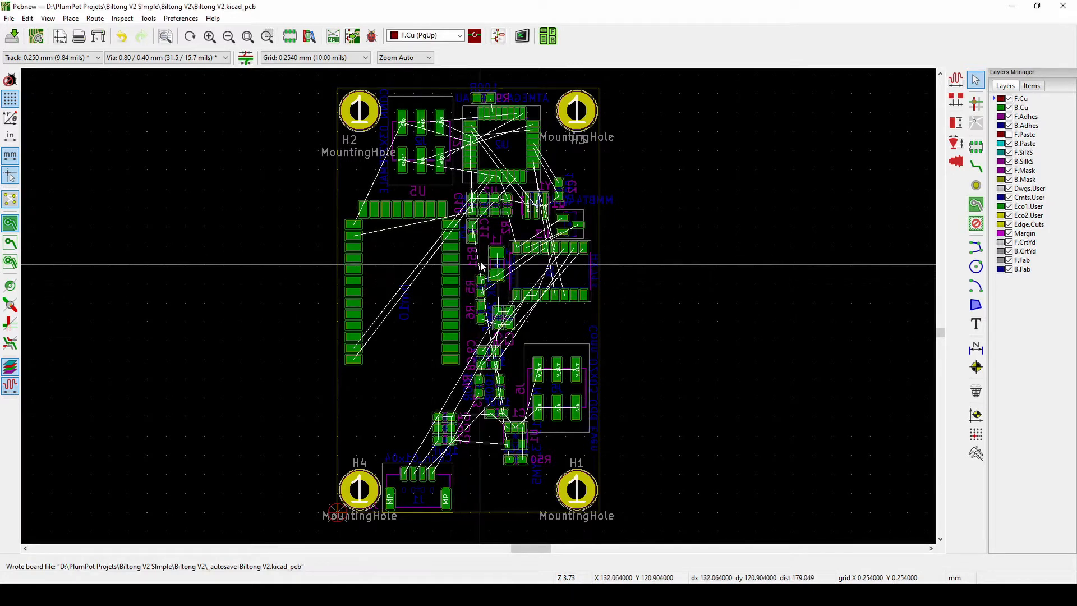
mouse_move(423, 272)
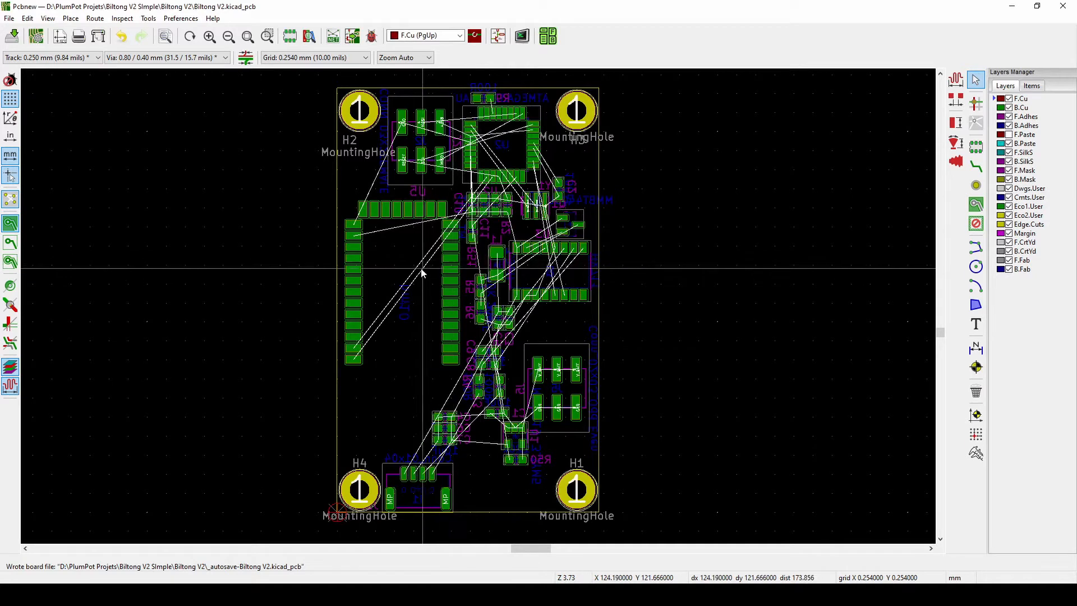
mouse_move(353, 269)
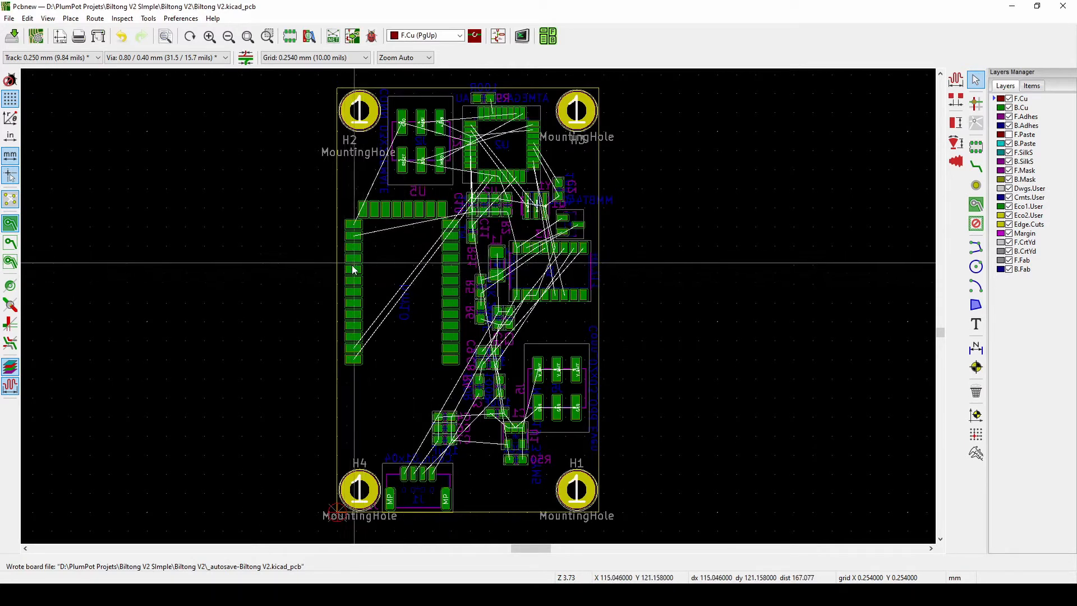
mouse_move(337, 261)
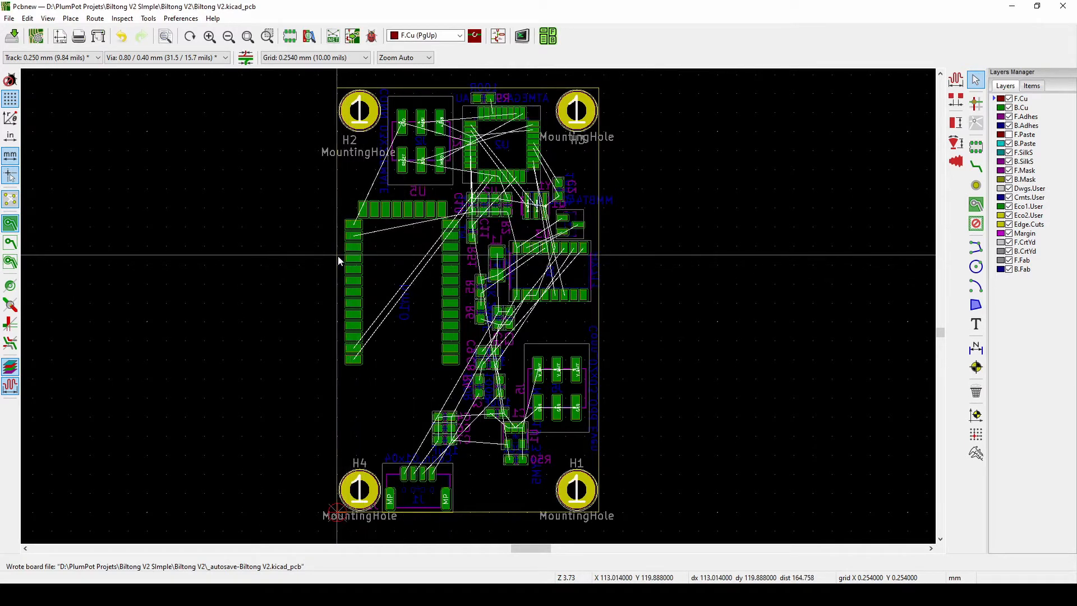
mouse_move(337, 266)
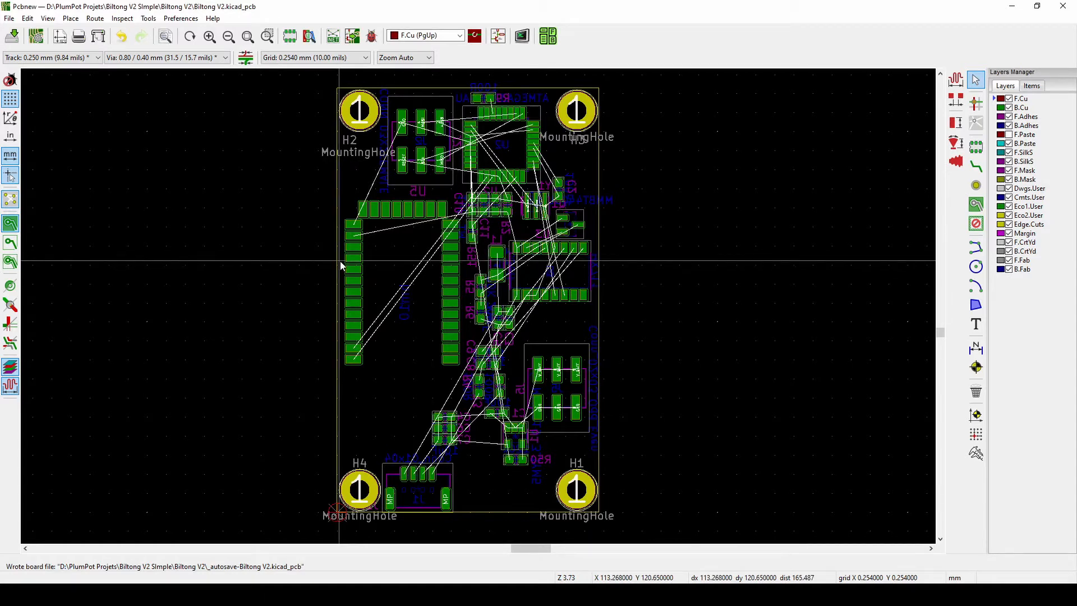
mouse_move(353, 357)
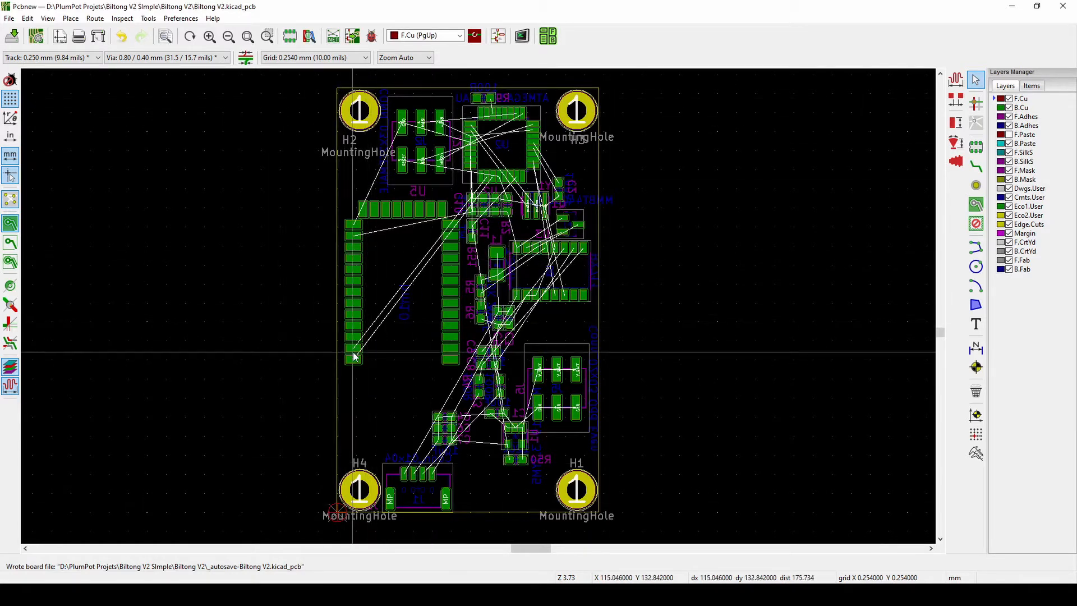
mouse_move(471, 440)
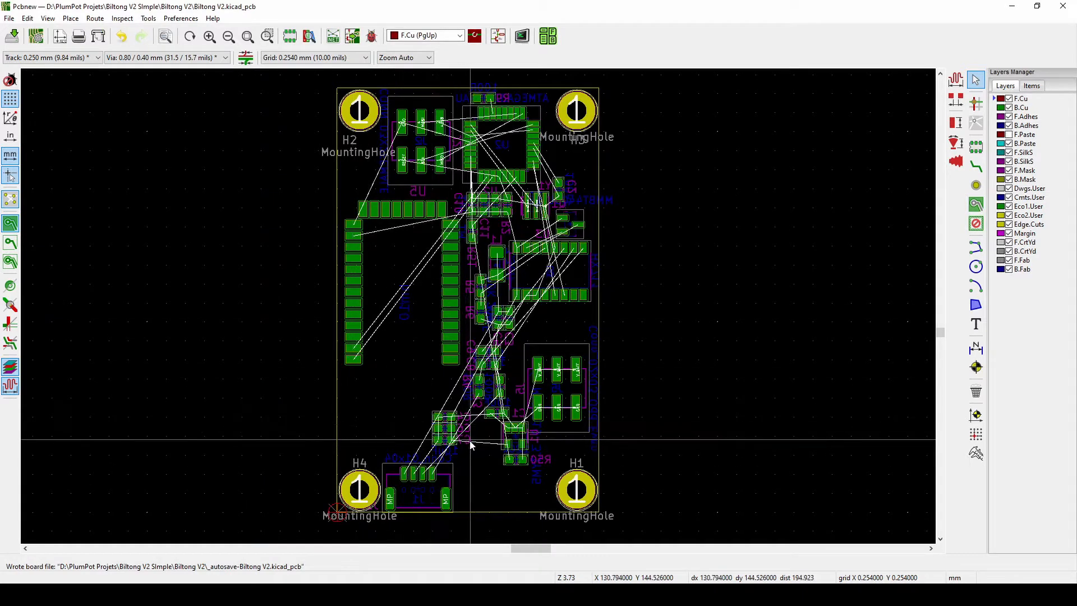
mouse_move(463, 145)
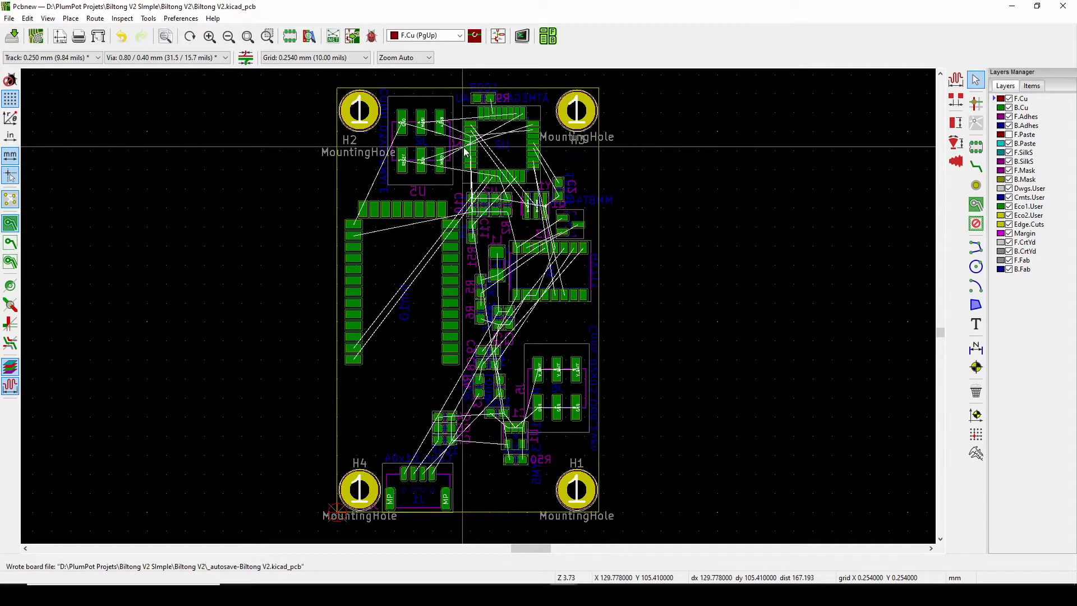
mouse_move(357, 111)
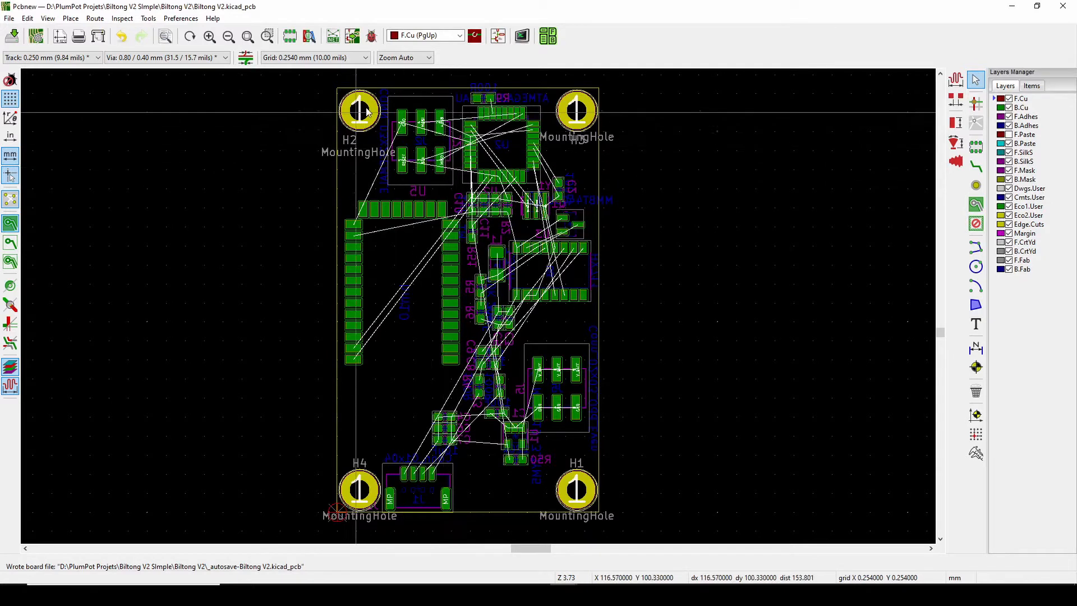
mouse_move(402, 446)
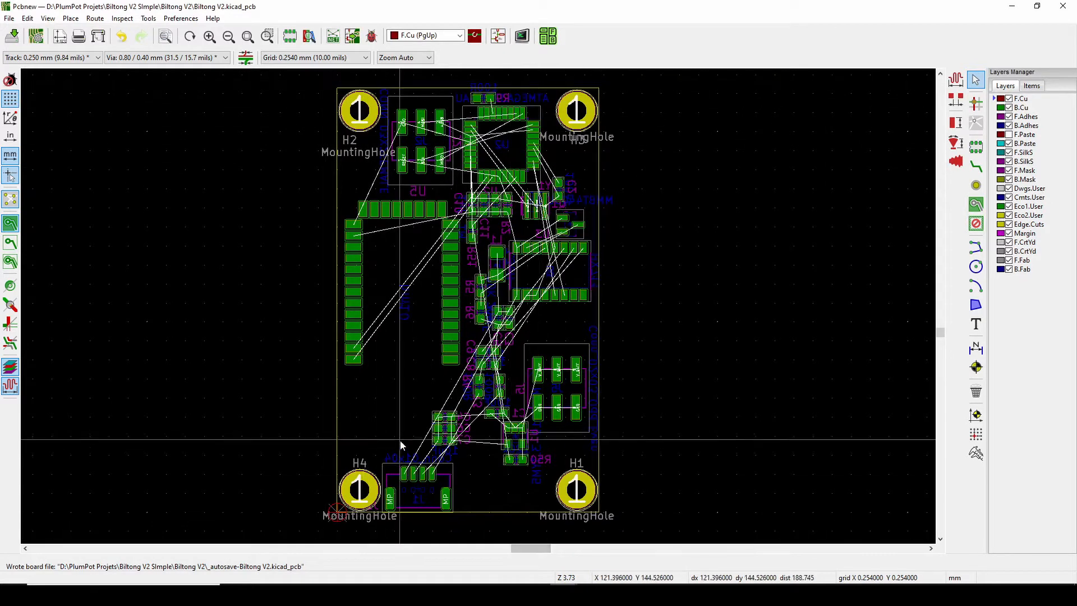
mouse_move(345, 423)
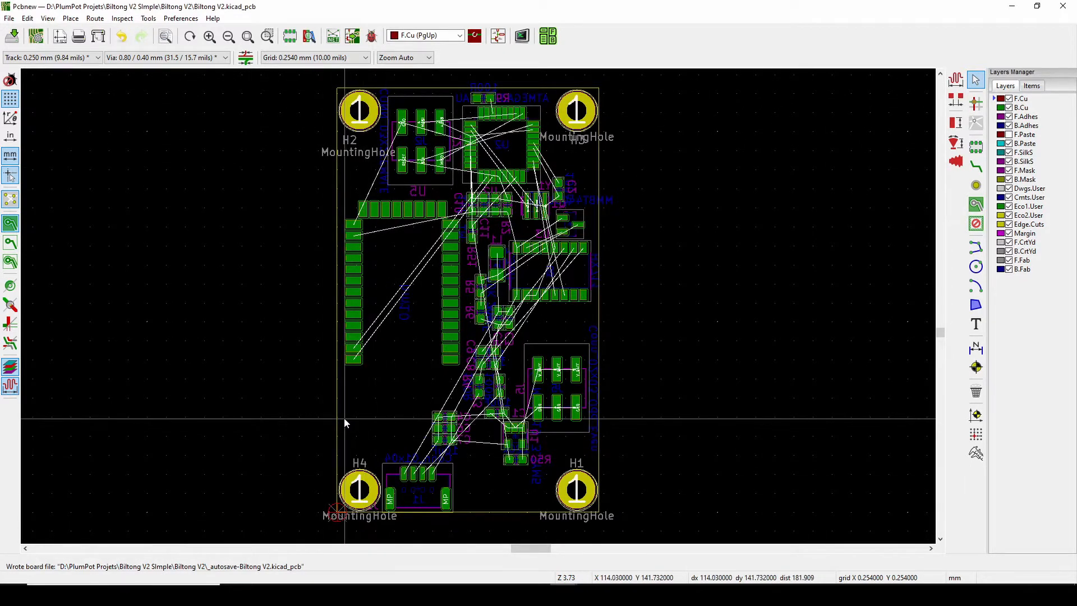
mouse_move(373, 412)
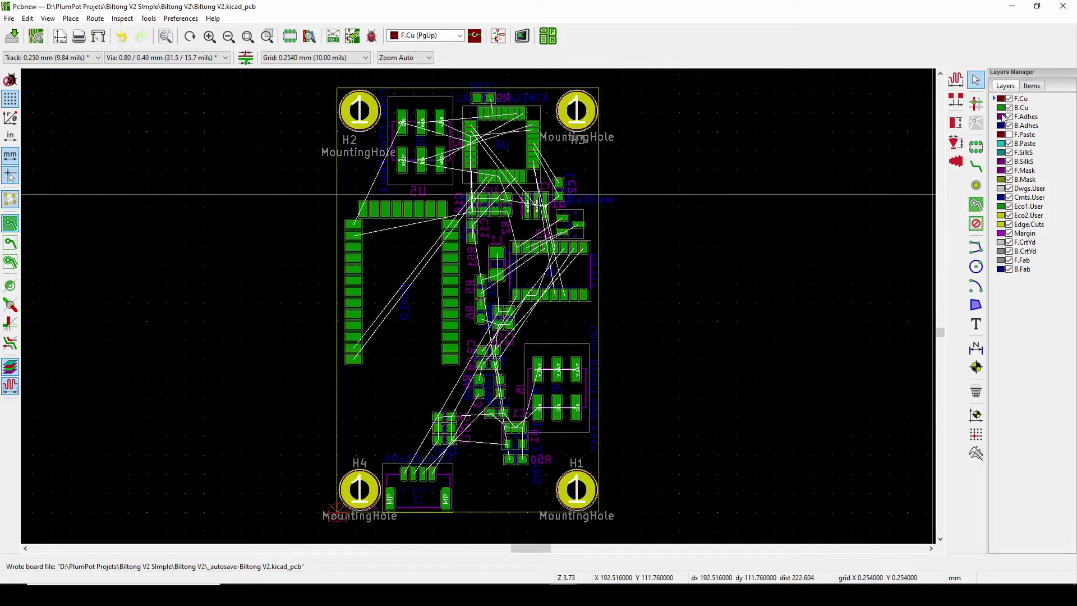
mouse_move(1044, 116)
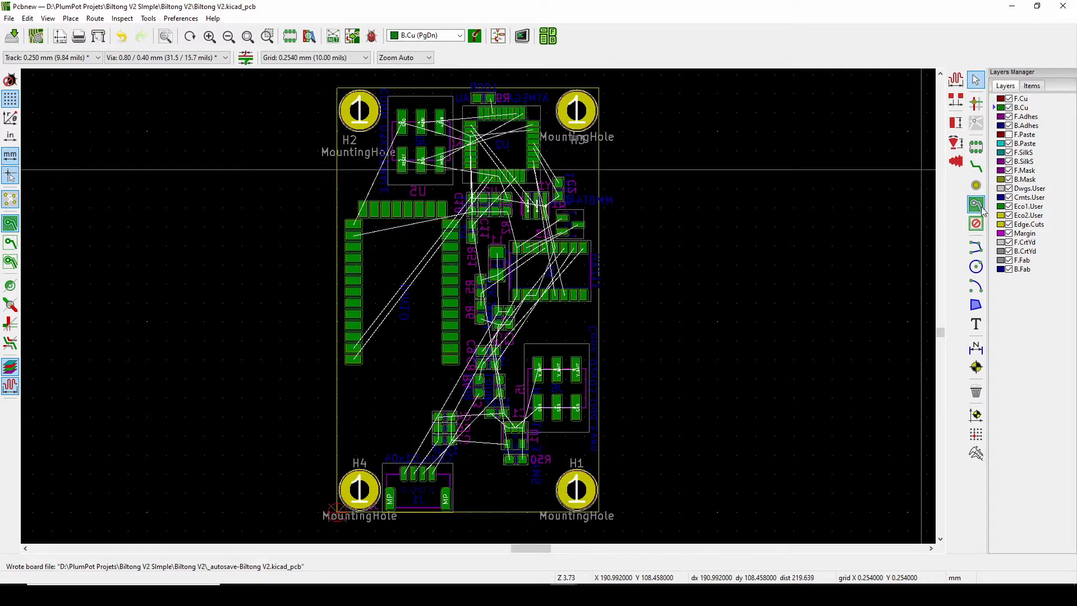
Step: Draw a back copper fill zone around the entire board outline
click(976, 204)
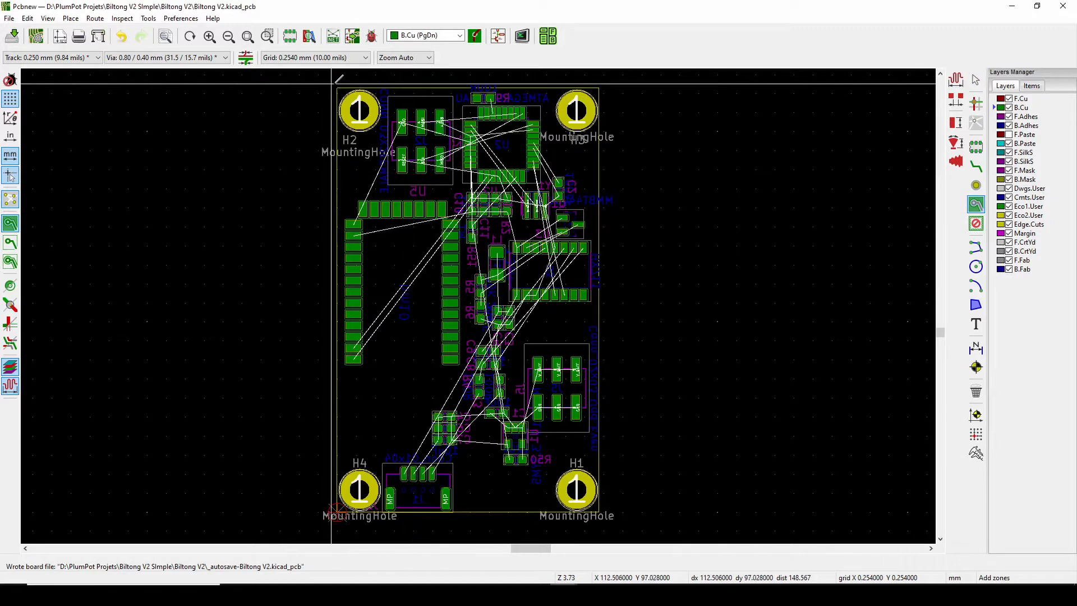
mouse_move(431, 85)
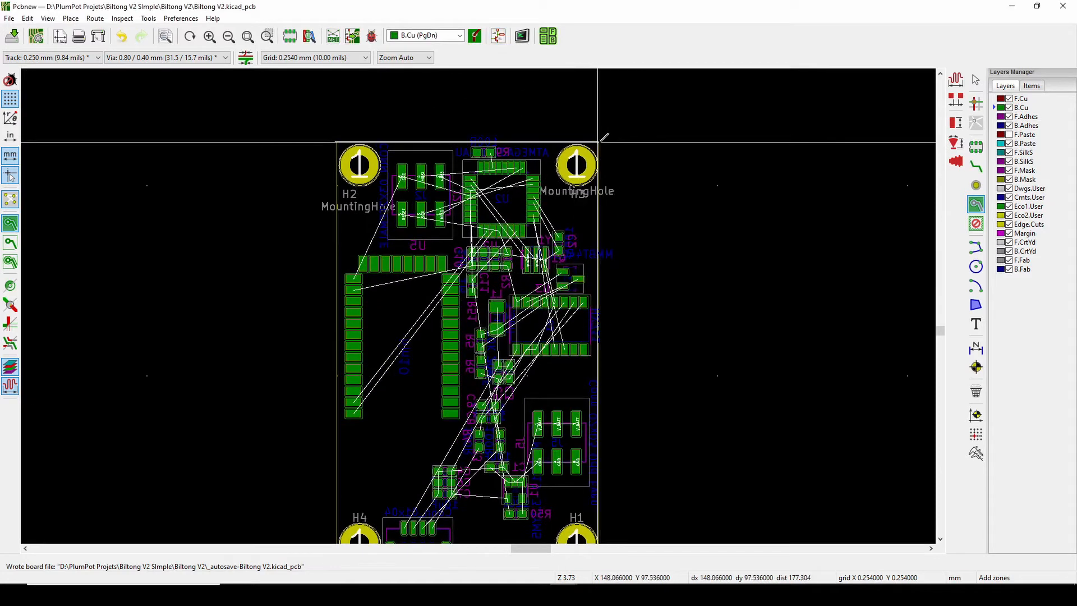
scroll(down, 3)
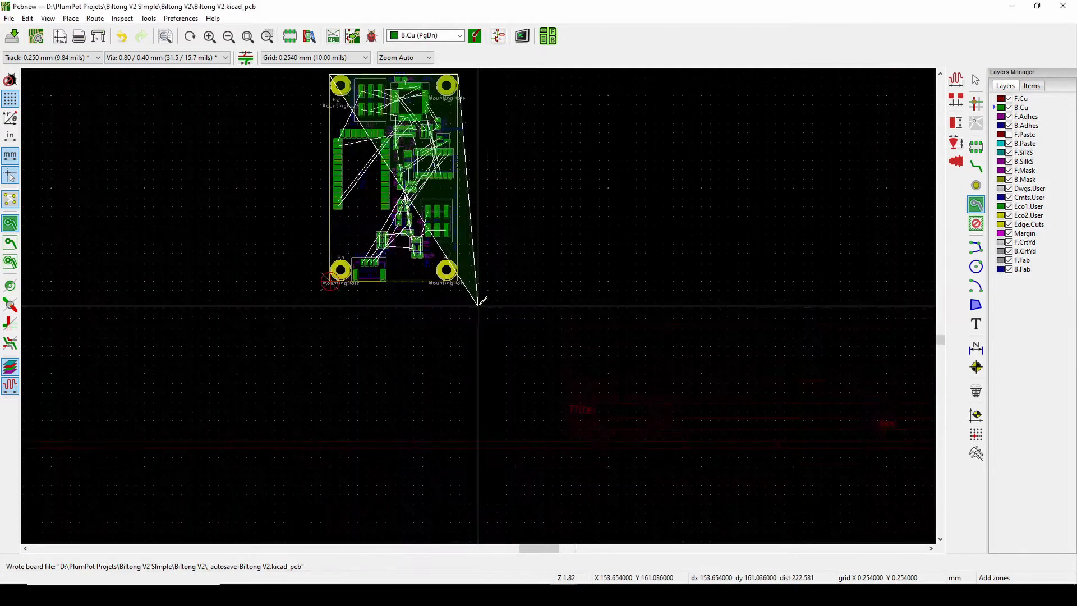
scroll(up, 3)
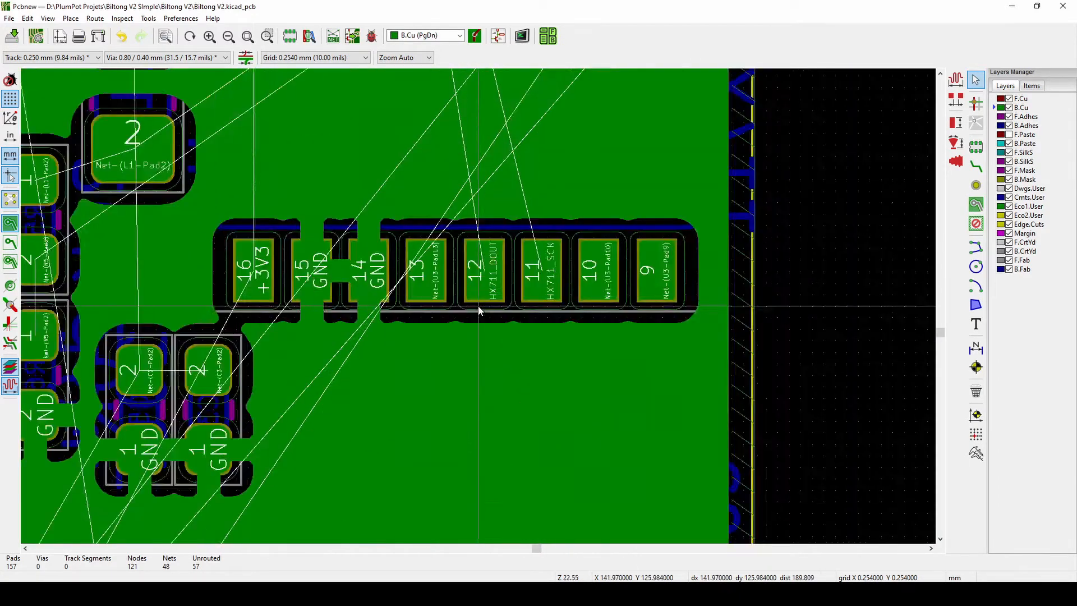
scroll(down, 3)
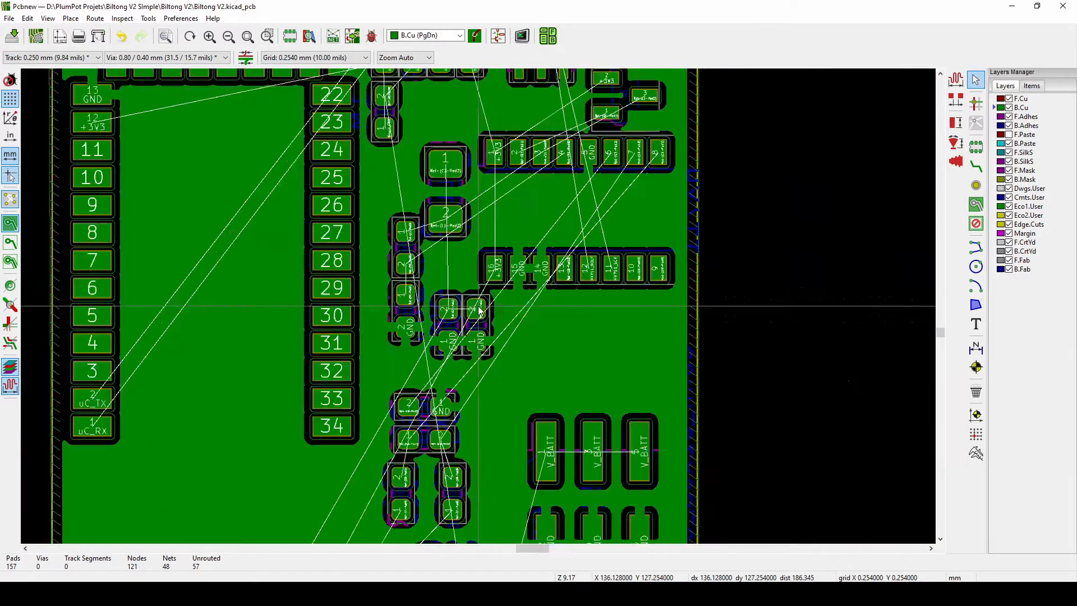
scroll(down, 3)
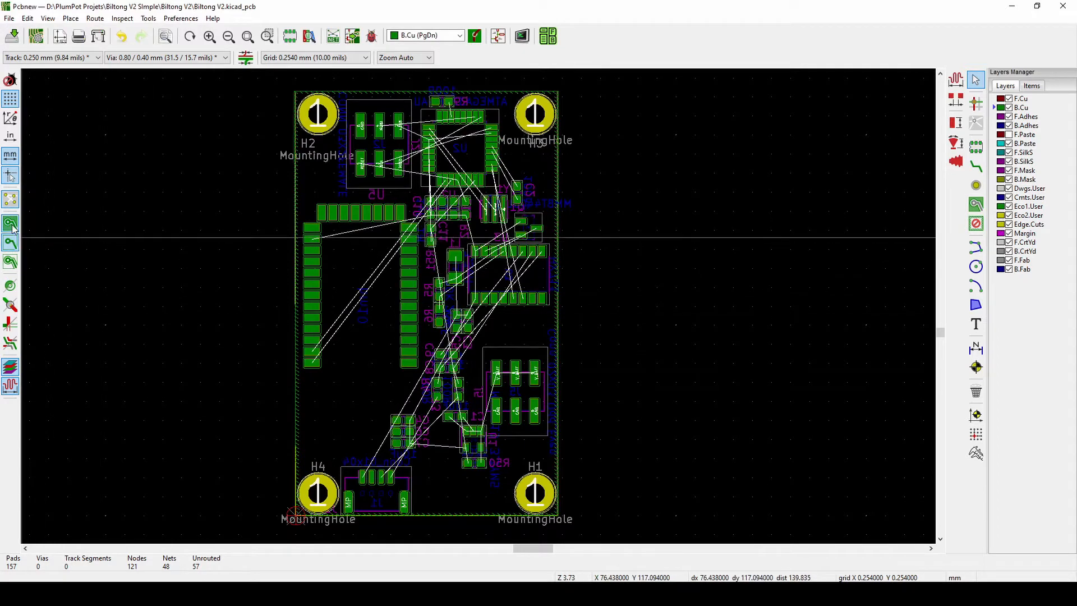
mouse_move(166, 449)
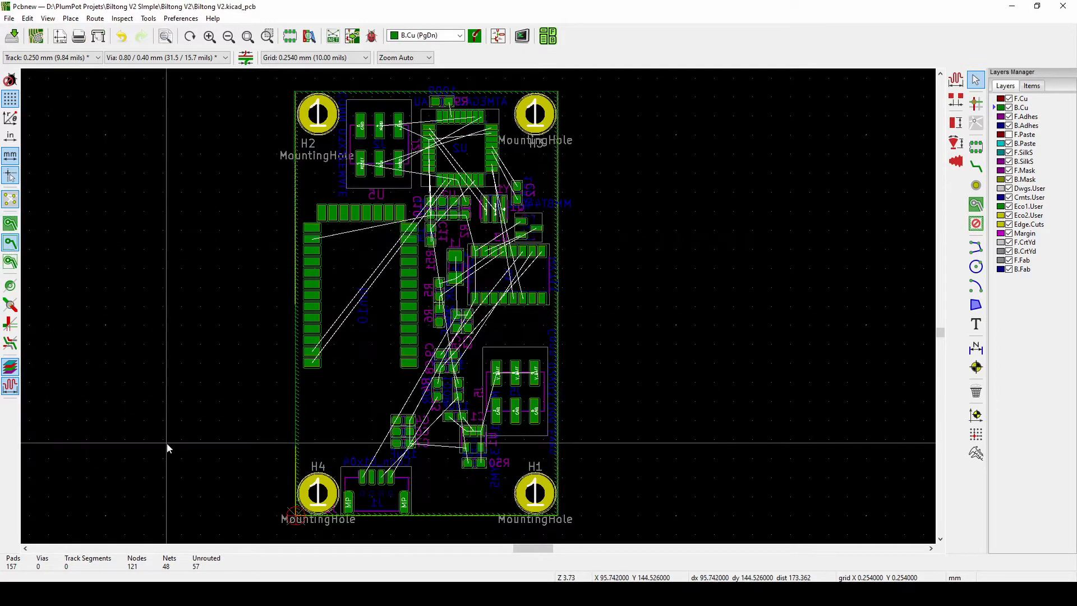
Step: Save the board layout with its back copper zone to the board file
key(ctrl+s)
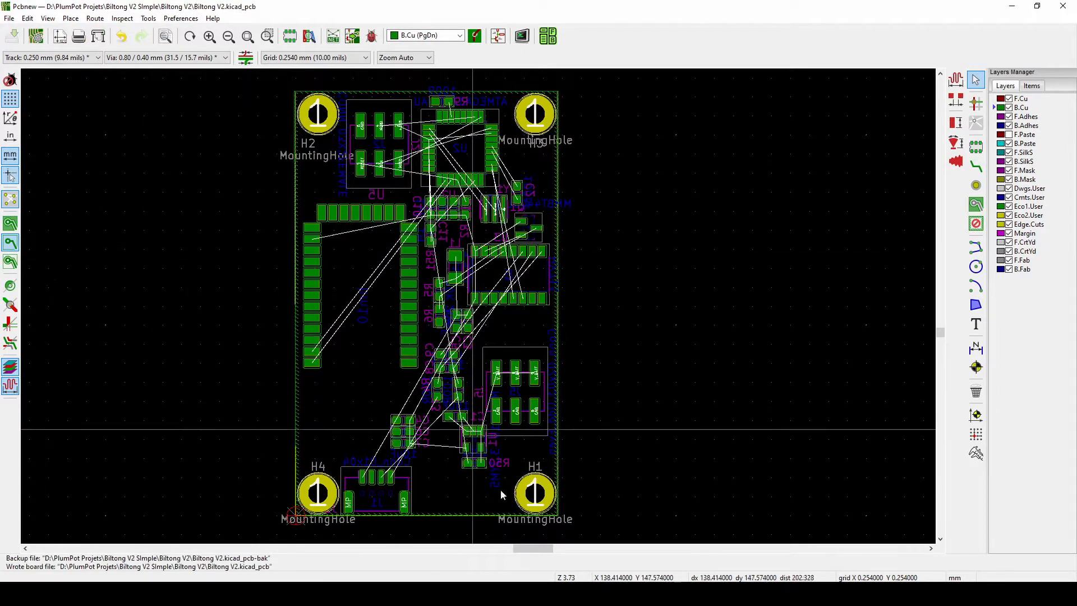
mouse_move(391, 316)
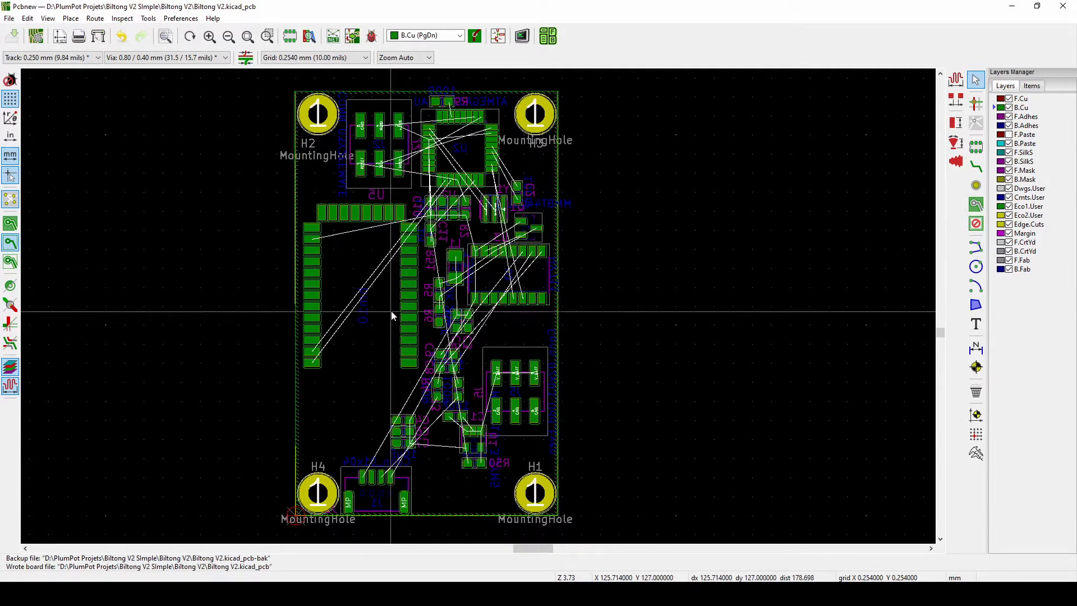
mouse_move(428, 267)
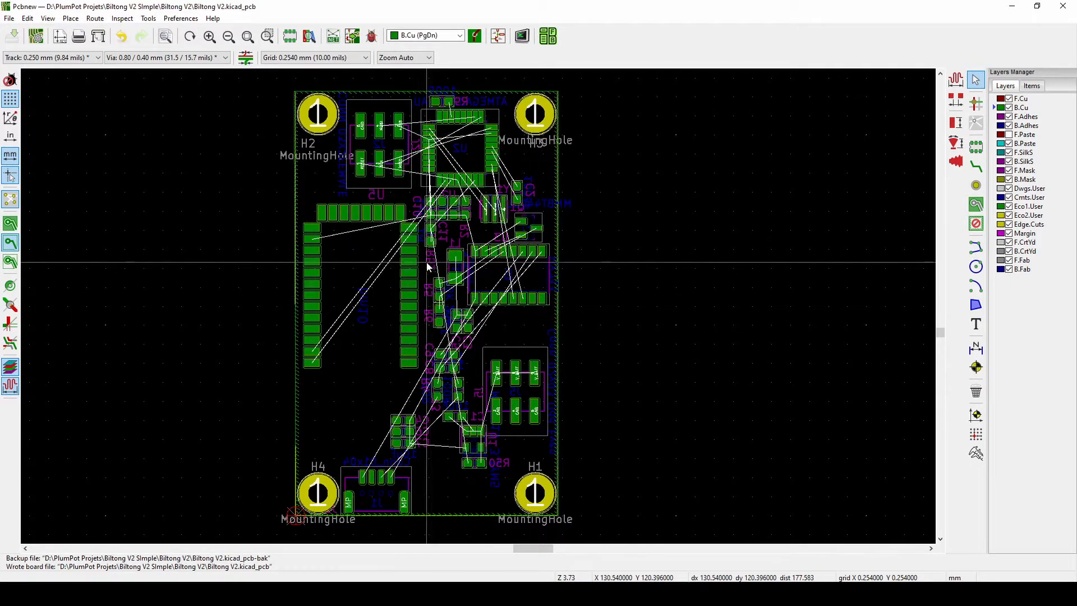
mouse_move(552, 536)
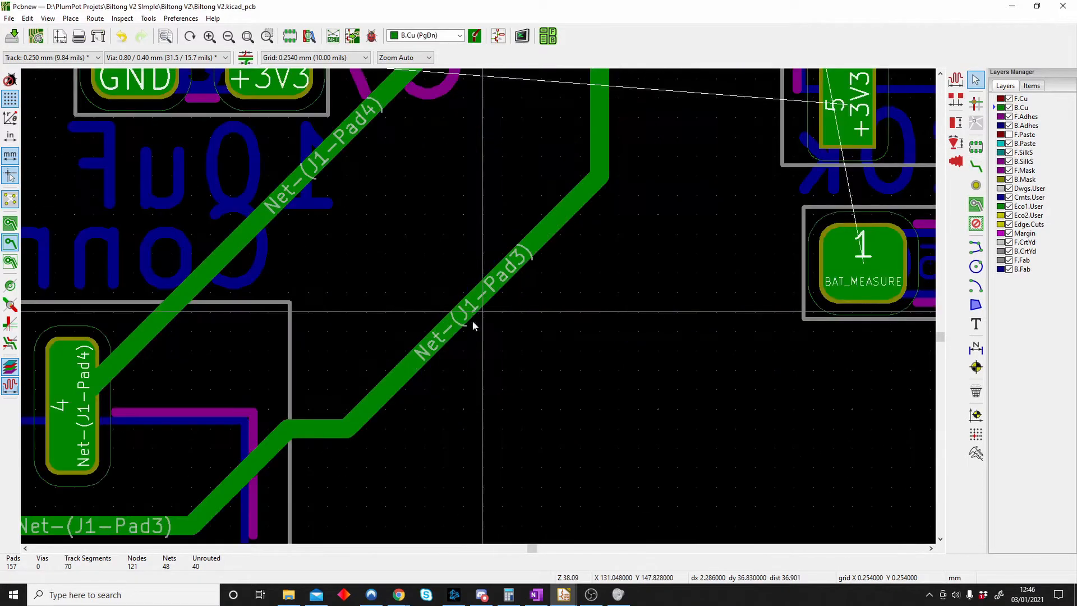
Step: Route the GND track from the capacitors to the battery connector's GND pad
scroll(down, 3)
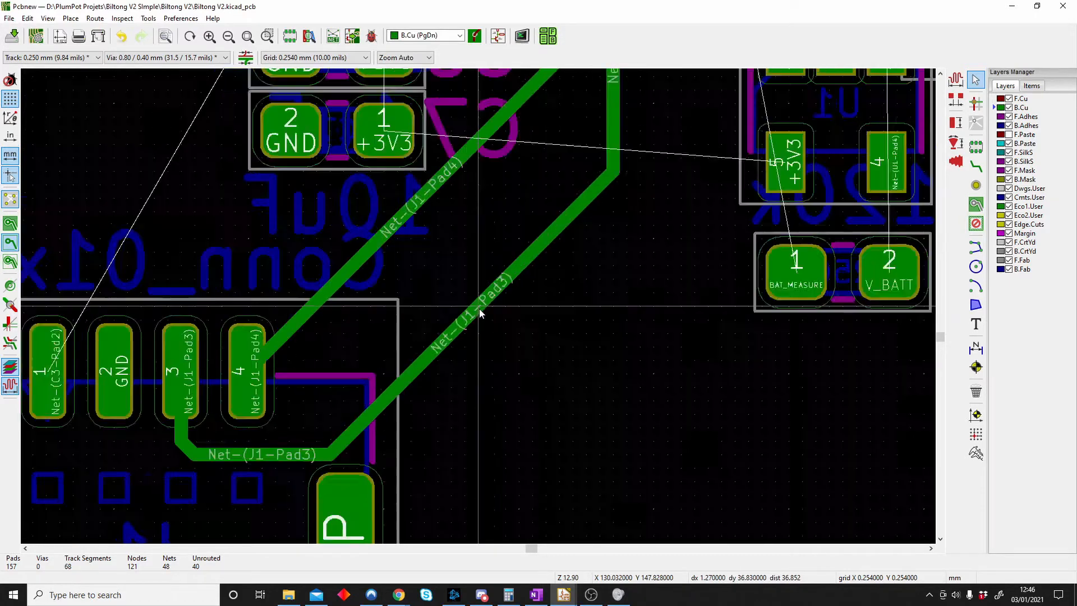
scroll(down, 3)
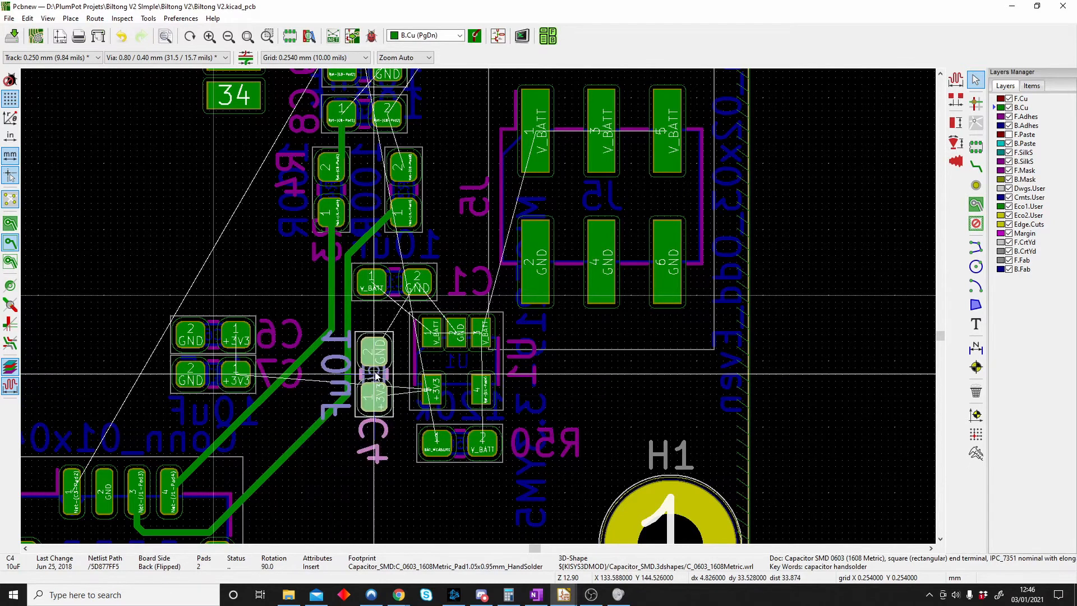
click(236, 336)
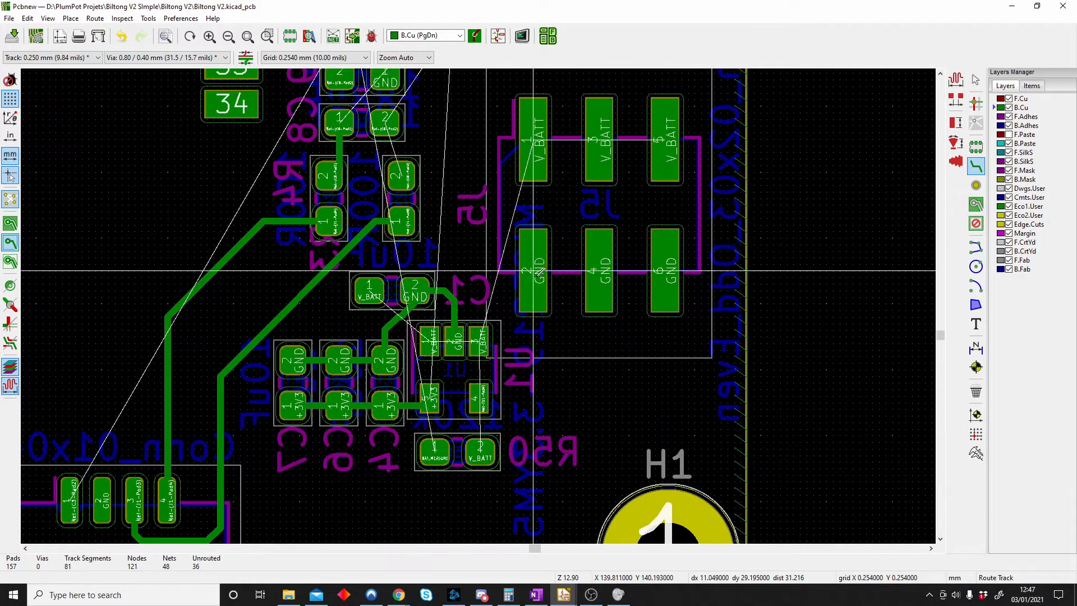
click(532, 272)
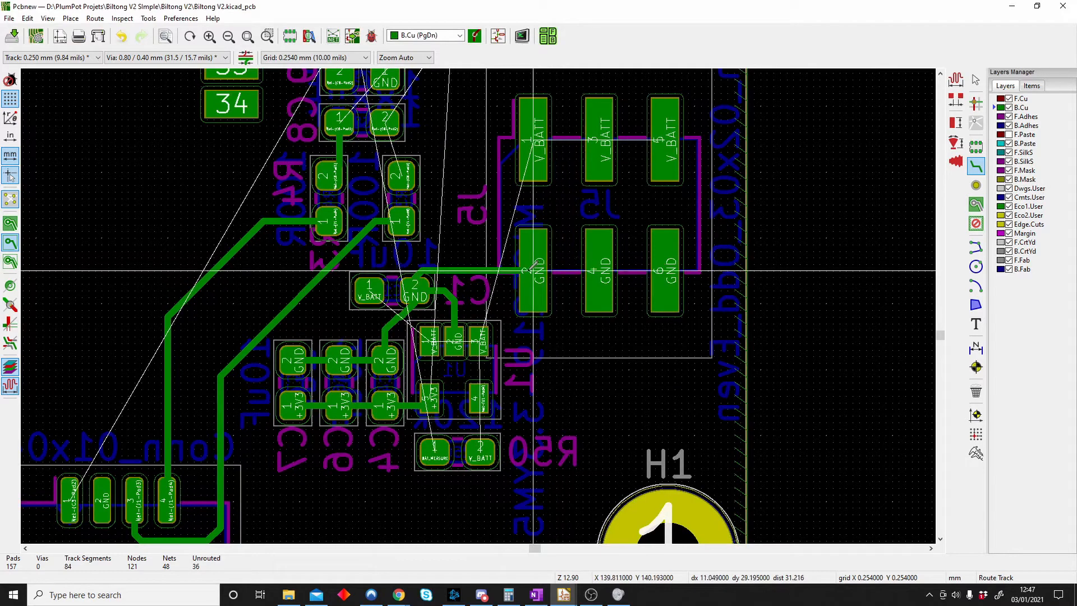
click(619, 268)
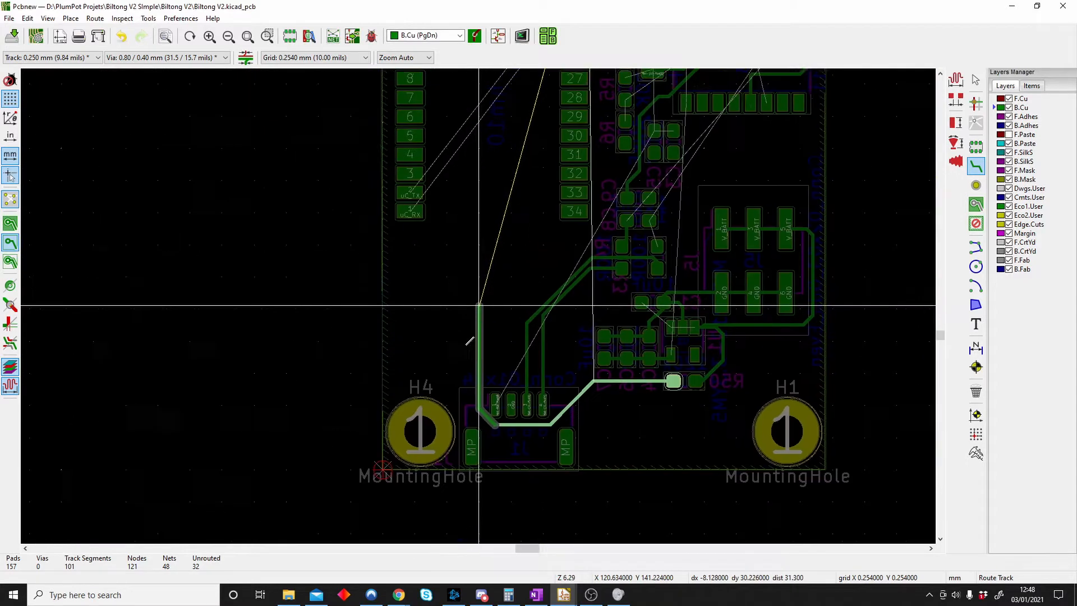
Step: Route the +3V3 track from the regulator along the +3V3 capacitors
scroll(down, 3)
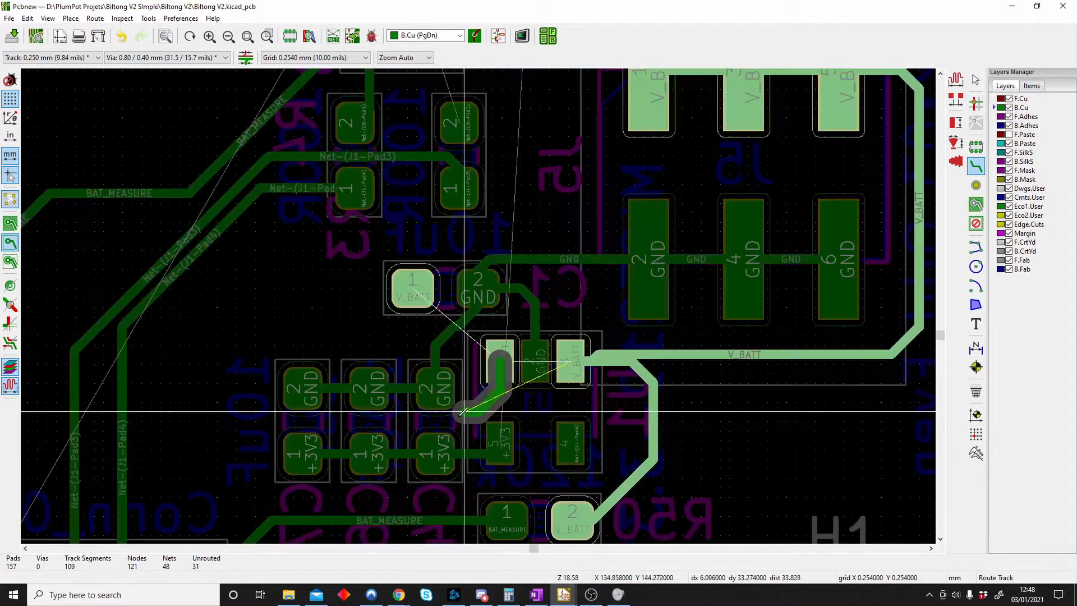
click(250, 412)
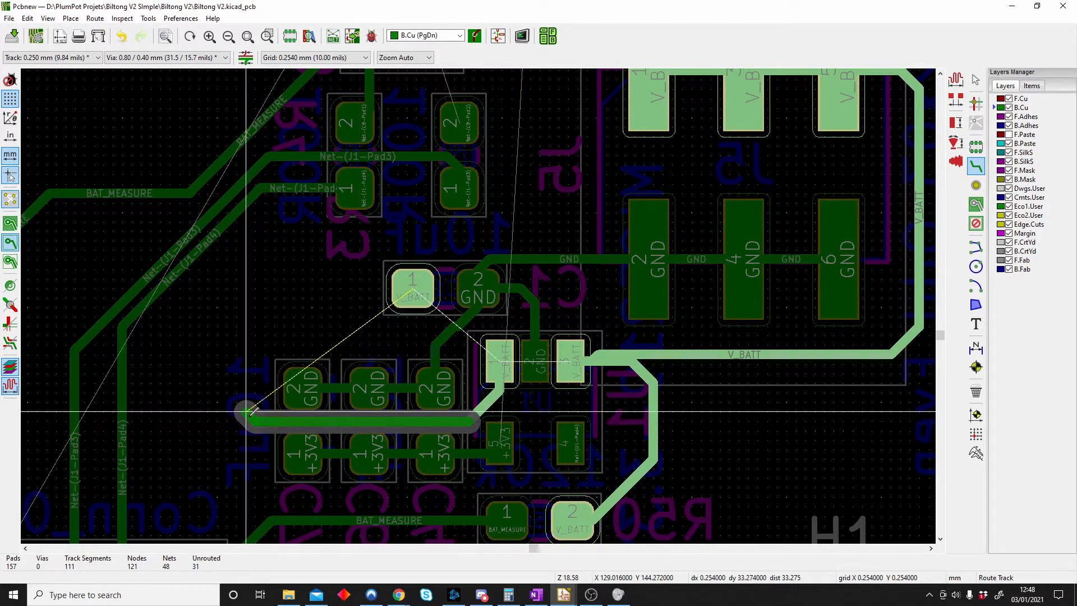
click(266, 291)
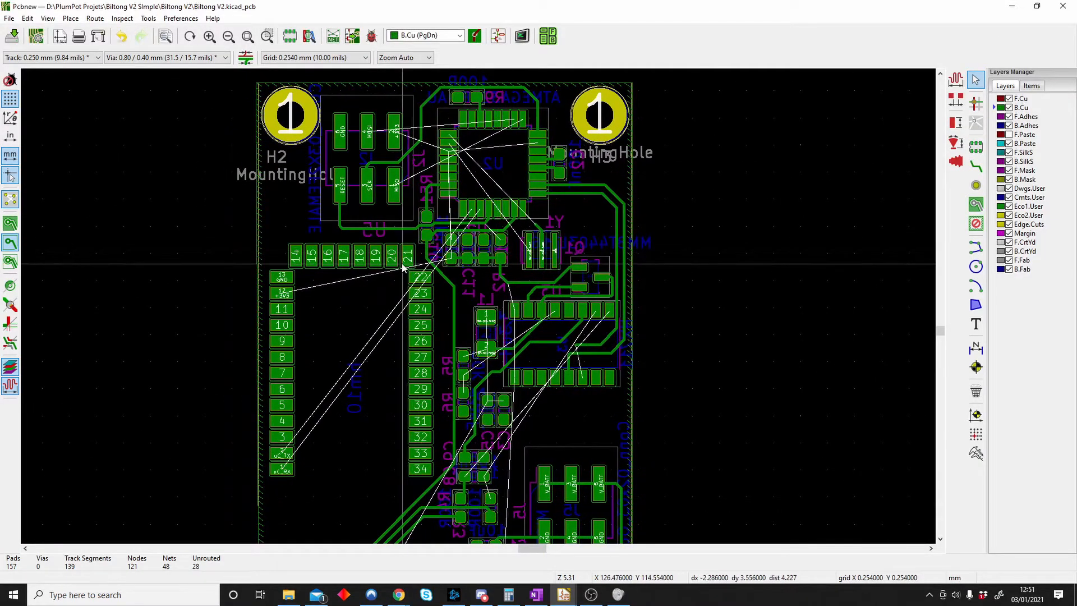
Step: Move connector J2 further left on the board, clearing the way for new tracks
scroll(up, 3)
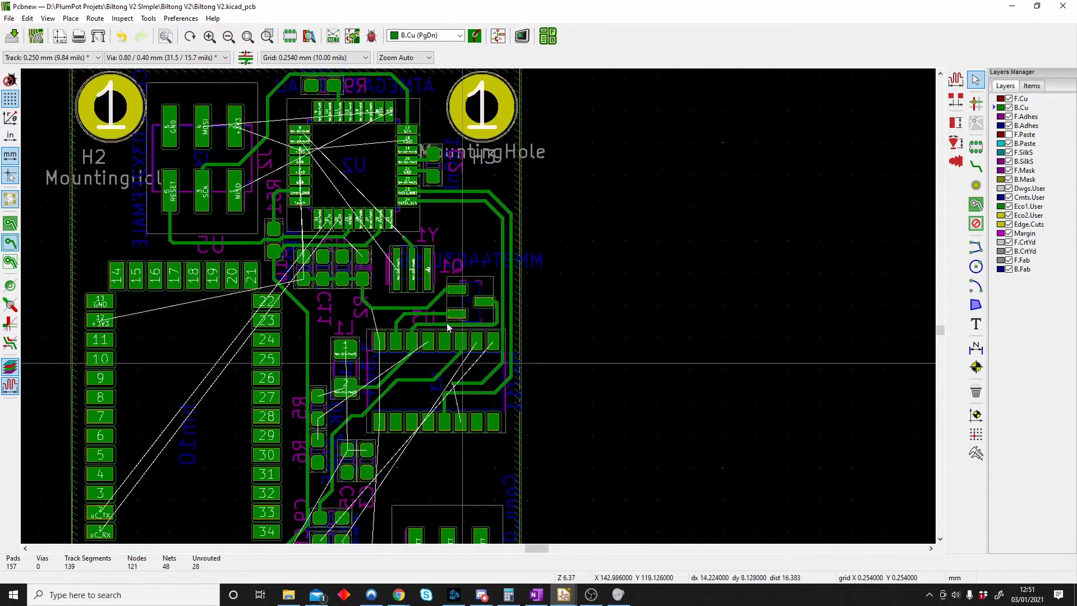
scroll(up, 3)
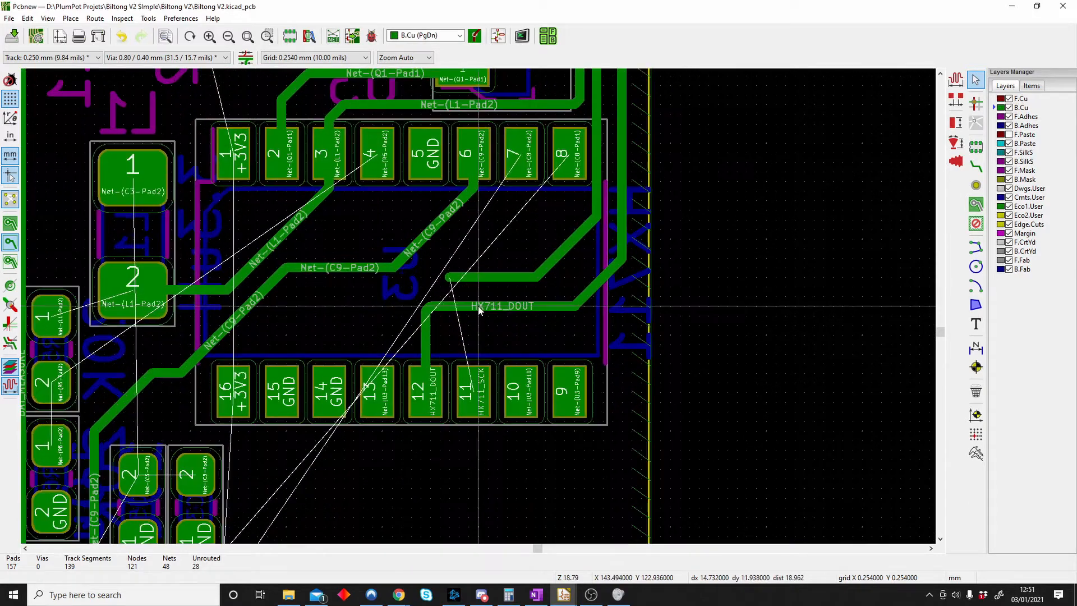
scroll(down, 3)
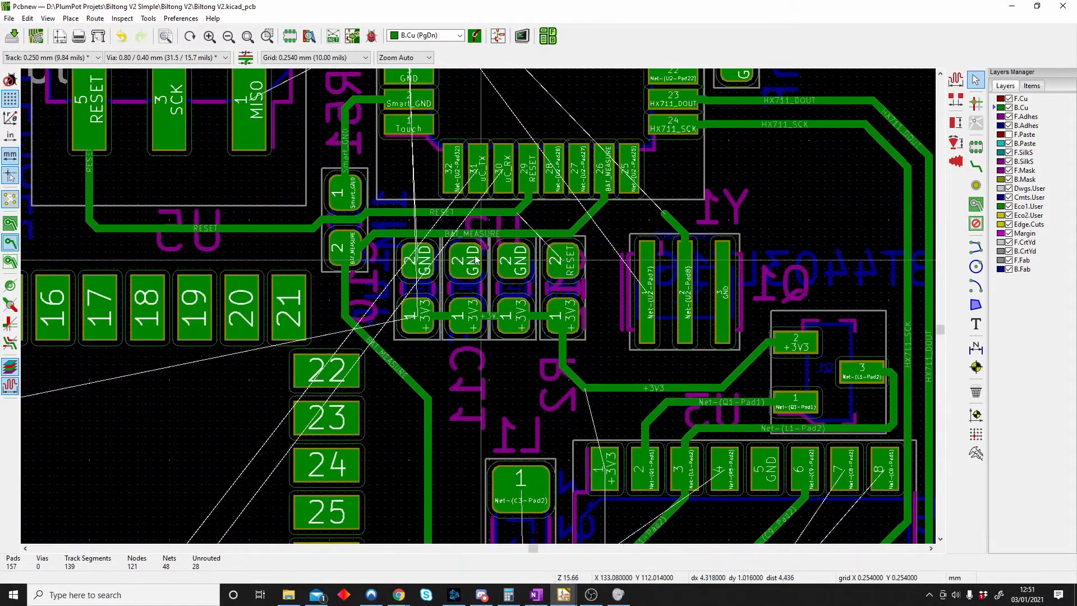
scroll(down, 3)
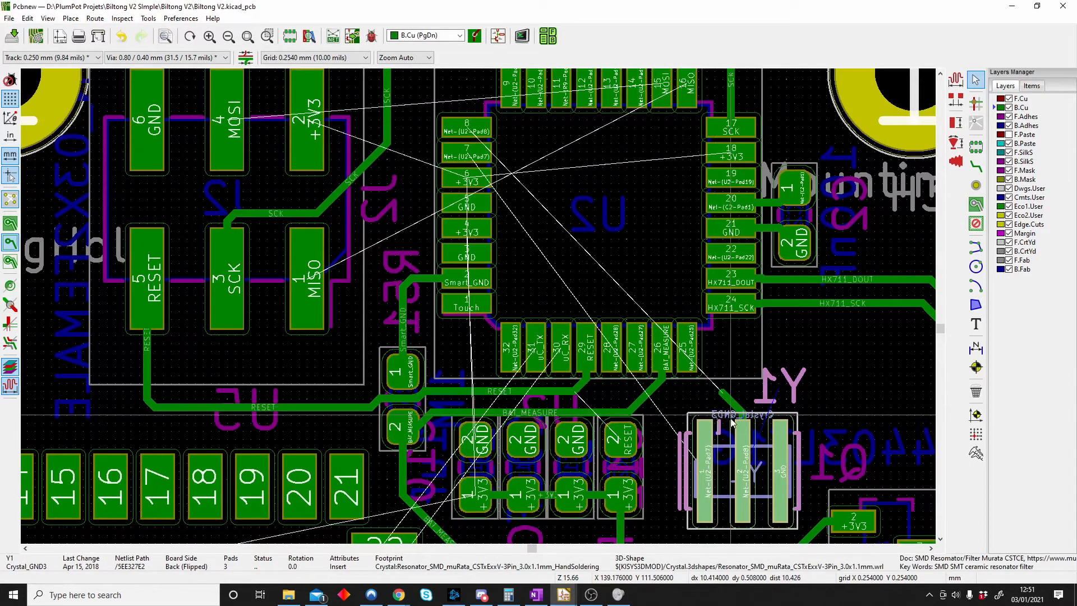
mouse_move(454, 137)
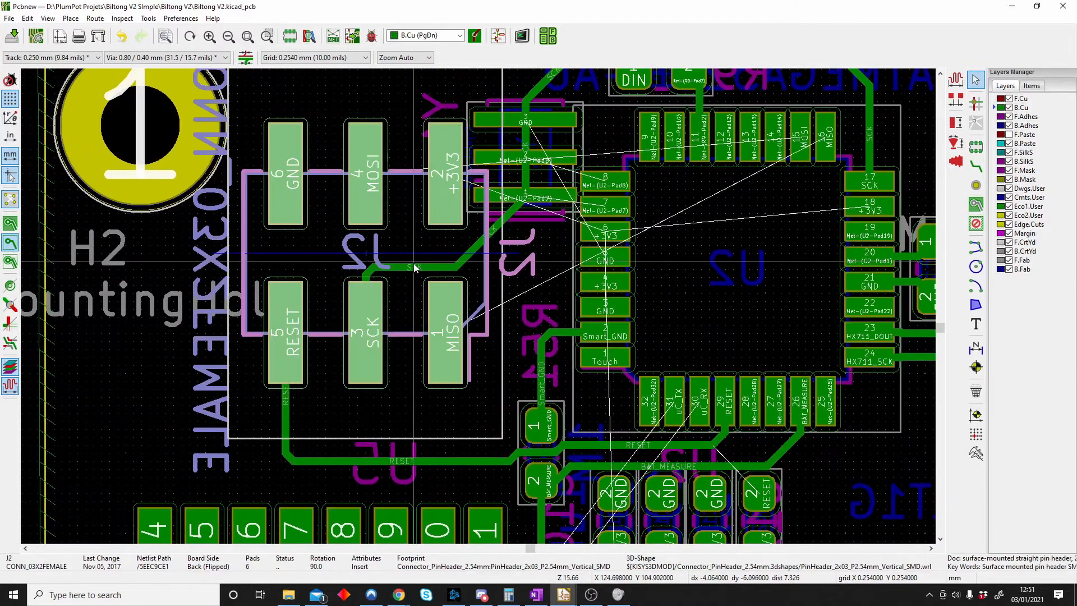
click(371, 258)
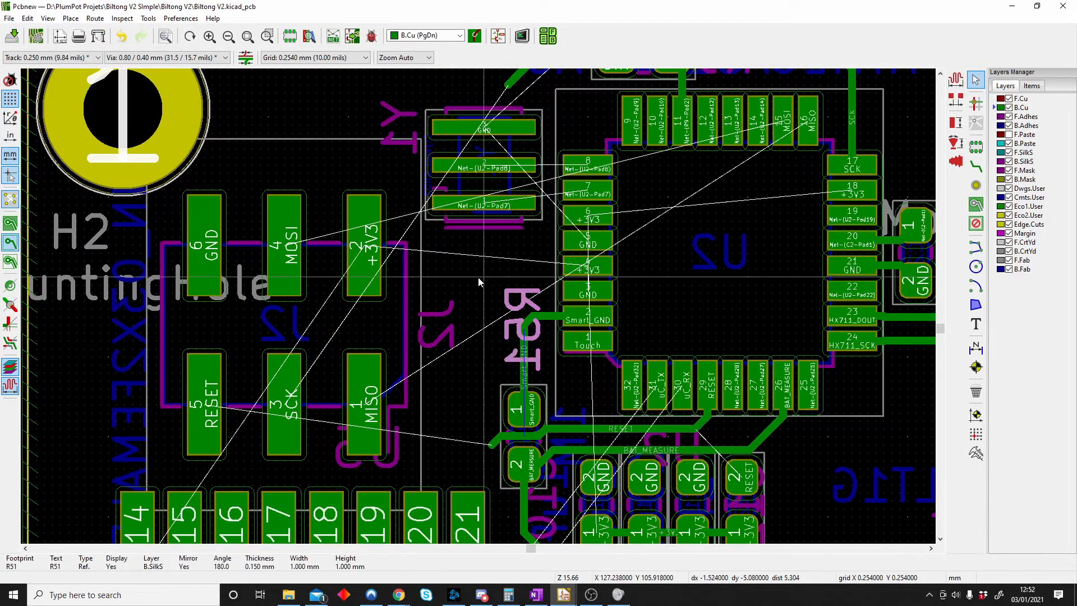
click(520, 36)
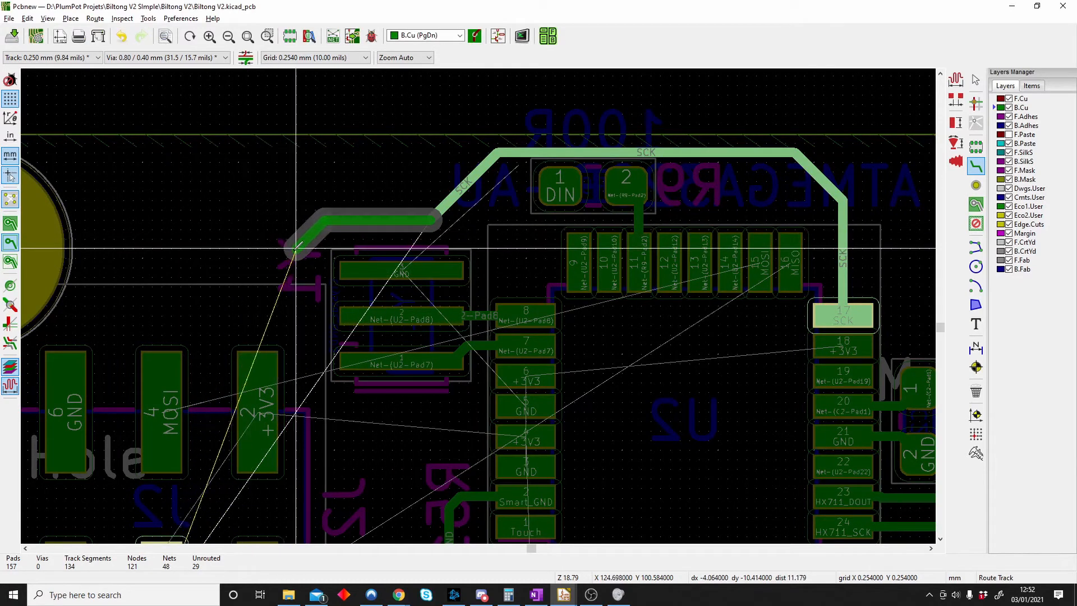
Step: Route the SCK track from U2 pin 17 over U2, bending down toward J2
click(304, 330)
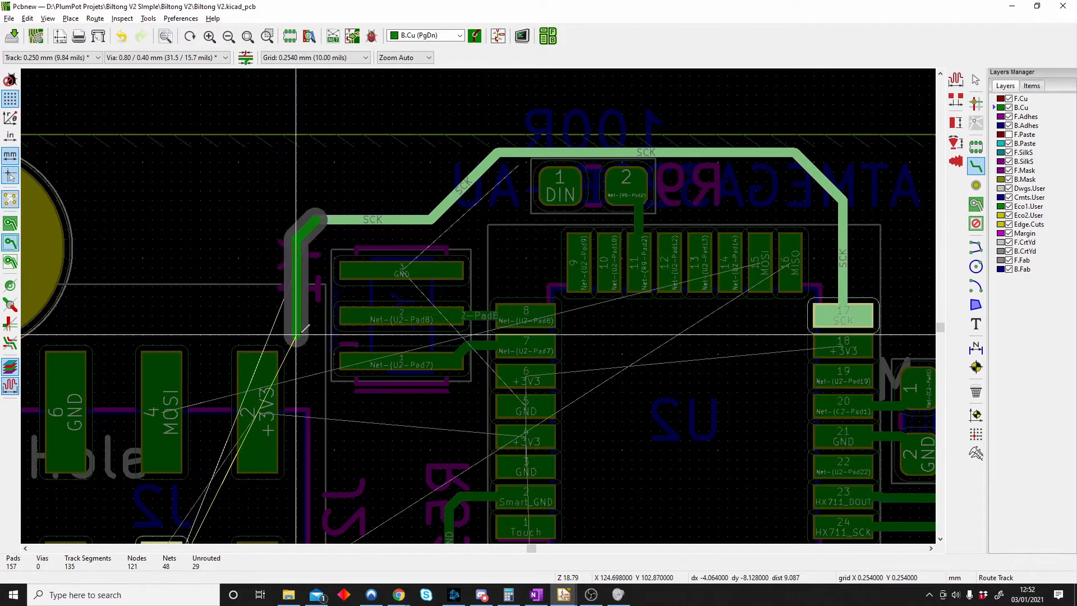
scroll(down, 3)
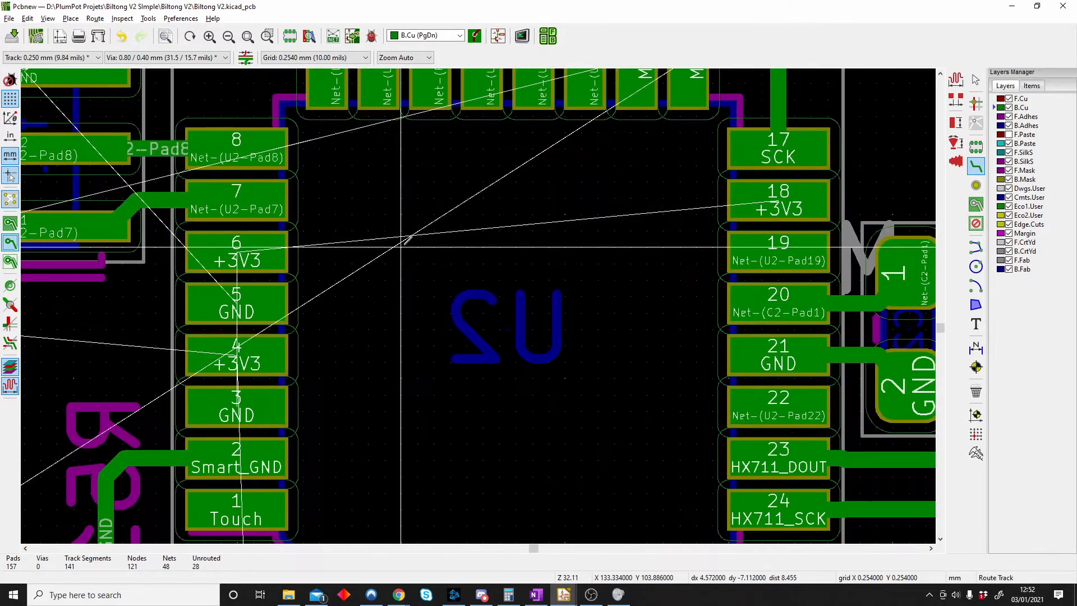
scroll(down, 3)
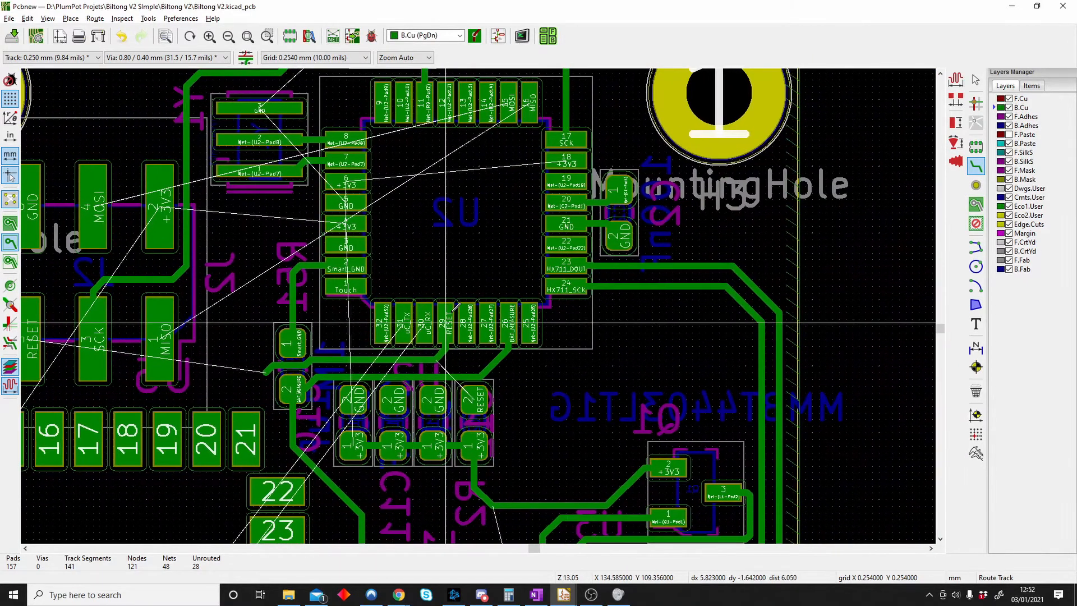
mouse_move(466, 287)
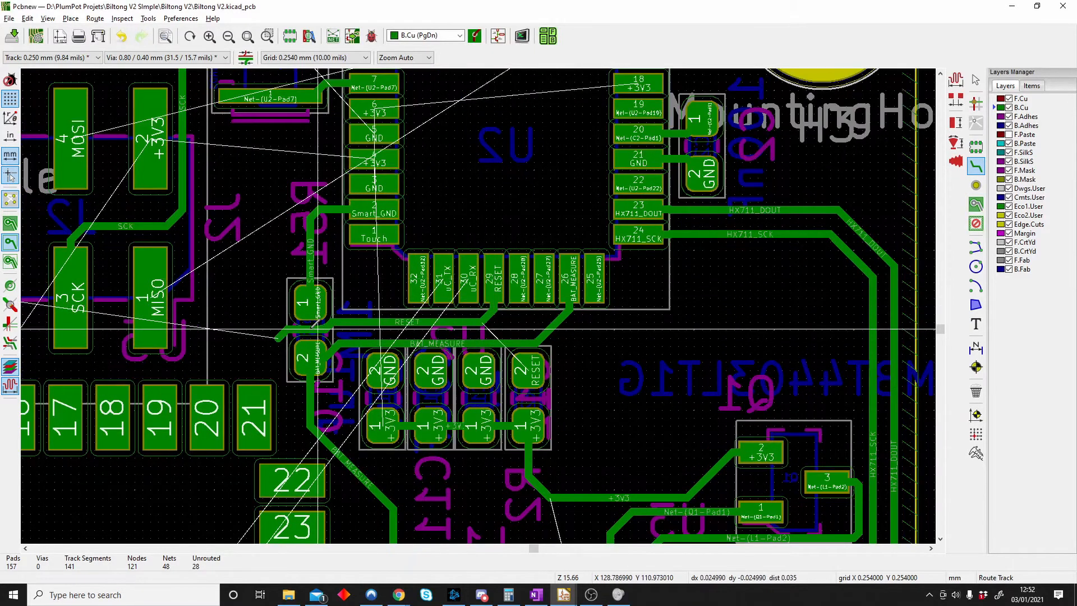
scroll(up, 3)
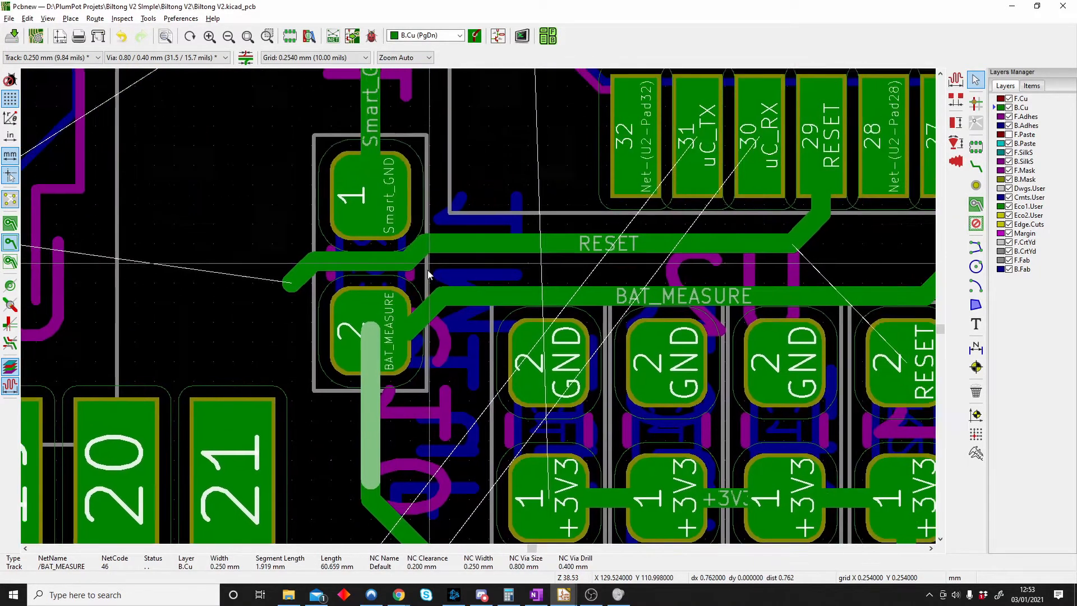
scroll(down, 3)
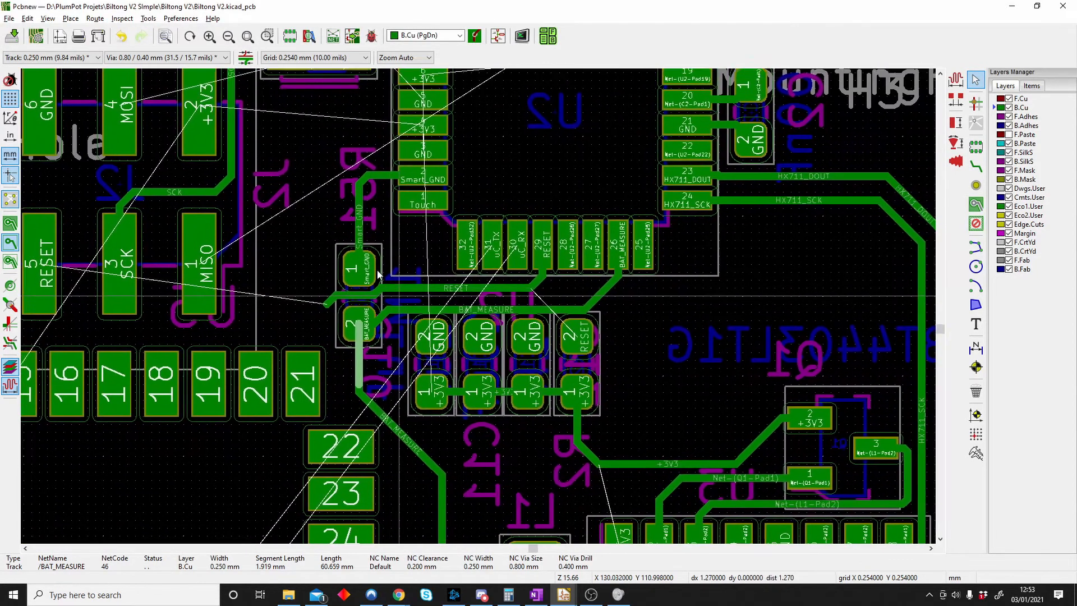
scroll(down, 3)
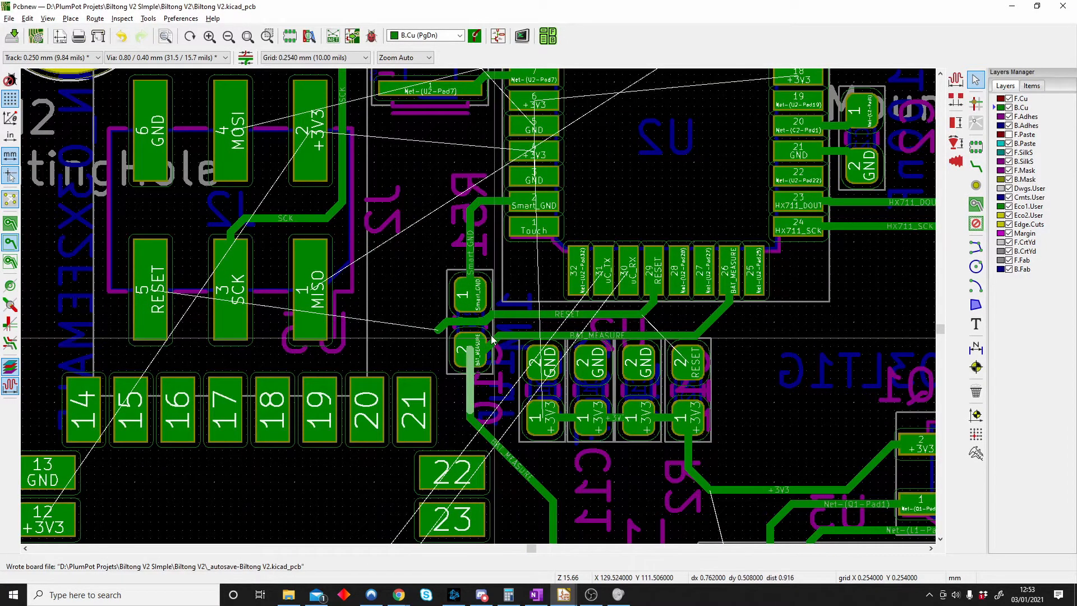
mouse_move(445, 333)
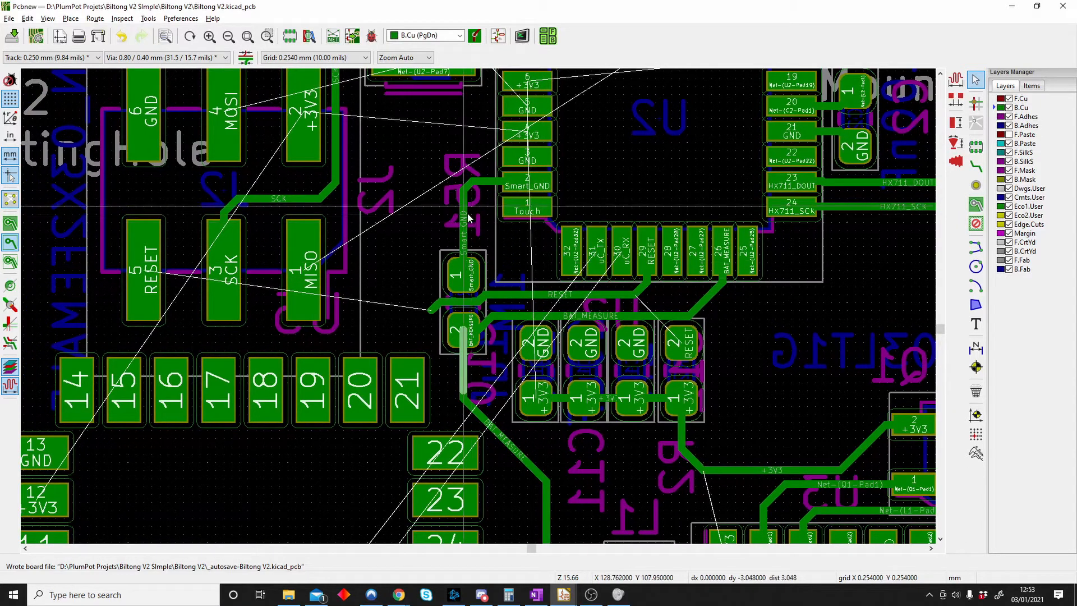
mouse_move(481, 292)
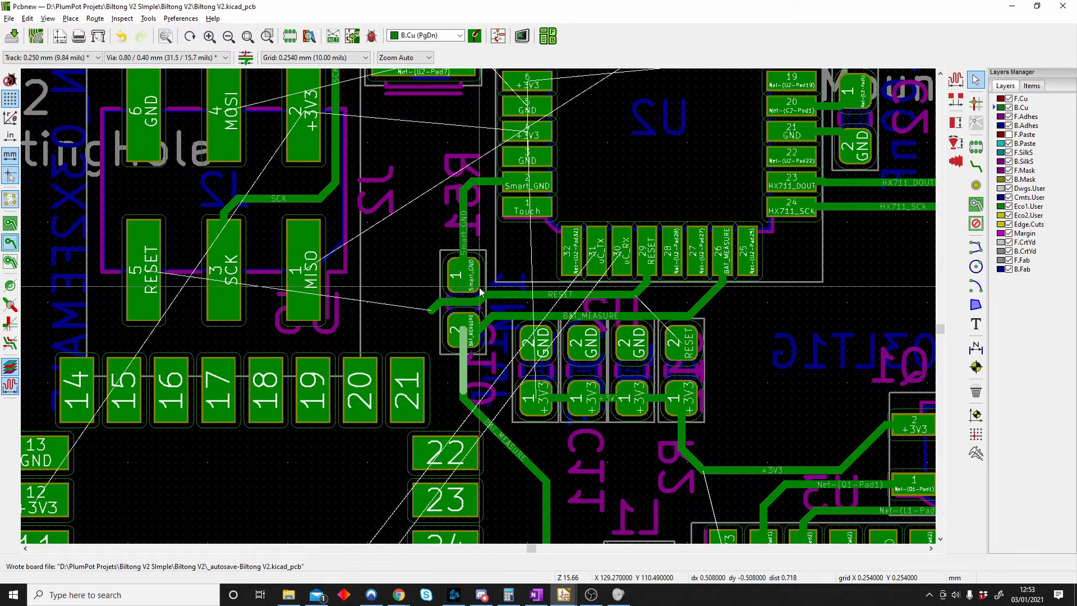
scroll(down, 3)
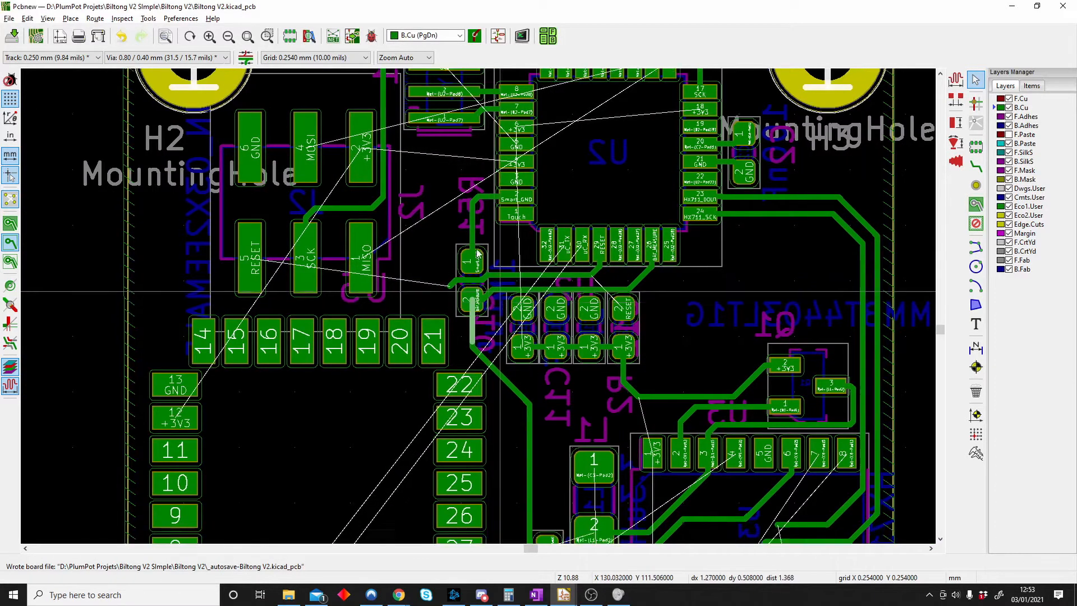
scroll(down, 3)
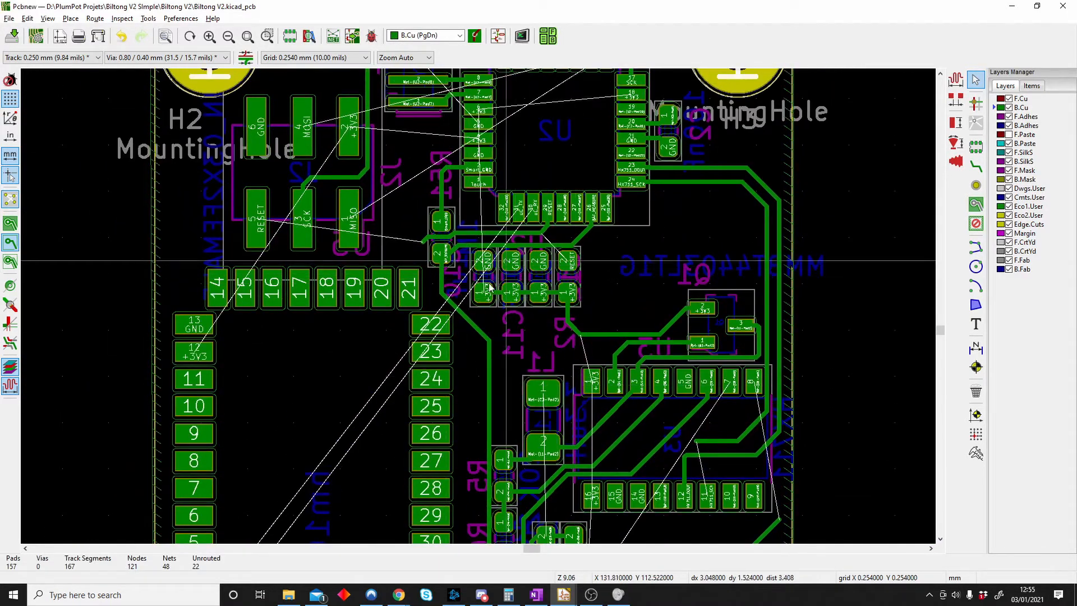
mouse_move(505, 292)
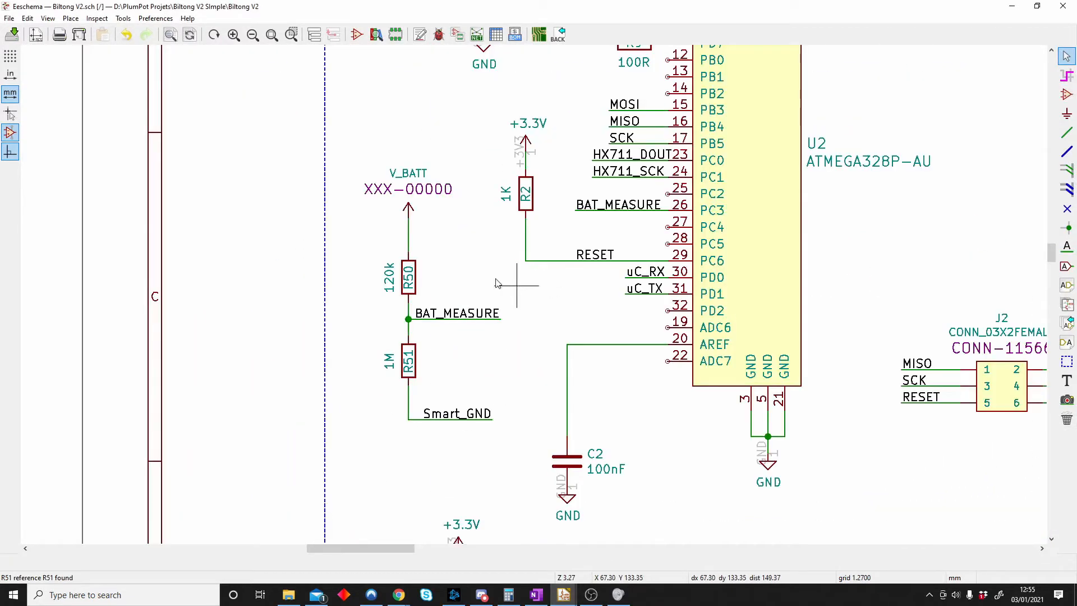
Step: Assign R50 the R_1206_3216Metric hand-solder footprint in its properties
double_click(408, 277)
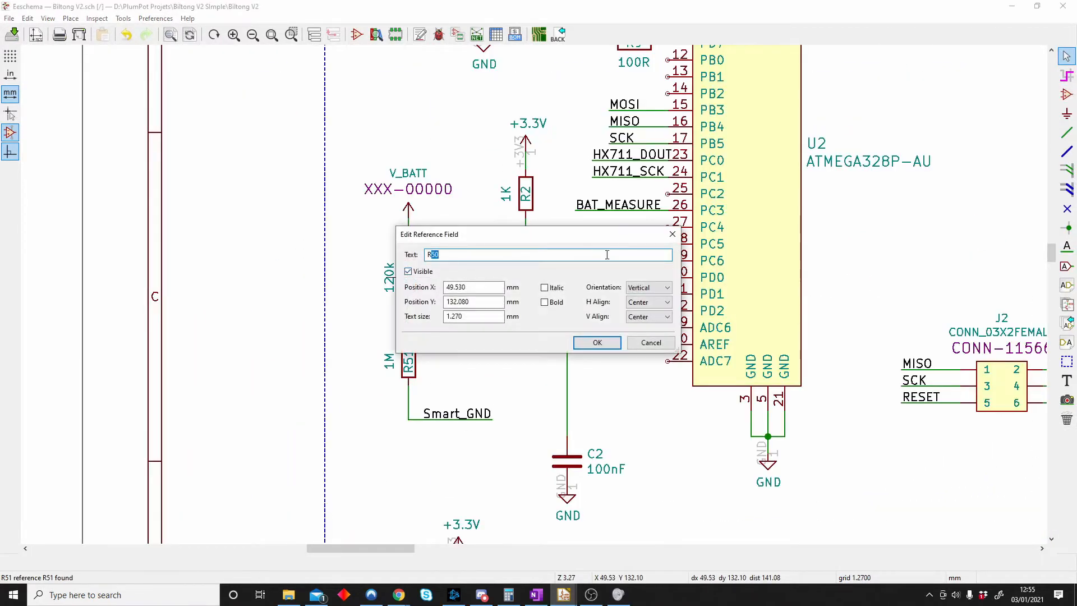
click(596, 342)
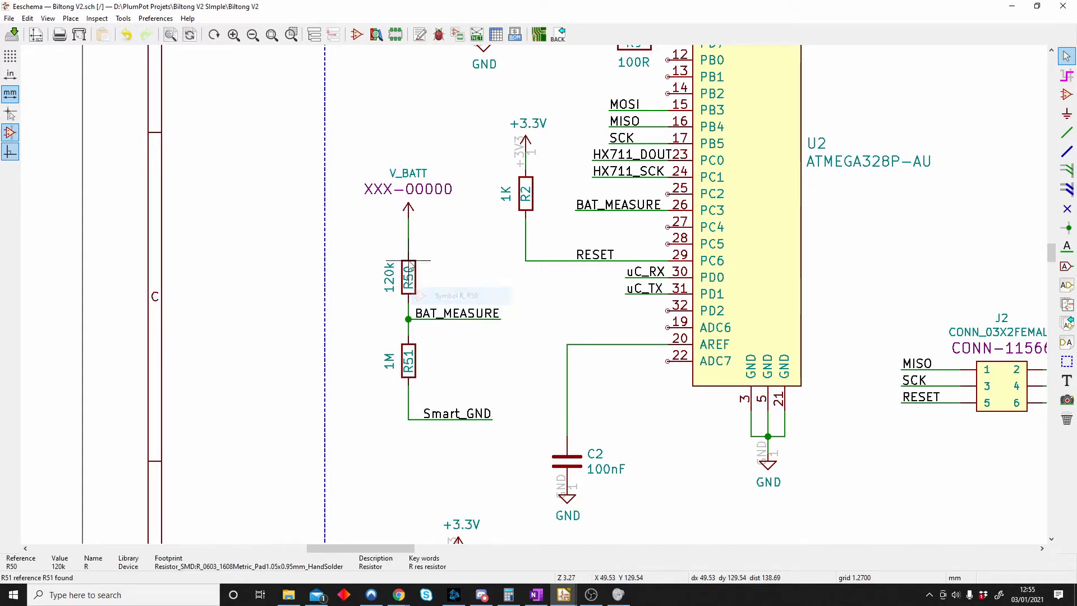
double_click(408, 277)
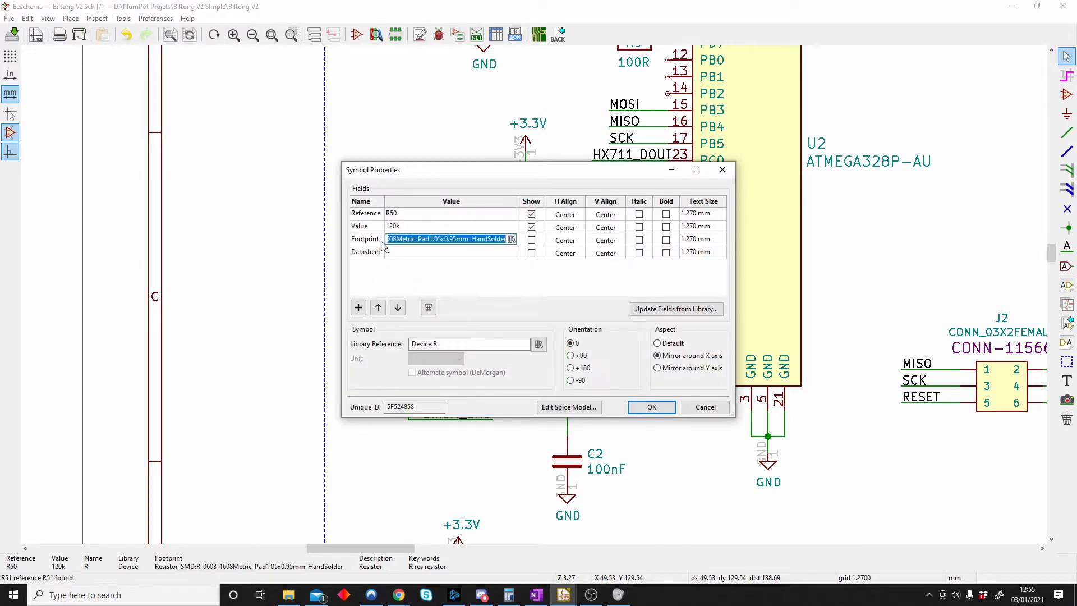
click(511, 238)
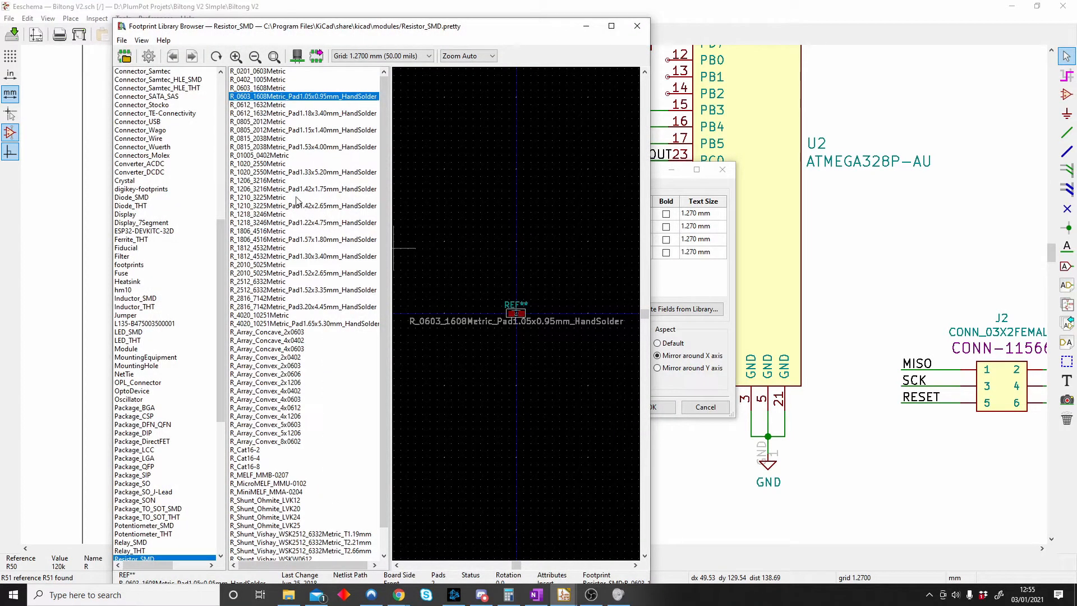
click(302, 205)
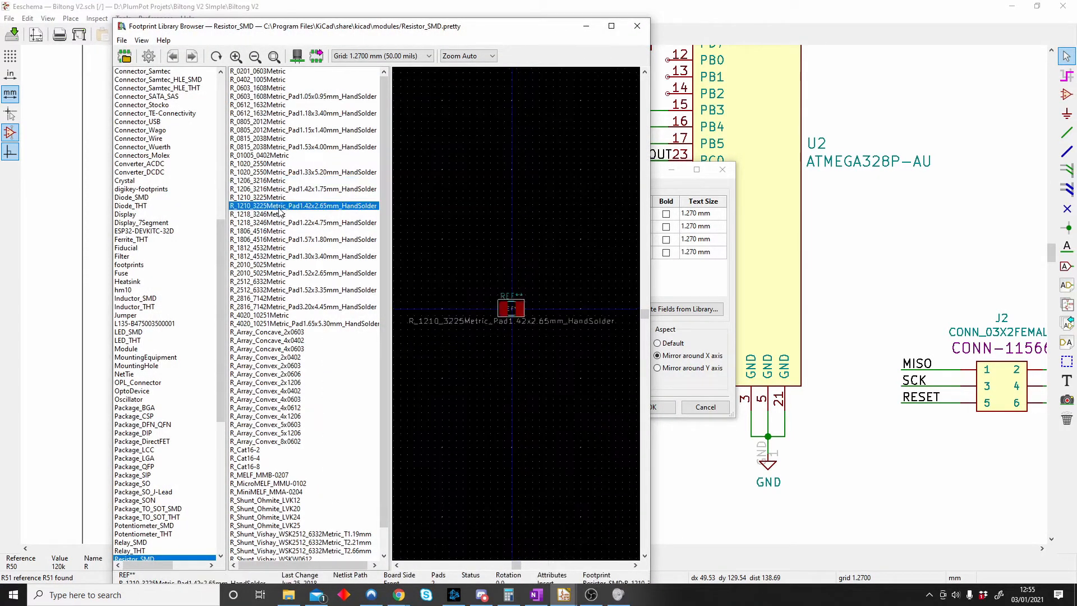
click(301, 171)
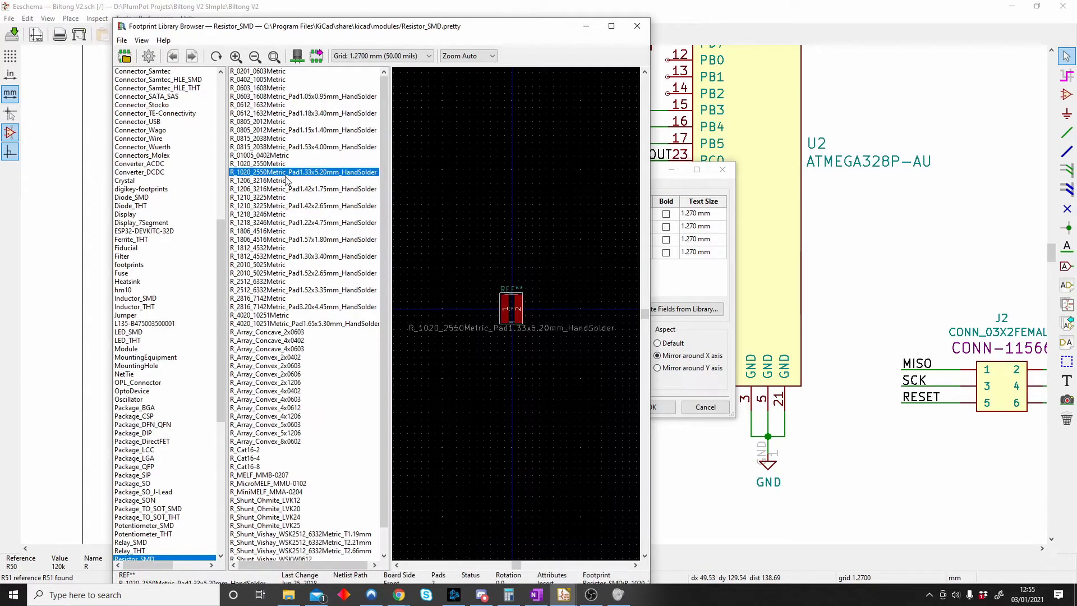
click(302, 189)
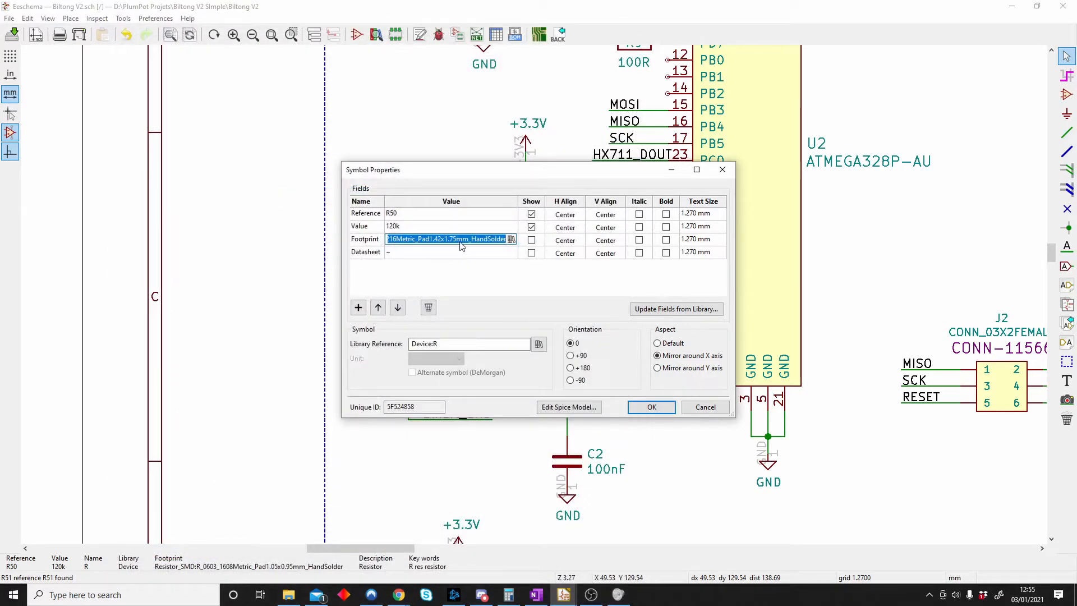
click(650, 406)
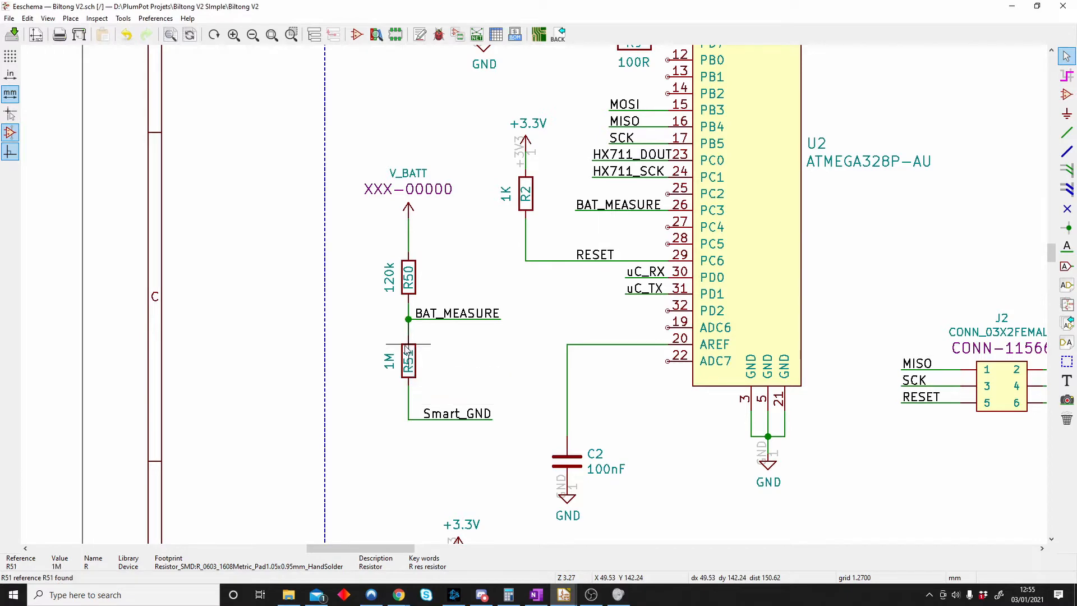
Step: Give R51, C2 and R6 the larger 1206 footprints and update the PCB from the schematic
double_click(407, 363)
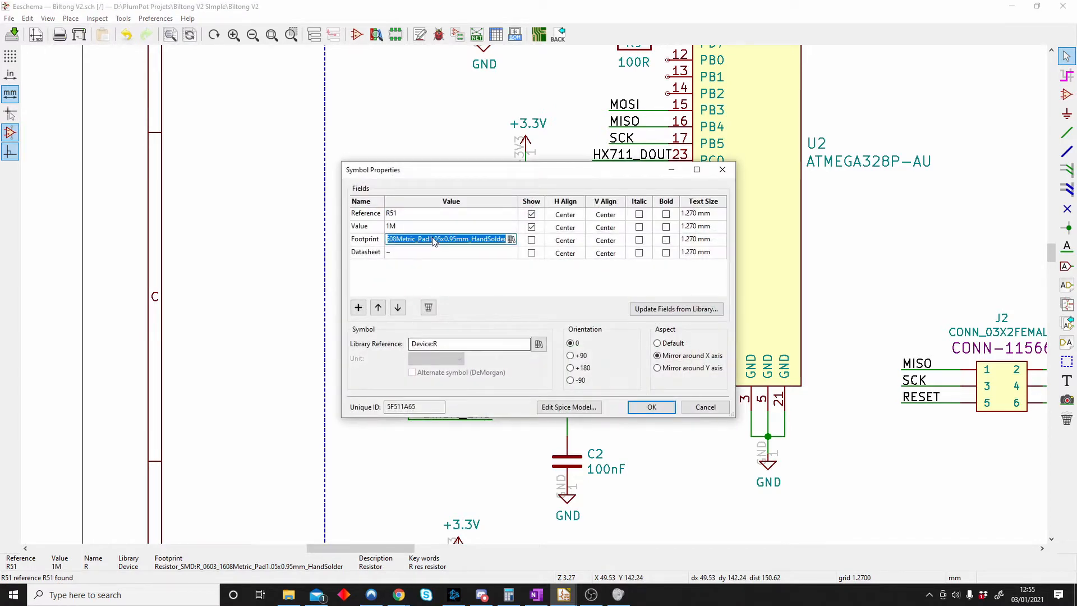
click(651, 407)
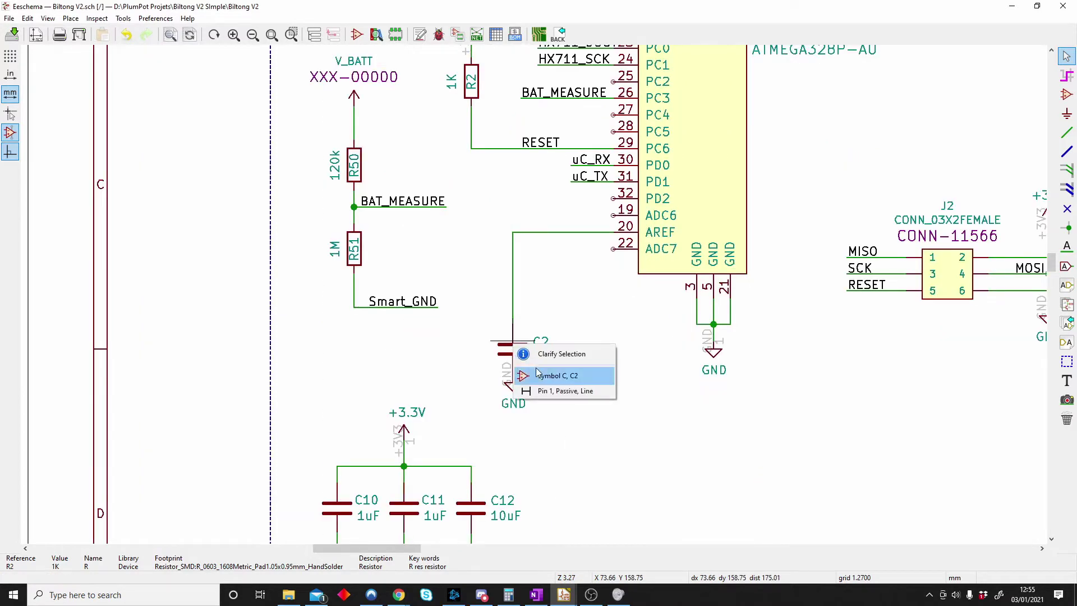
click(554, 376)
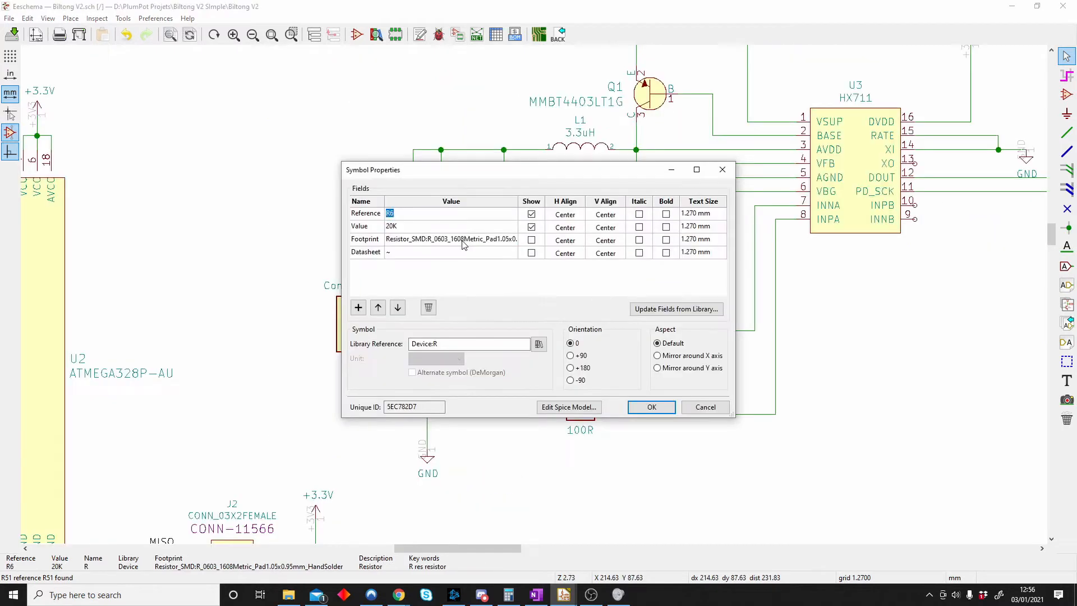
click(123, 18)
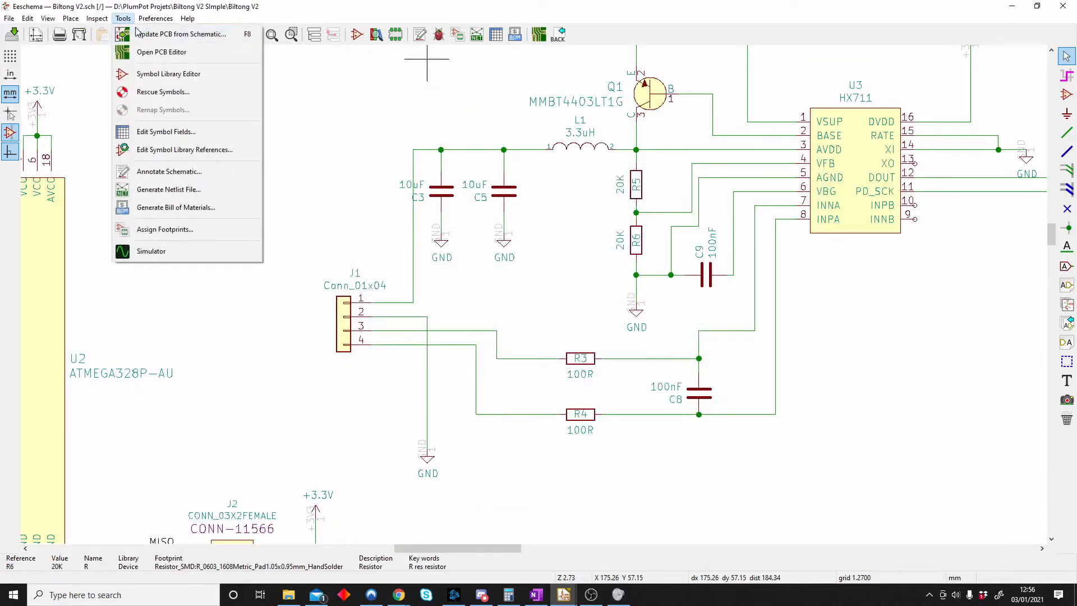
click(179, 34)
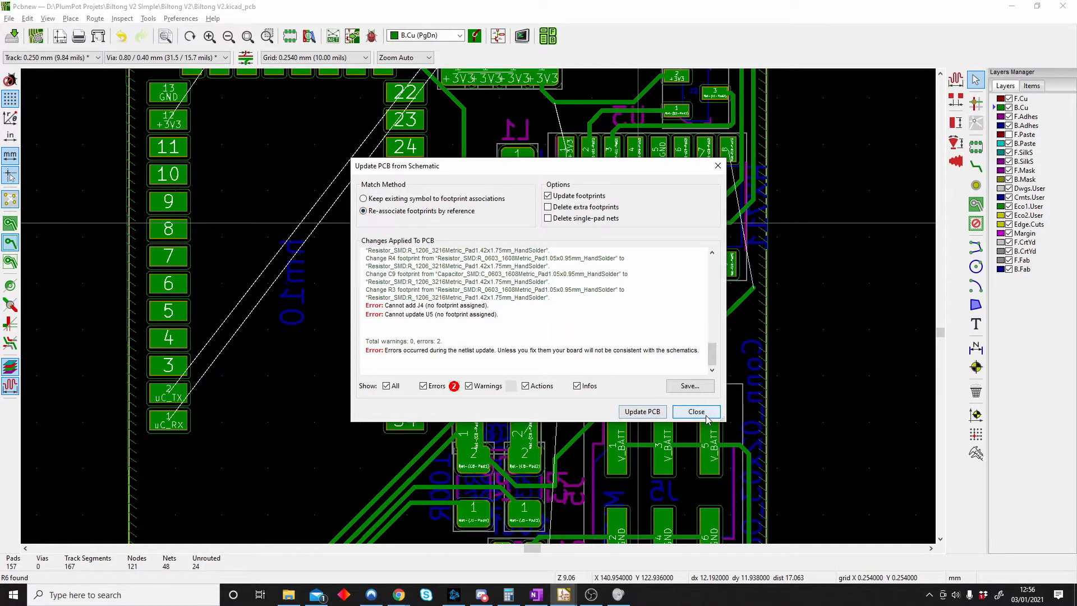
Step: Close the Update PCB from Schematic report, leaving the enlarged footprints on the board
click(696, 411)
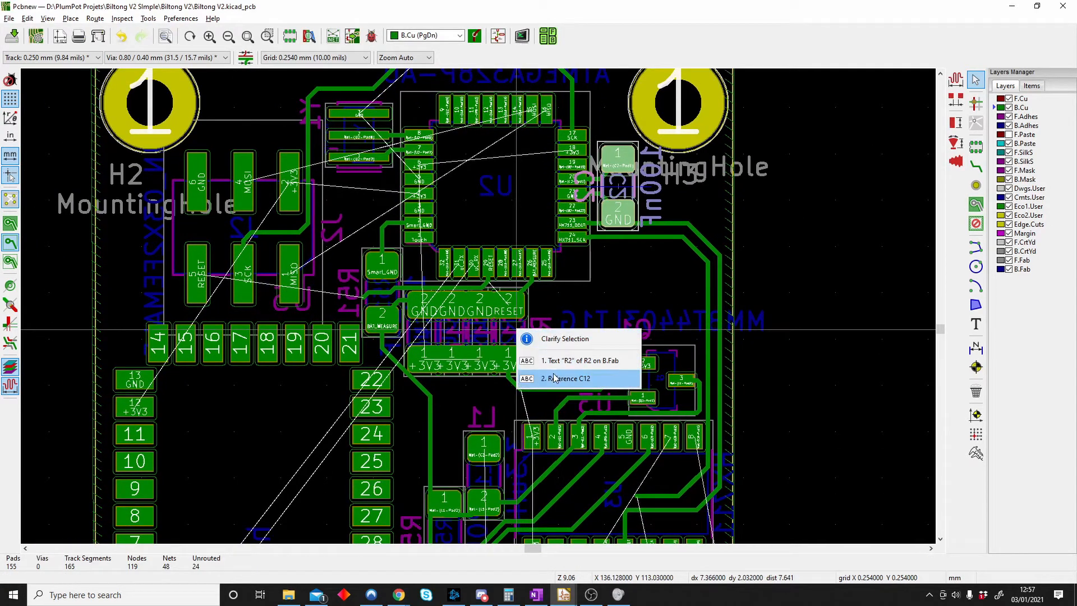
Step: Pull capacitors C12 and C11 apart below U2 so they no longer overlap
click(564, 378)
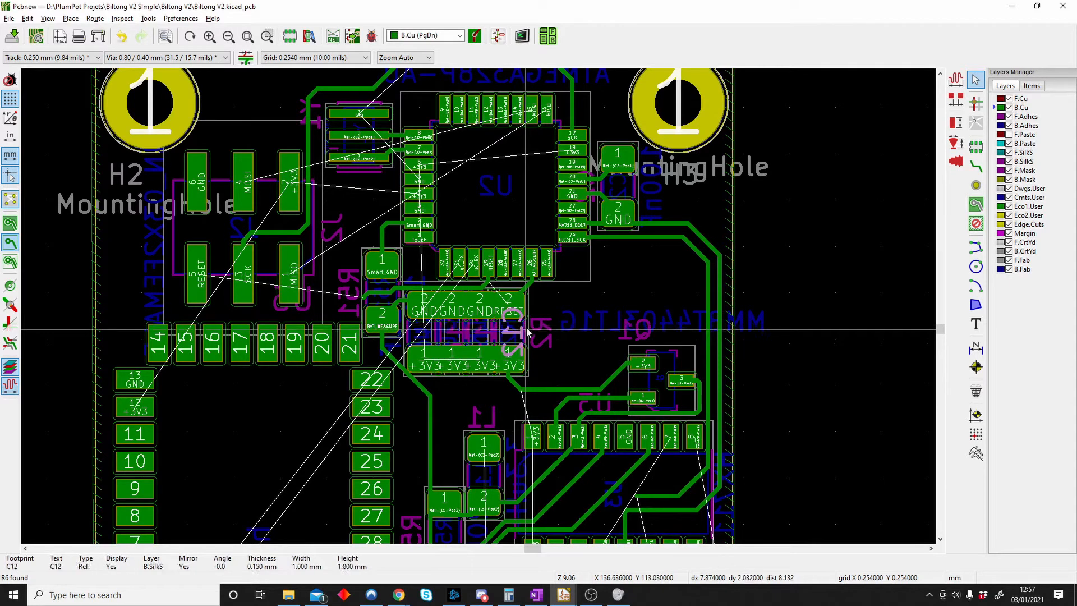
click(509, 354)
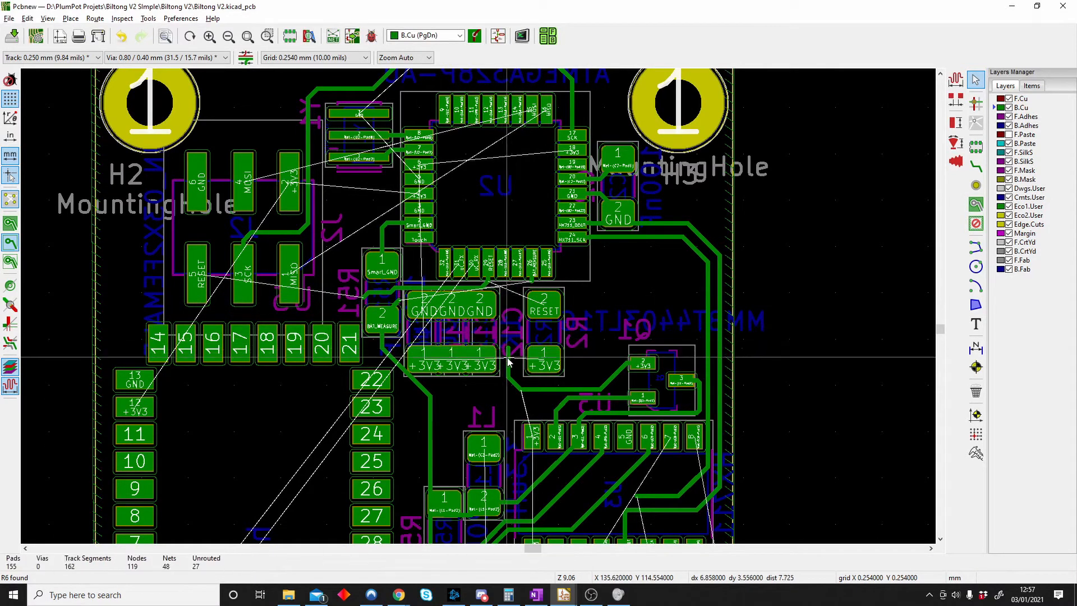
click(510, 357)
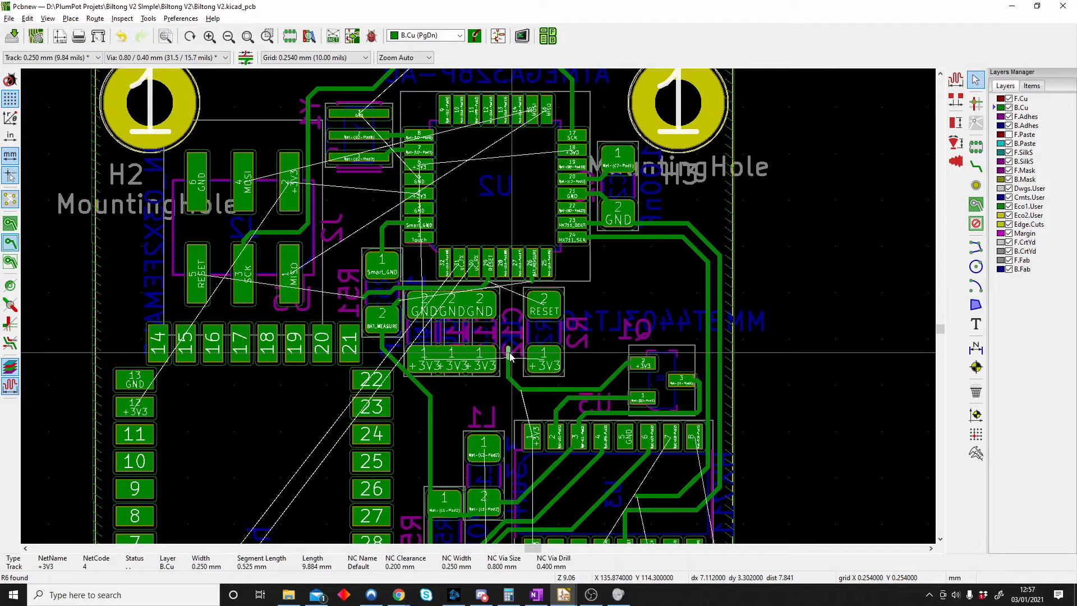
click(495, 337)
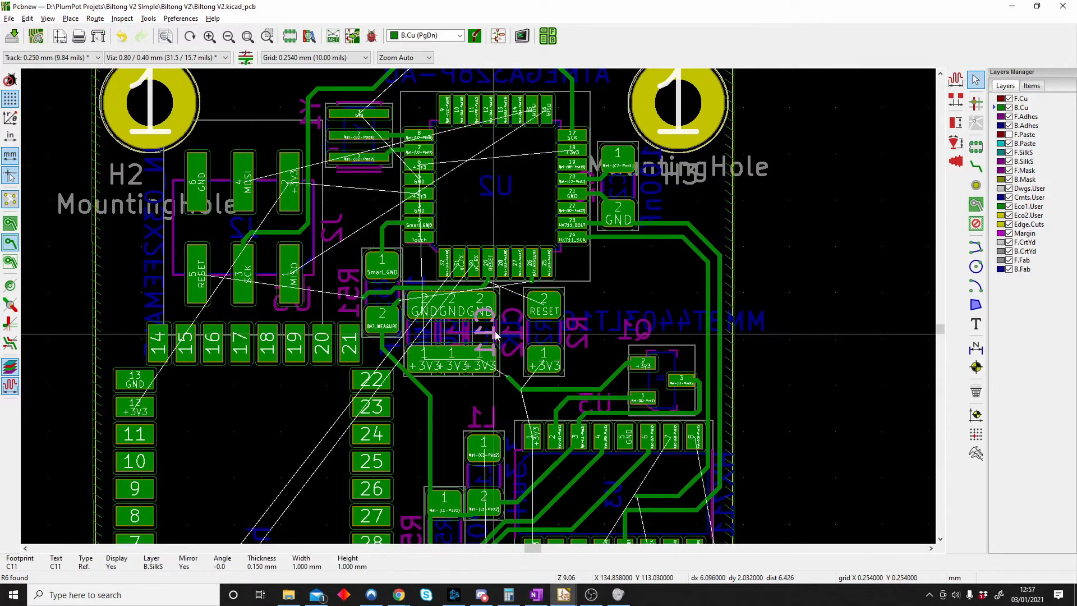
mouse_move(498, 326)
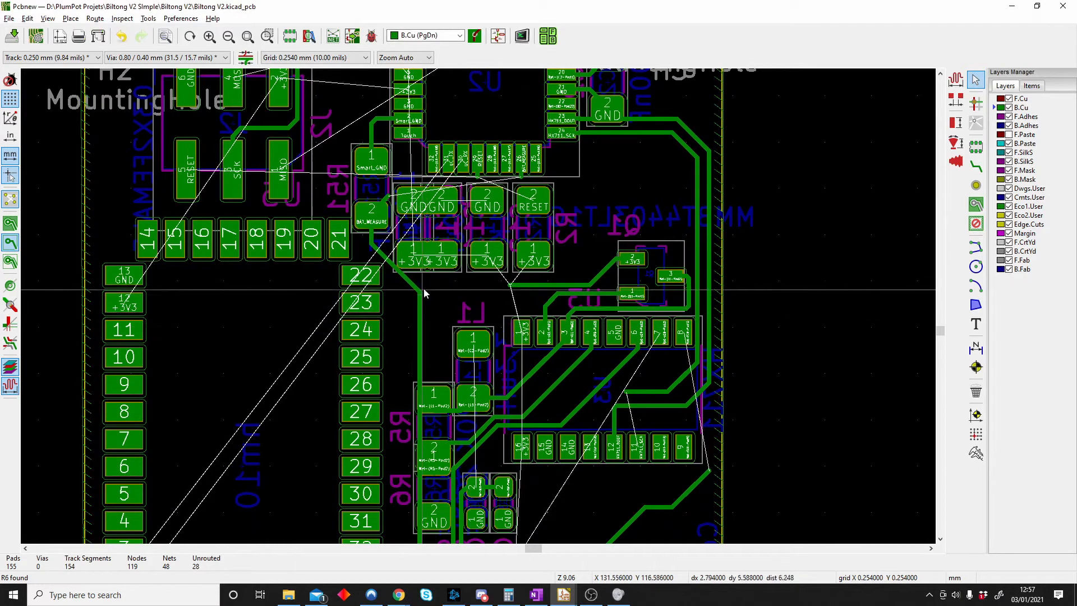
Step: Delete all copper tracks via Global Deletions, leaving only unrouted connection lines
click(9, 19)
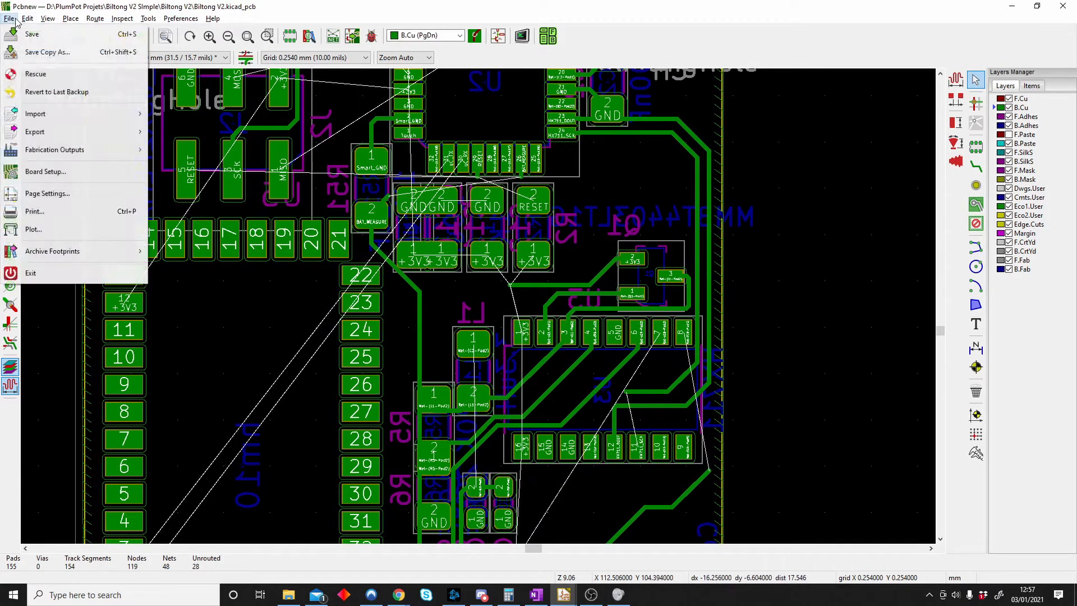
click(27, 19)
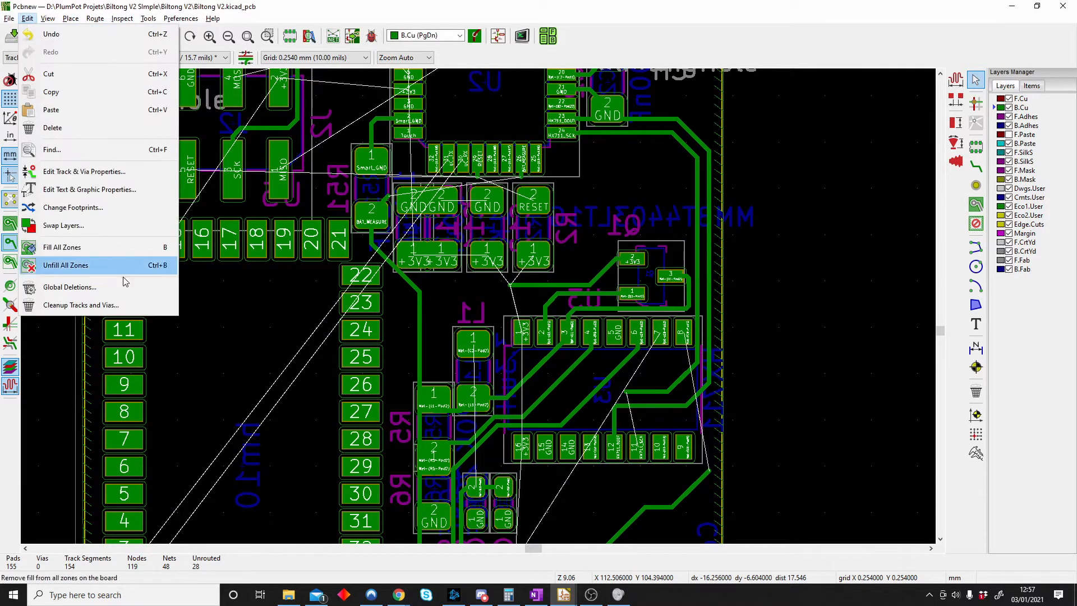
click(68, 286)
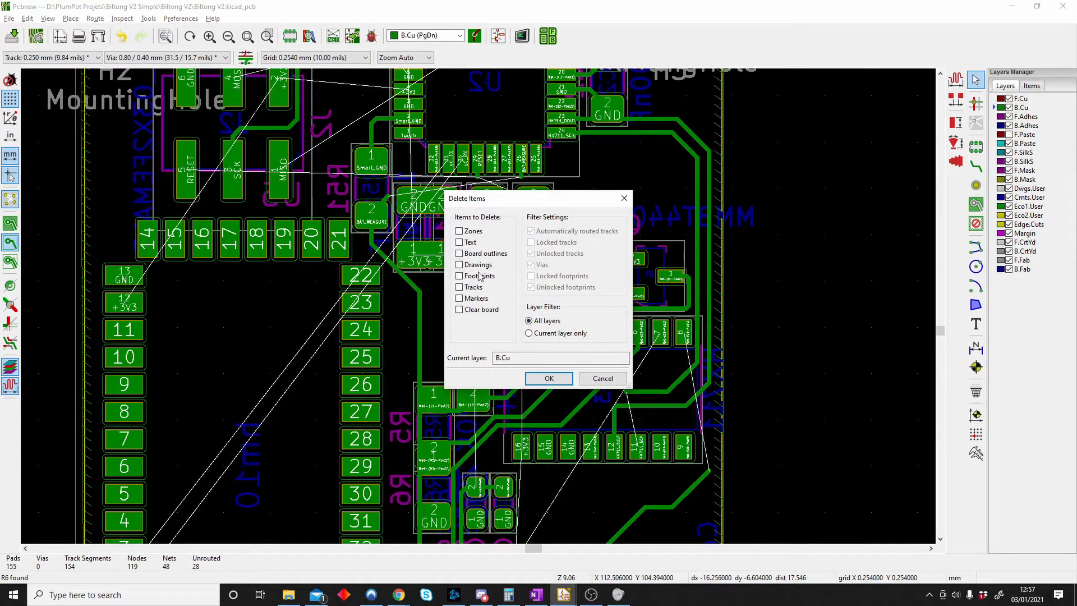
click(549, 378)
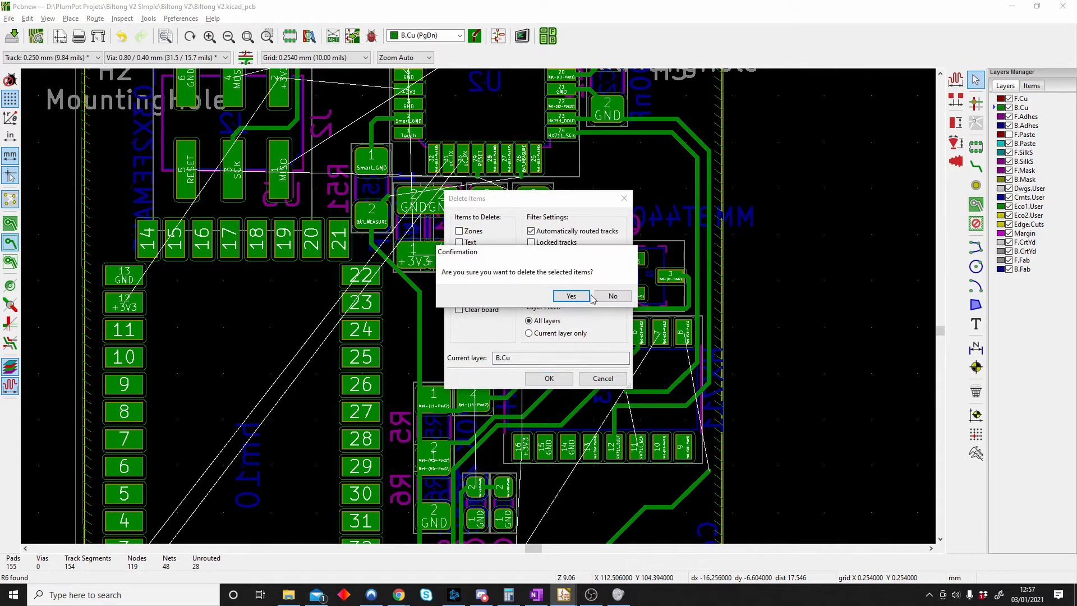
click(570, 295)
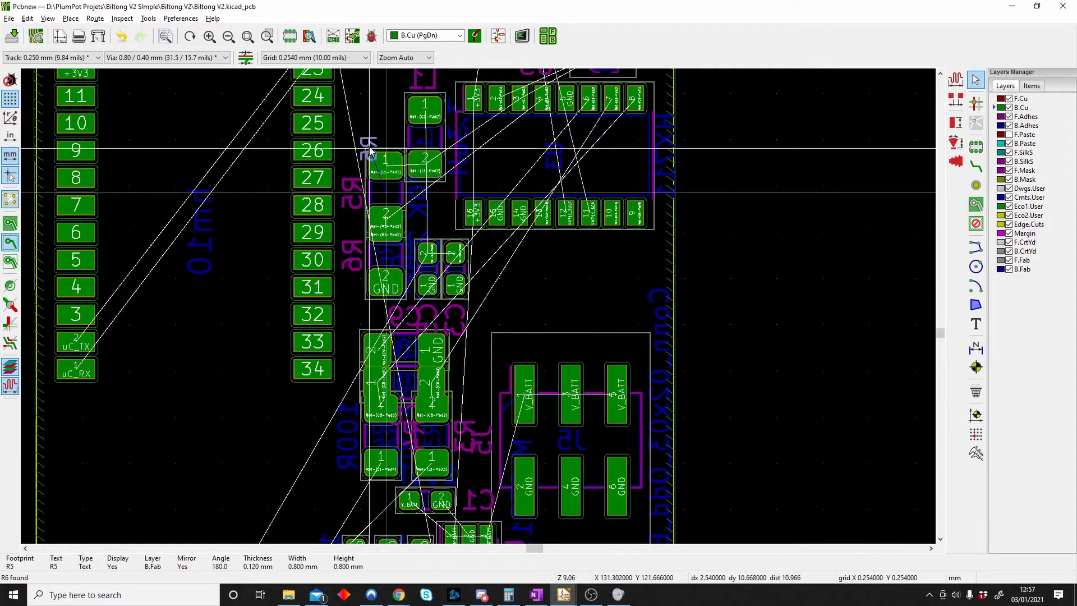
Step: Move R5 up beside header pins 24–27 and select C9's footprint among the overlapping items to relocate it
click(369, 148)
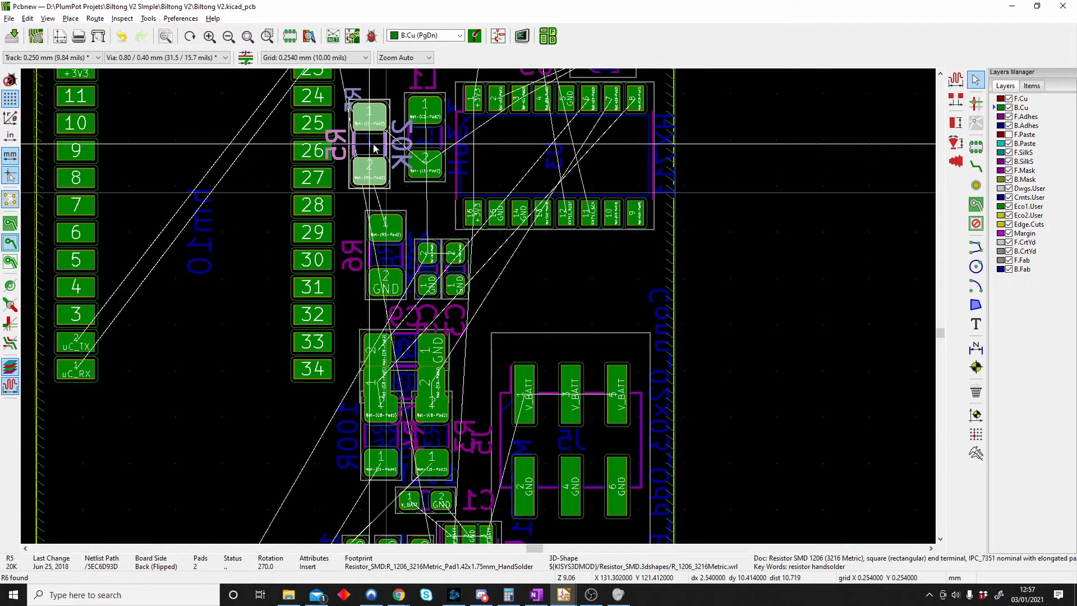
click(388, 333)
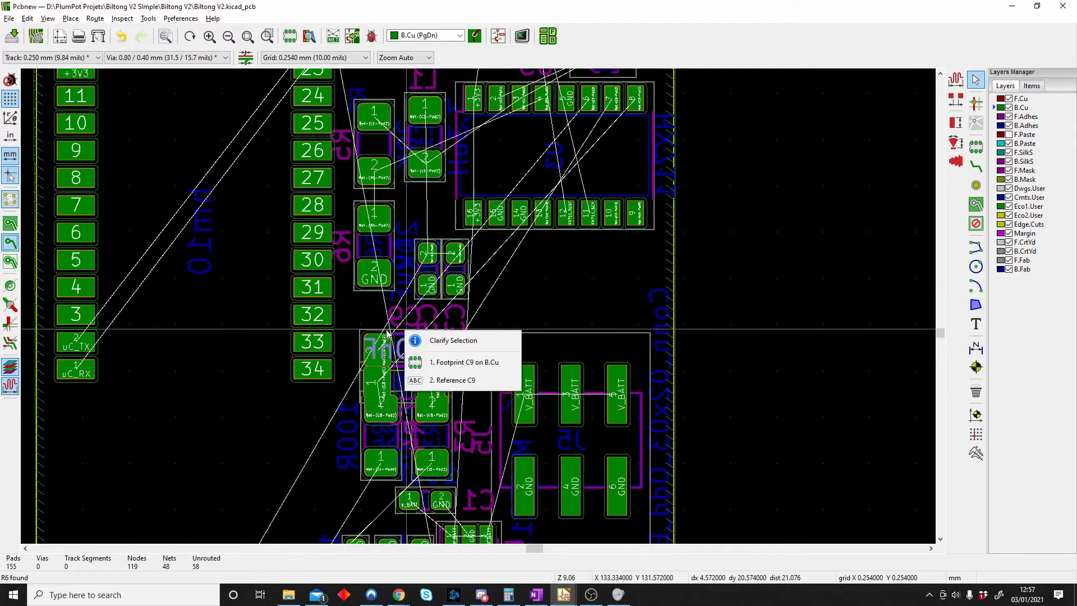
mouse_move(464, 362)
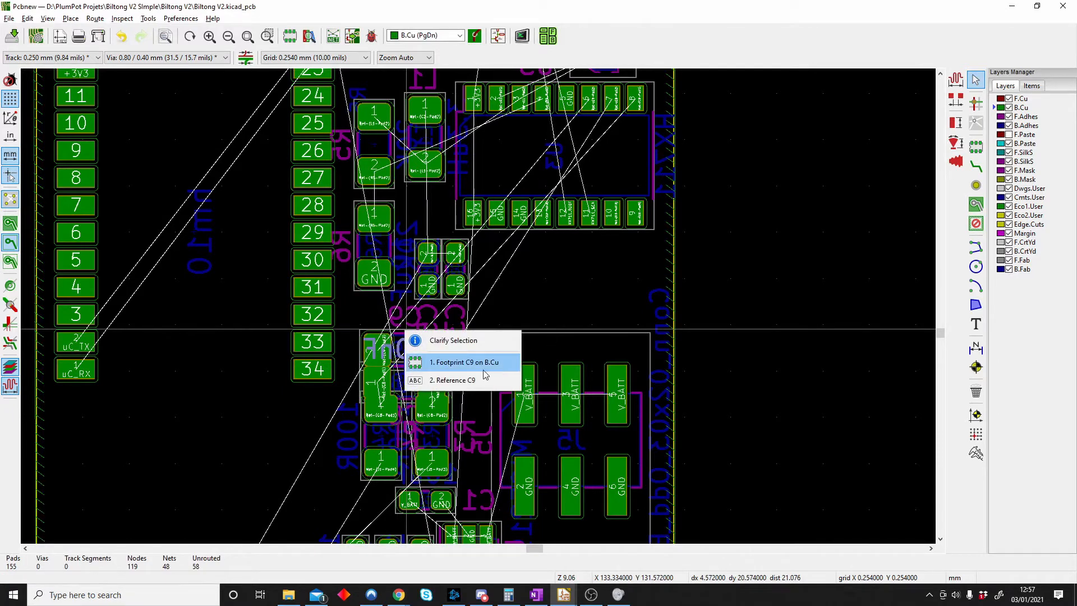
click(463, 362)
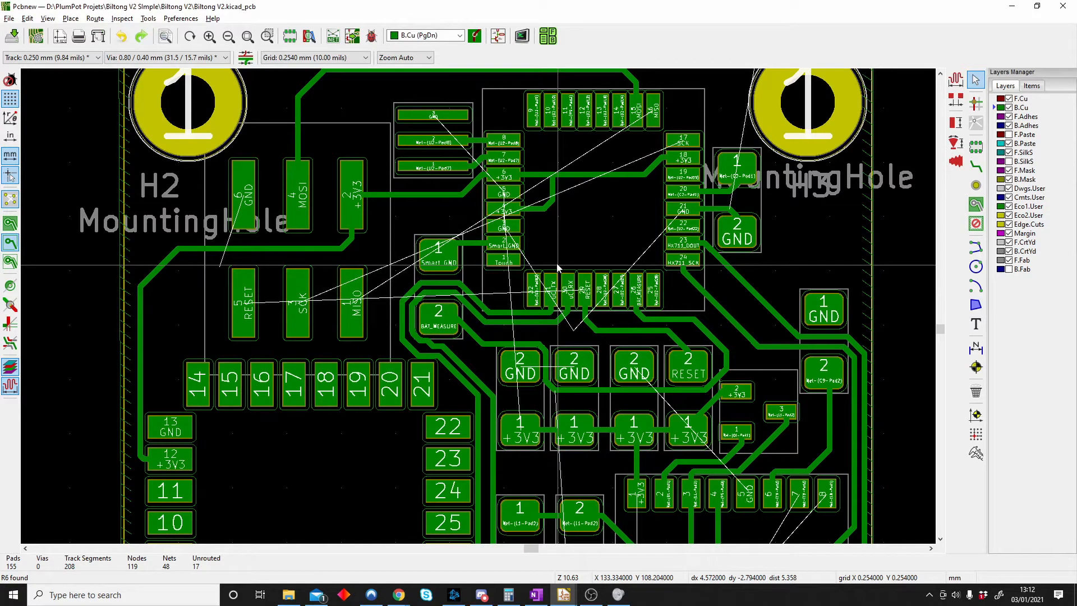
mouse_move(372, 240)
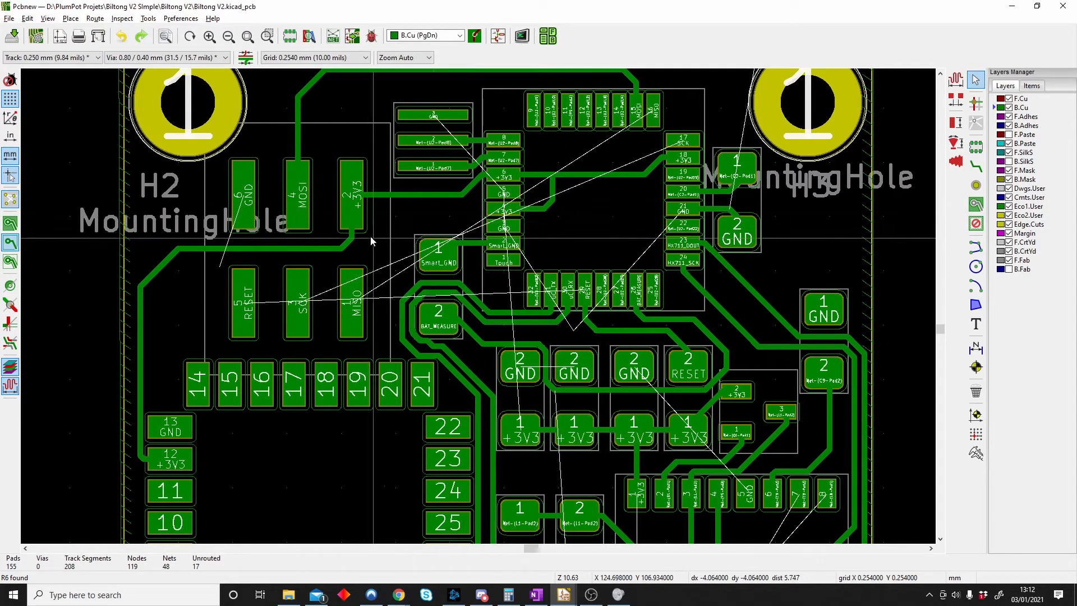
mouse_move(302, 240)
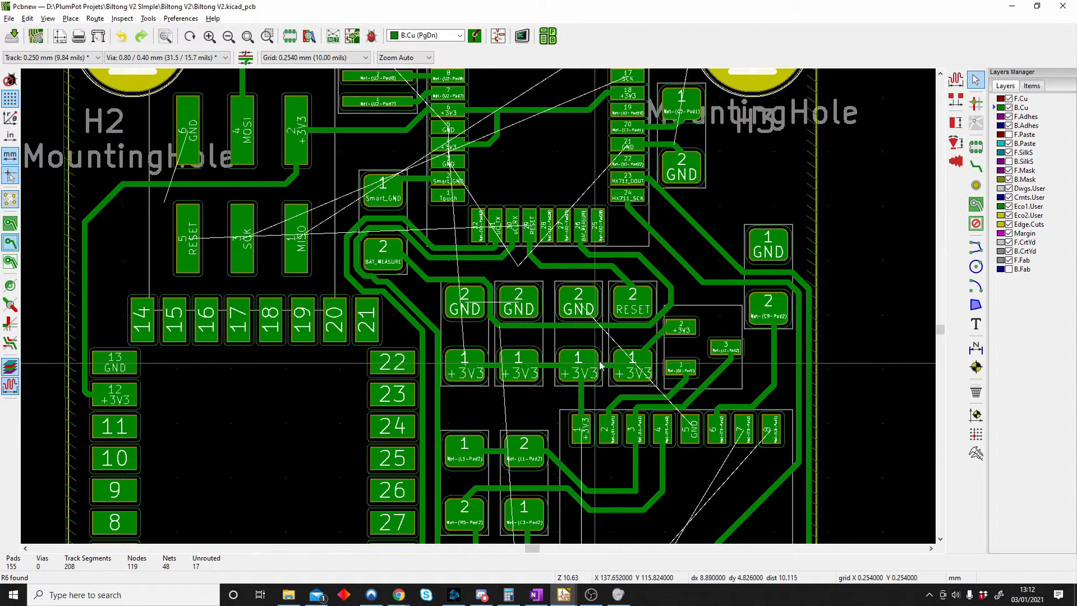
mouse_move(532, 336)
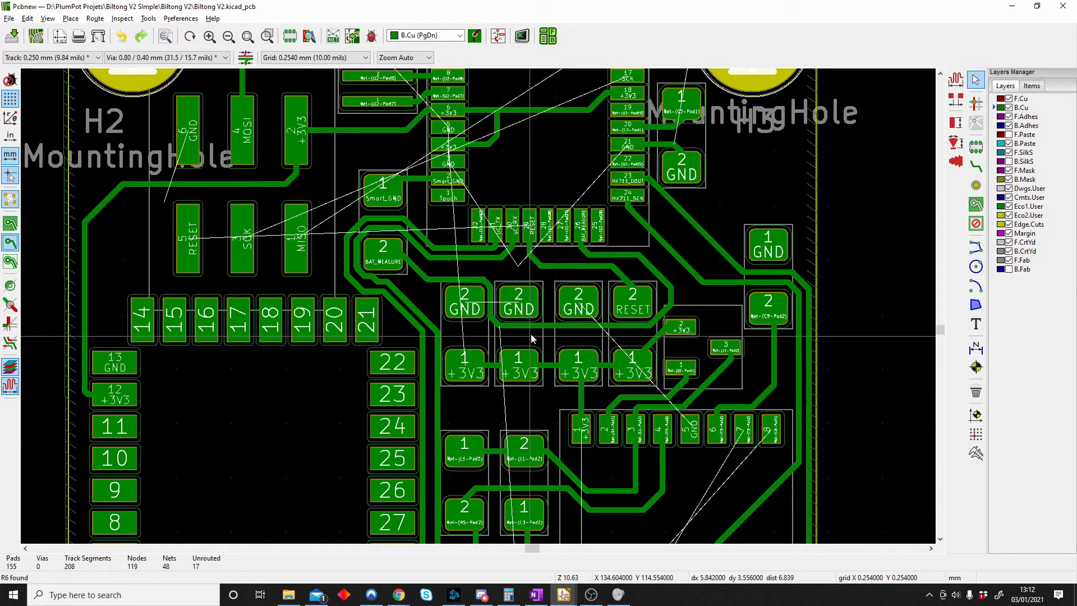
mouse_move(537, 330)
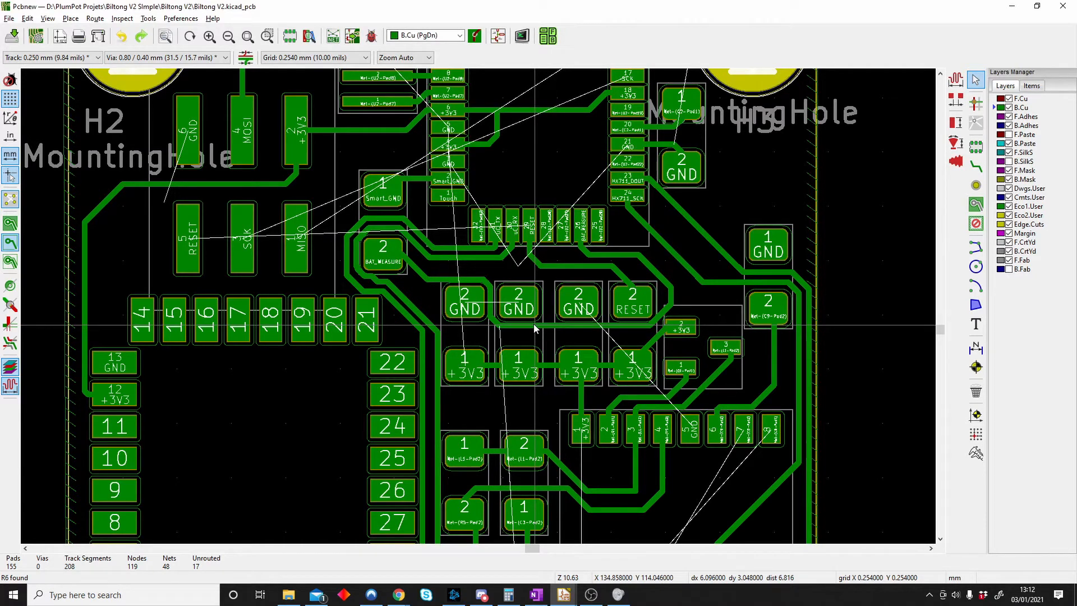
mouse_move(447, 353)
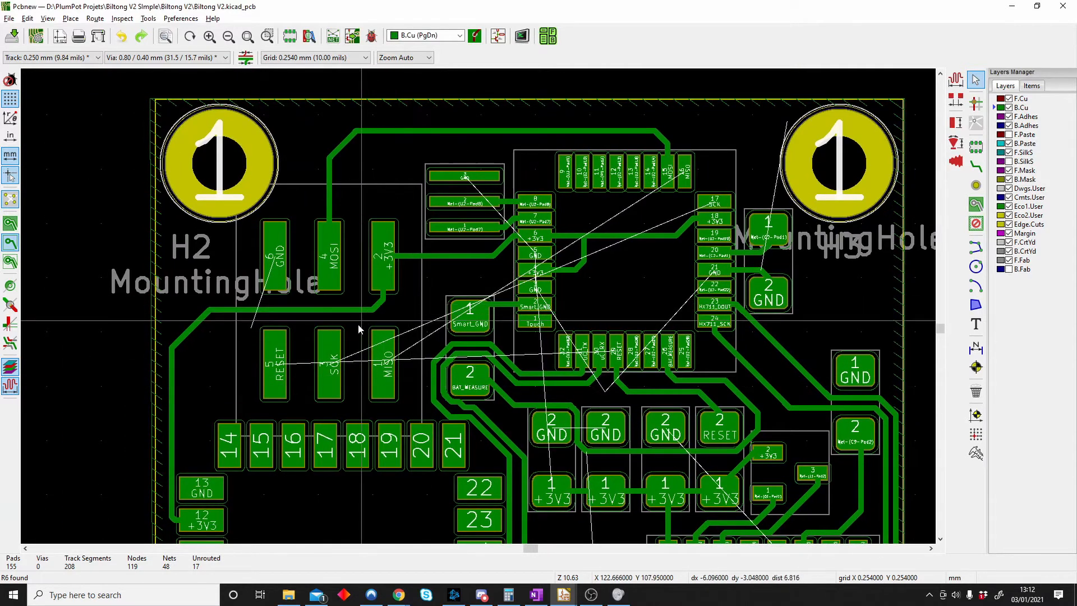
mouse_move(209, 529)
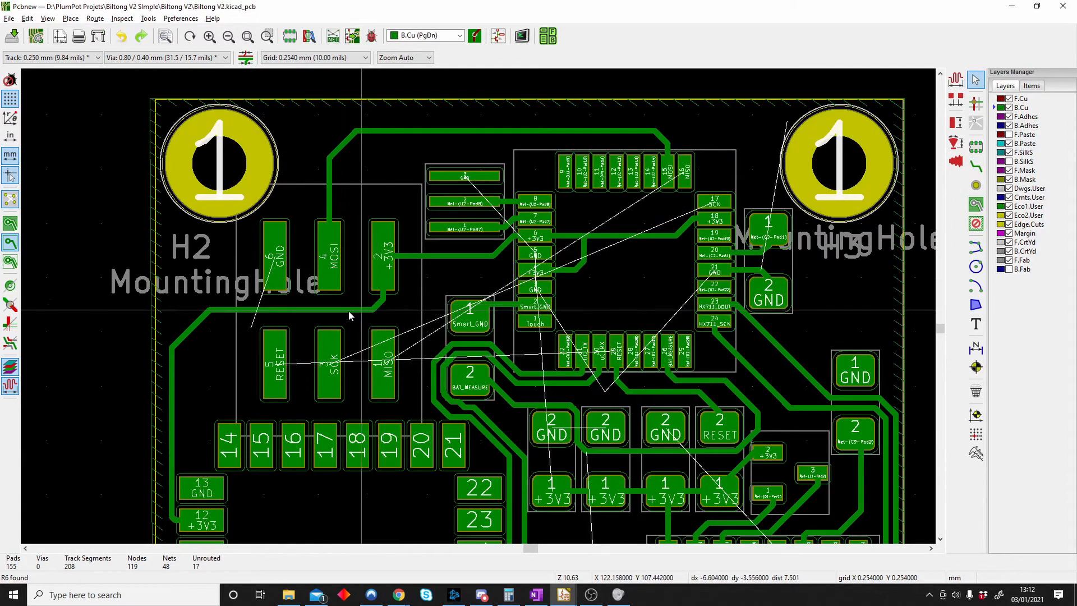
mouse_move(155, 390)
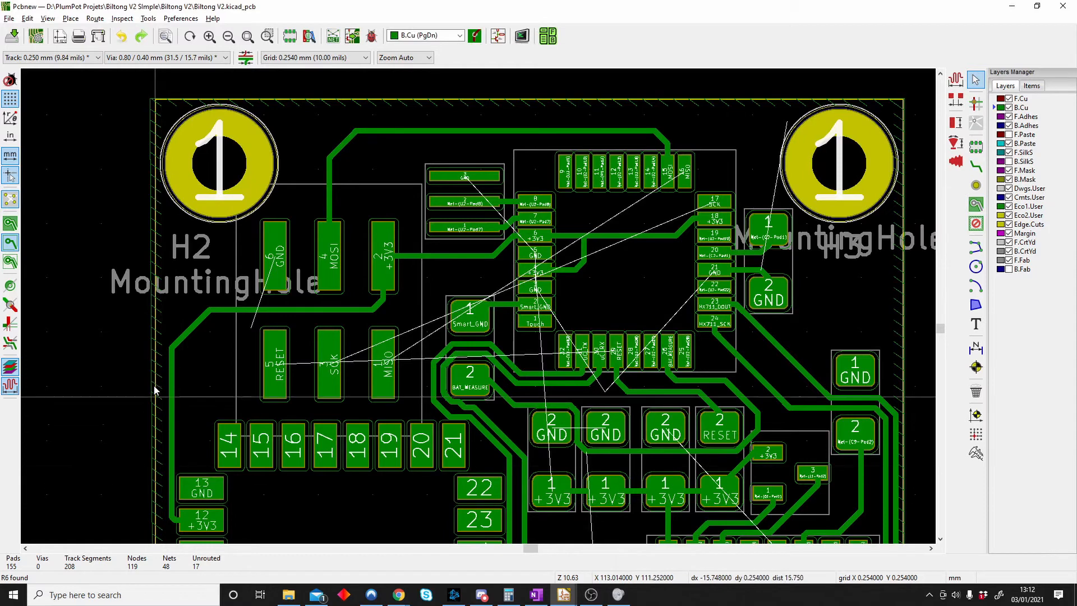
mouse_move(311, 317)
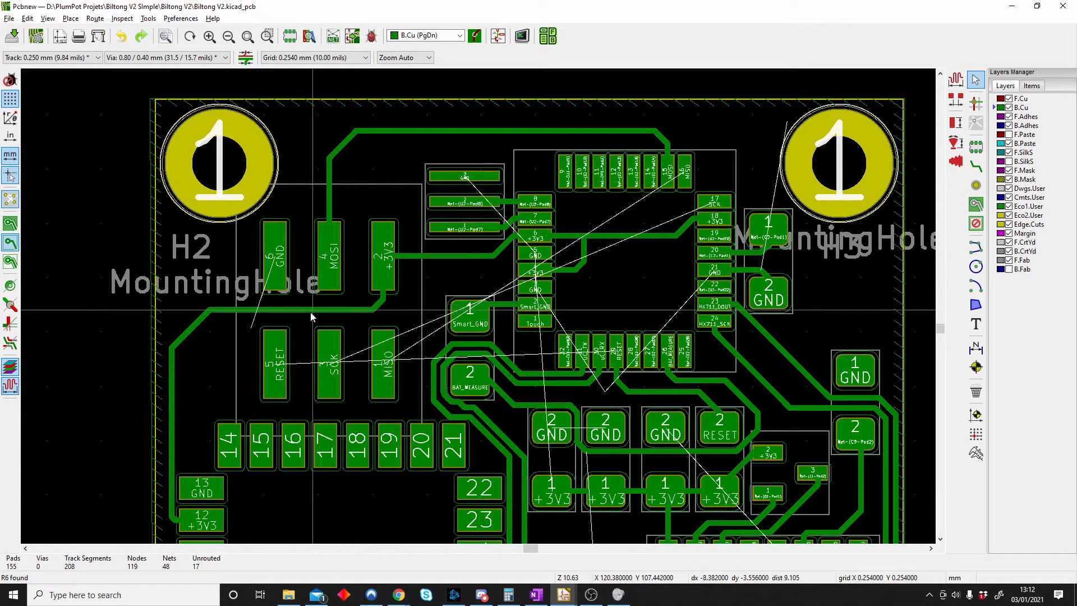
click(289, 310)
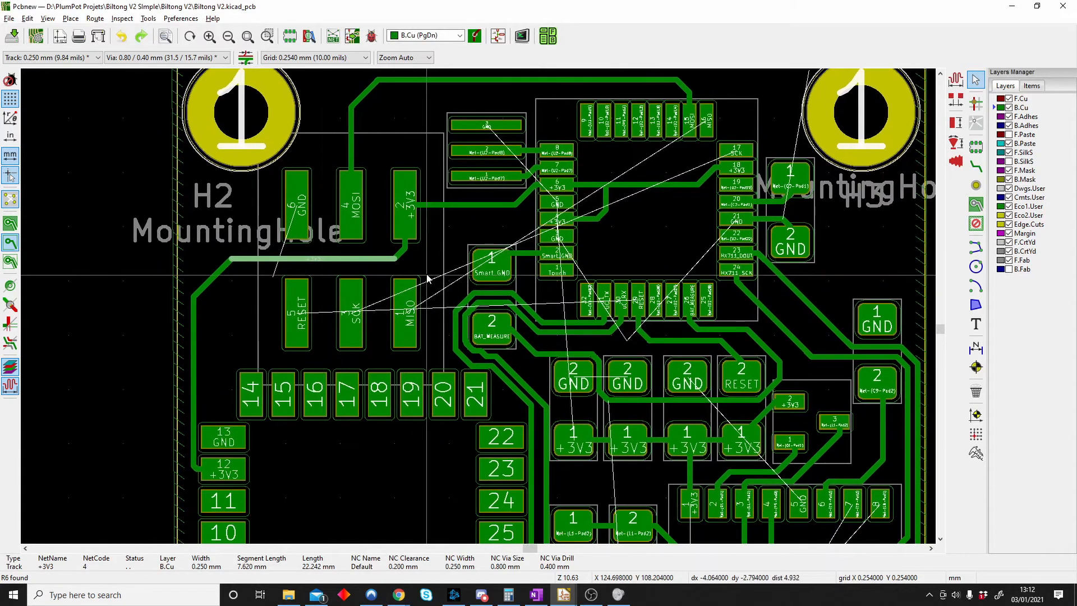
mouse_move(429, 267)
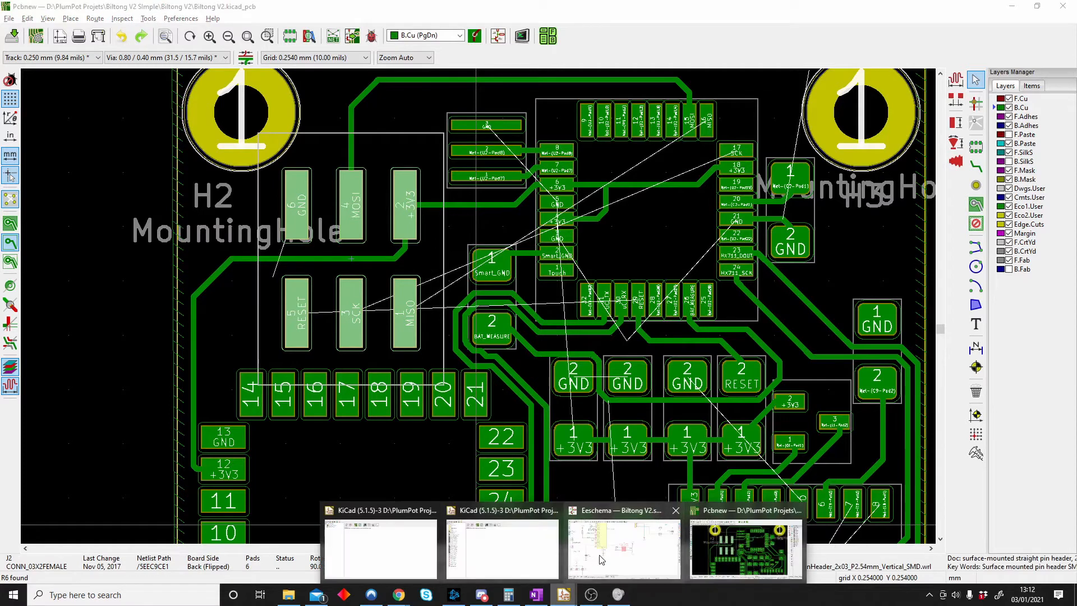
Step: In the schematic, give the new resistor between J2 pin 2 and +3.3V value 0R and a 1206 footprint
click(623, 550)
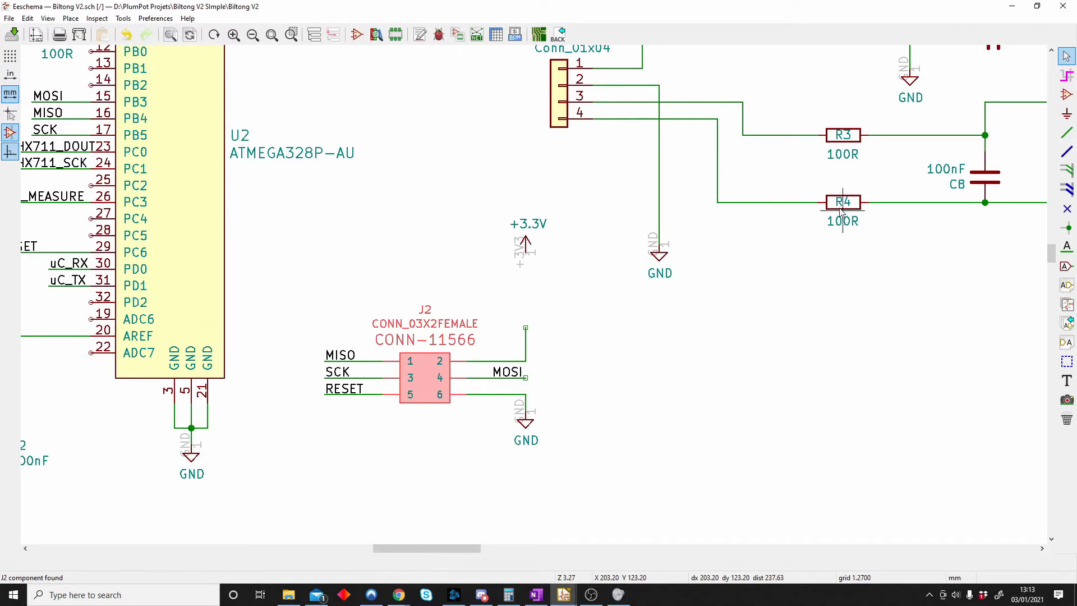
mouse_move(799, 298)
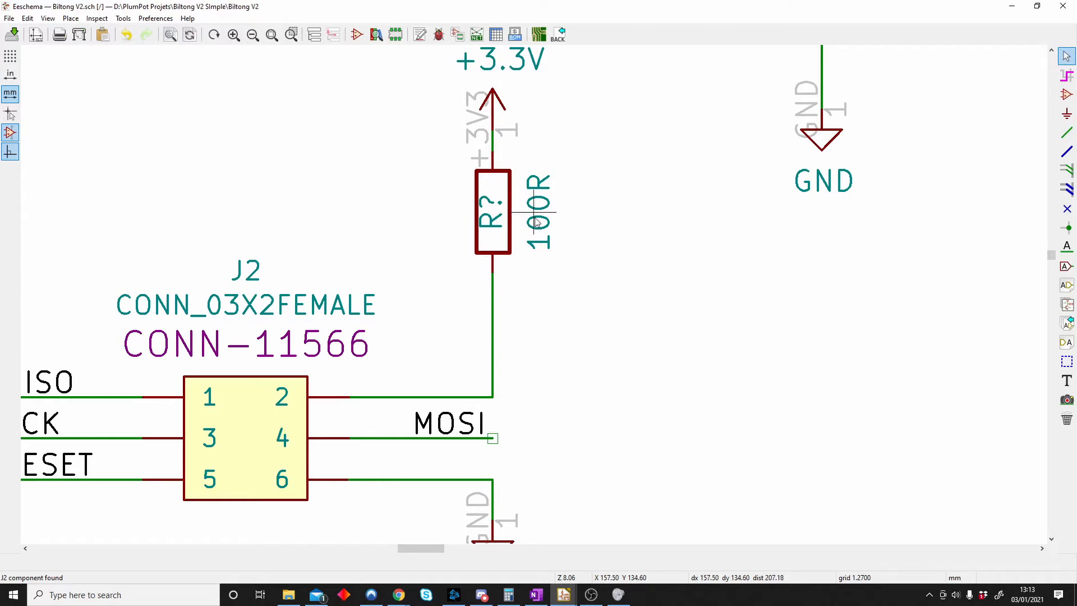
double_click(537, 220)
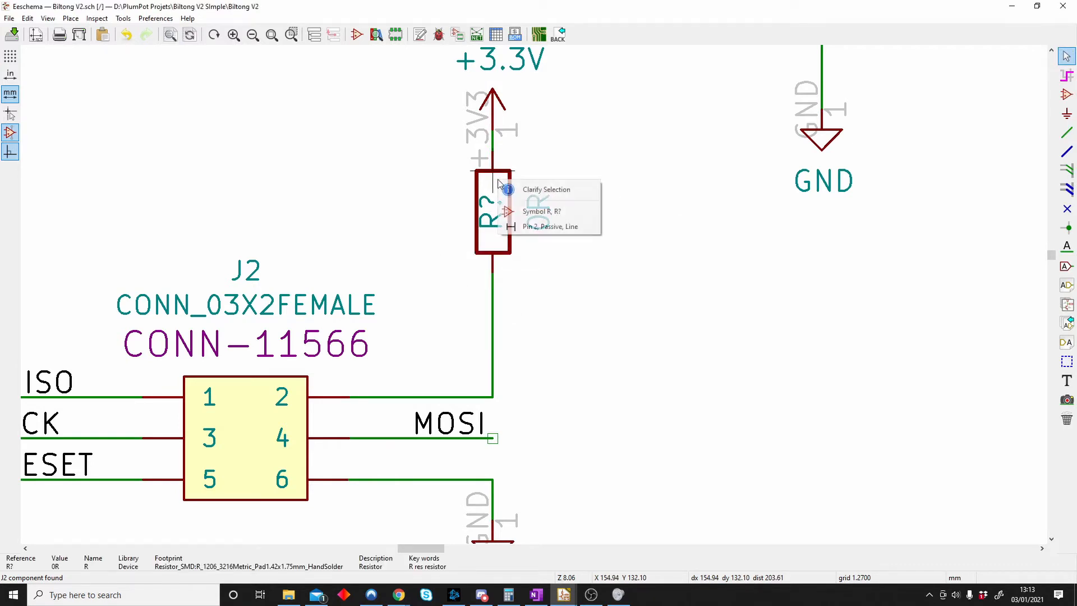
click(542, 210)
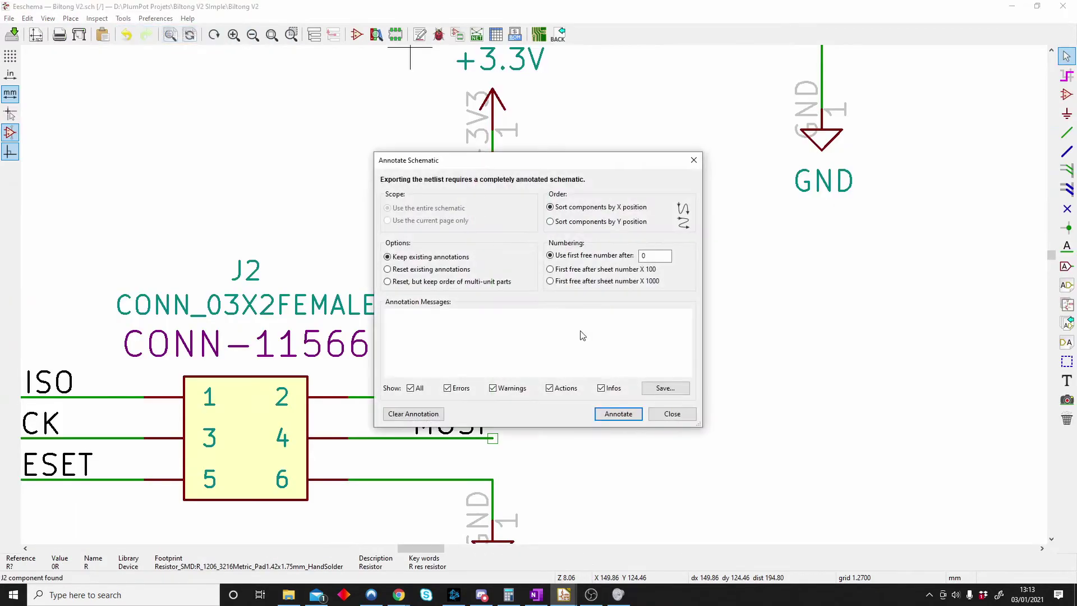
Step: Dismiss Annotate and run Update PCB from Schematic to send R9 to the board
click(122, 19)
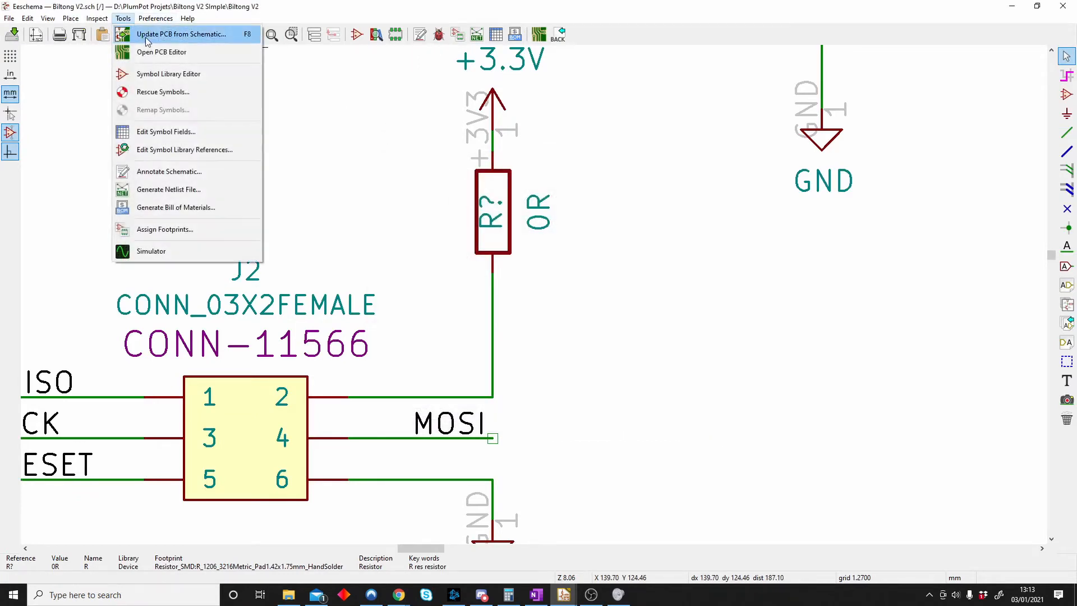
click(169, 171)
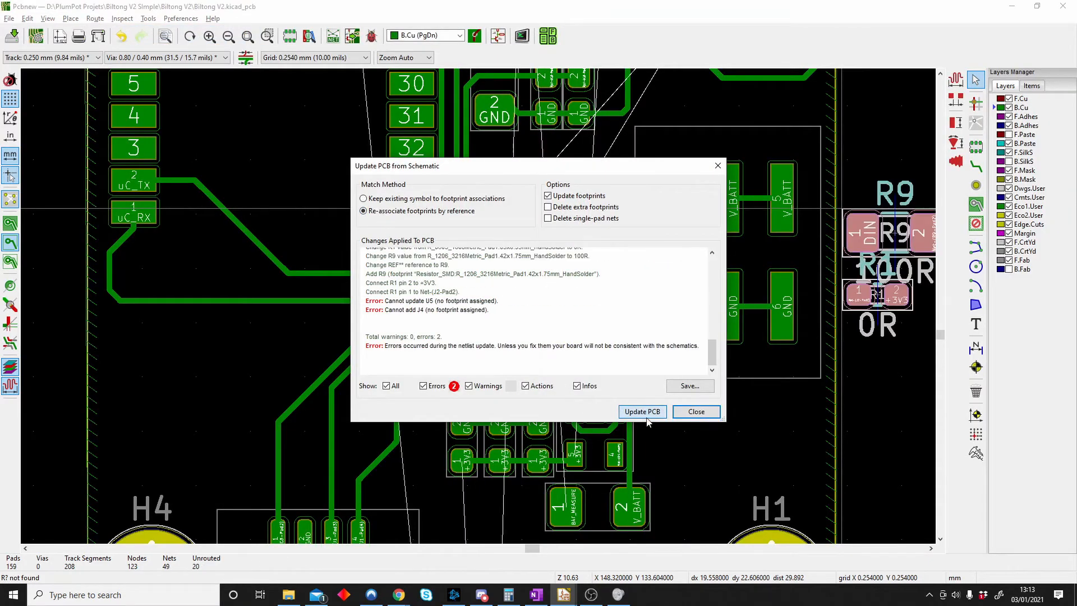
Step: Apply the schematic update so the new 0R resistor footprint lands on the board beside J2
click(696, 410)
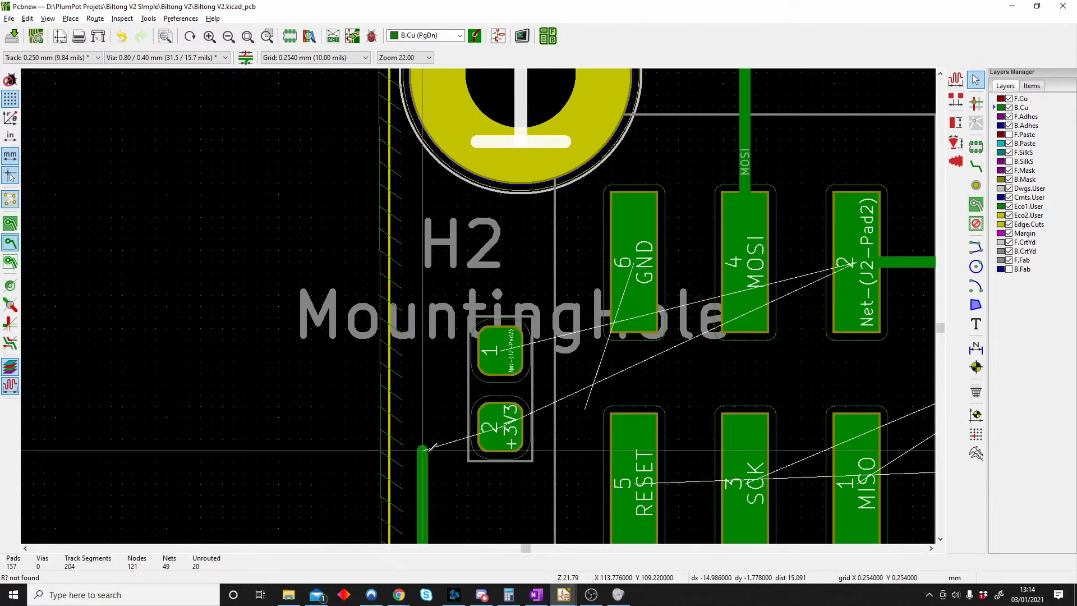
Step: Route a track from the 0R resistor's pad 1 to J2 header pad 2
click(616, 347)
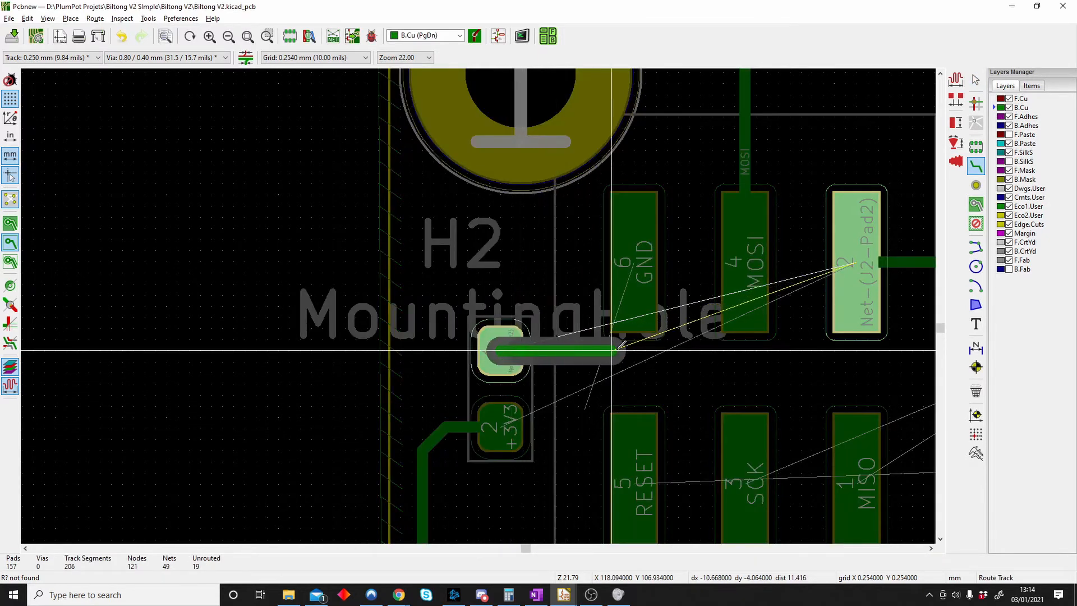
click(845, 275)
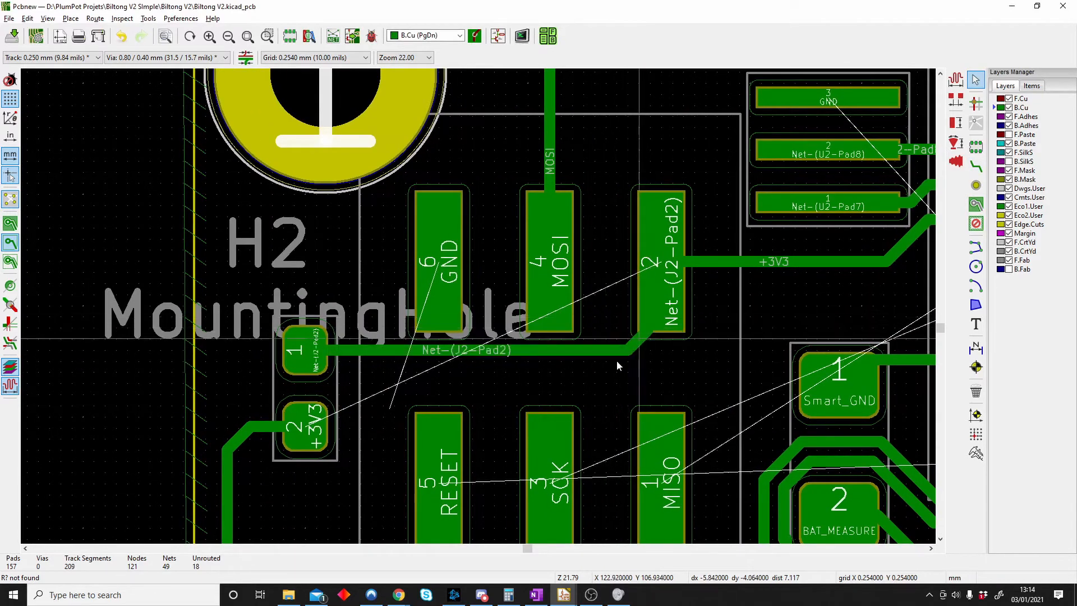
Step: Re-route the SCK line from its pad along the board's top edge around the resistor to U2
click(522, 388)
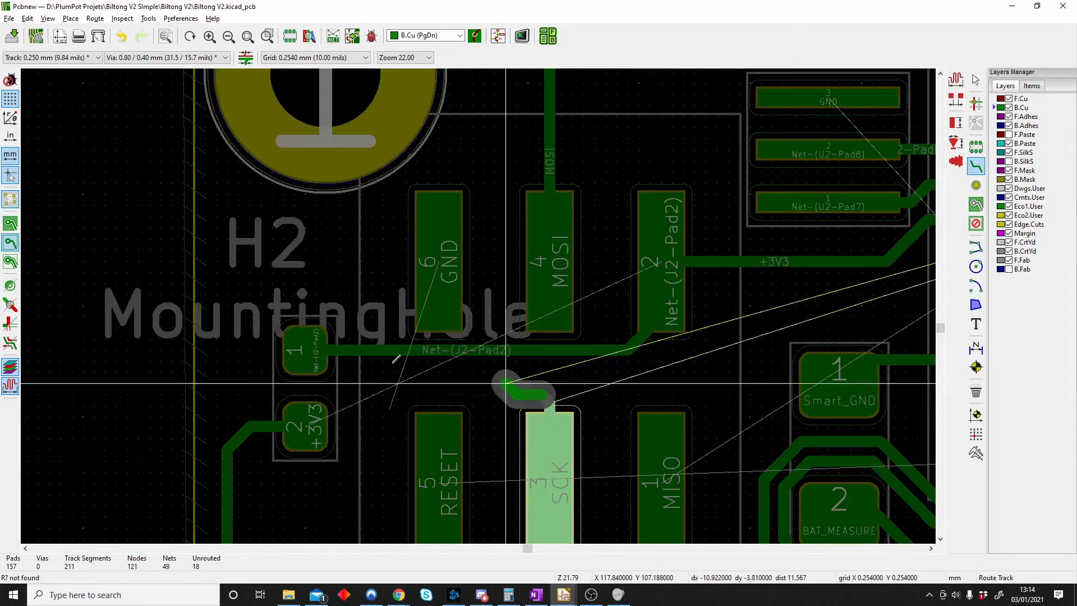
click(269, 310)
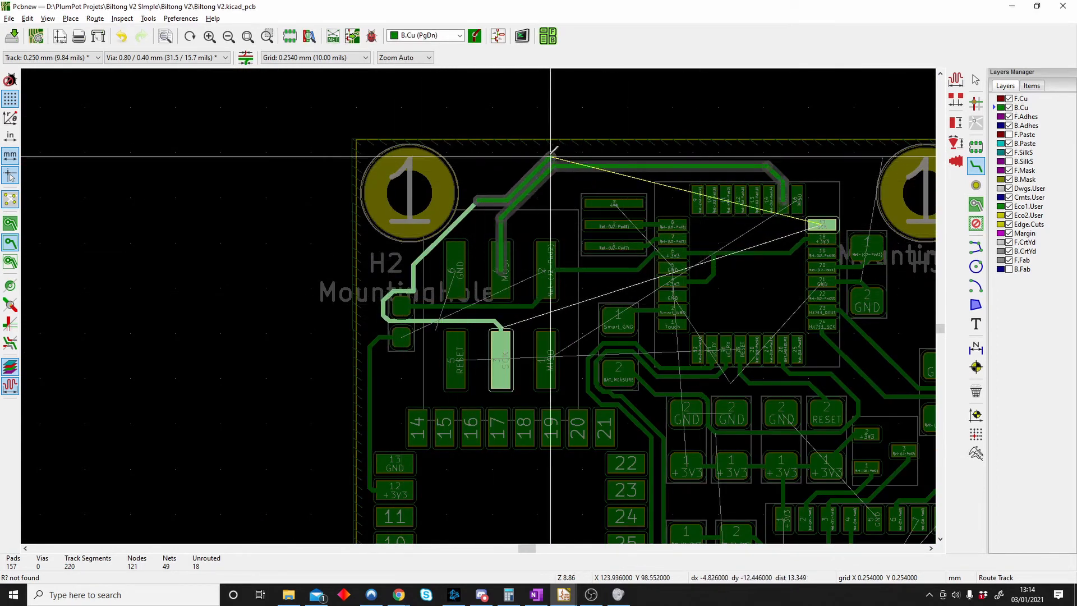
click(823, 182)
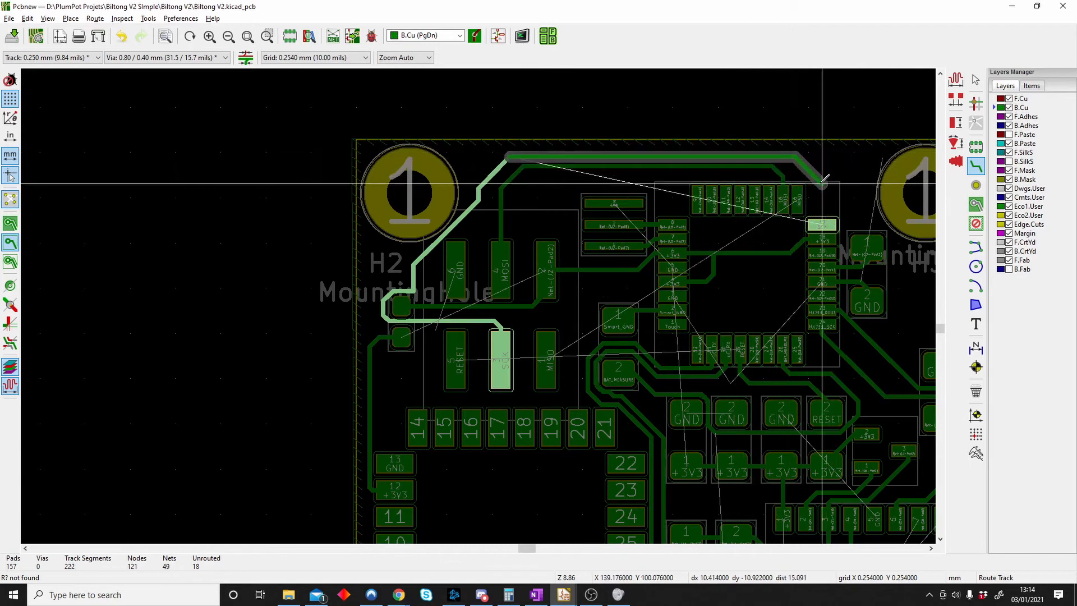
scroll(down, 3)
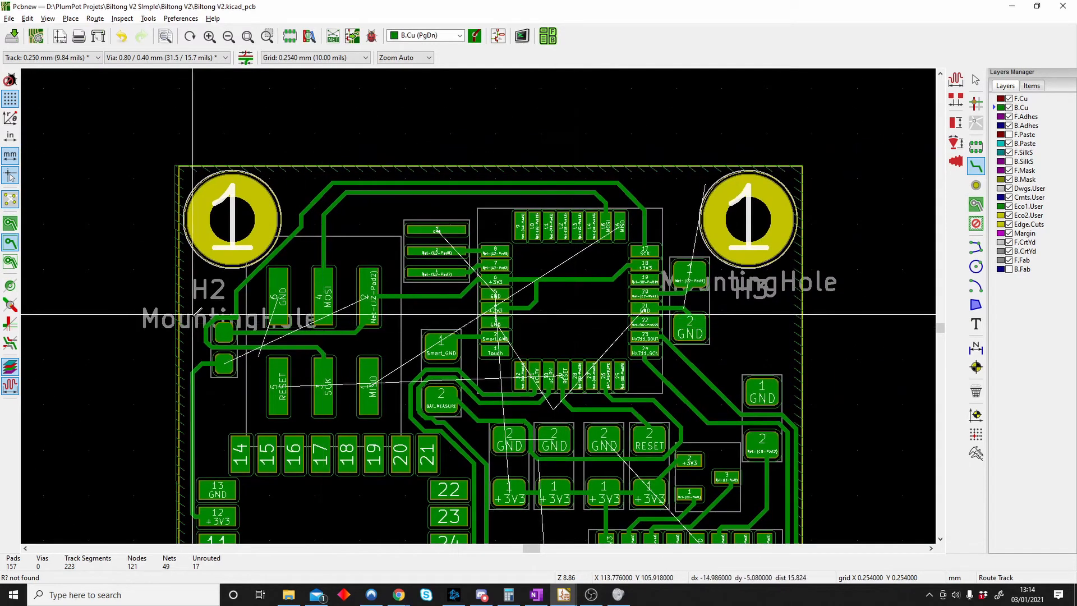
scroll(up, 3)
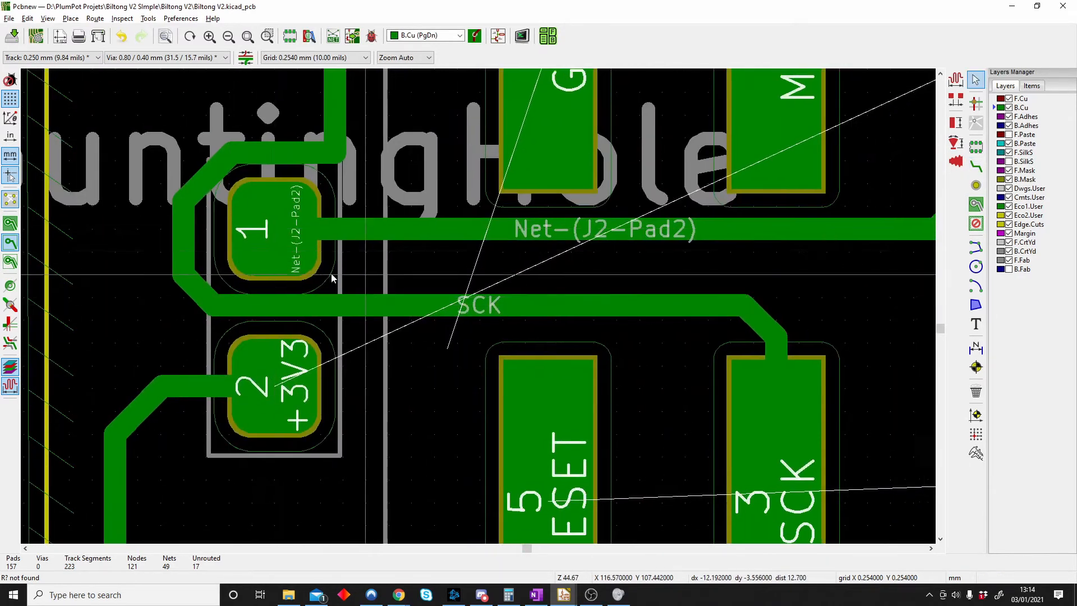
scroll(down, 3)
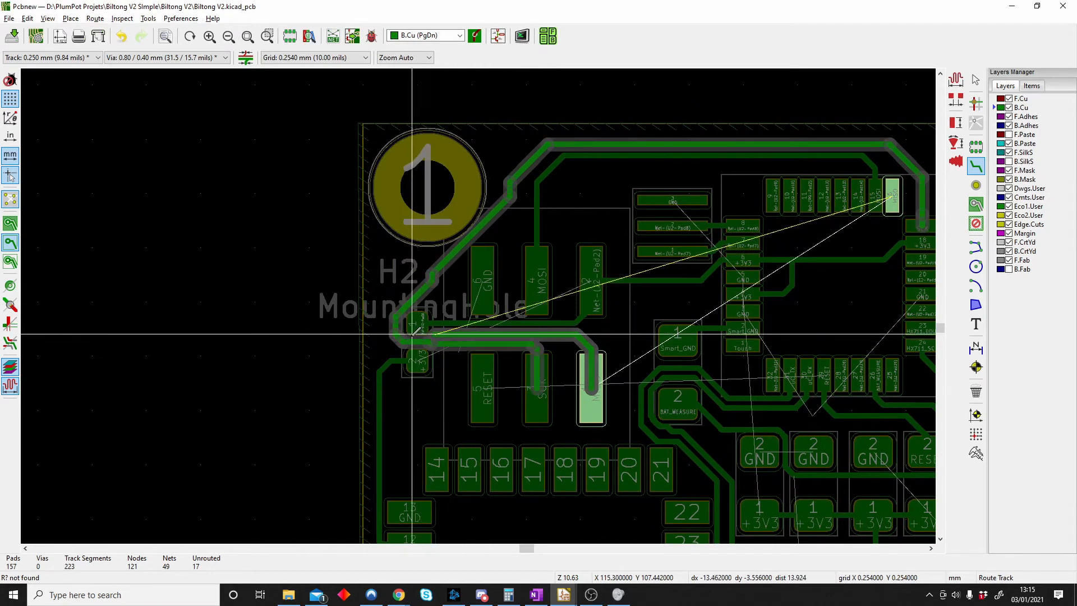
click(417, 350)
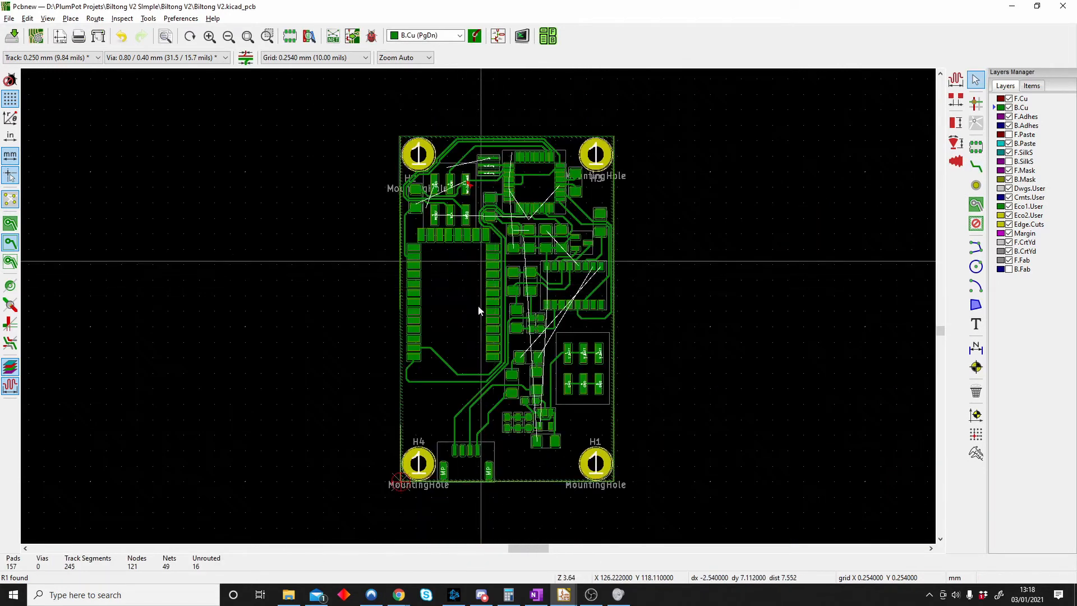
scroll(up, 3)
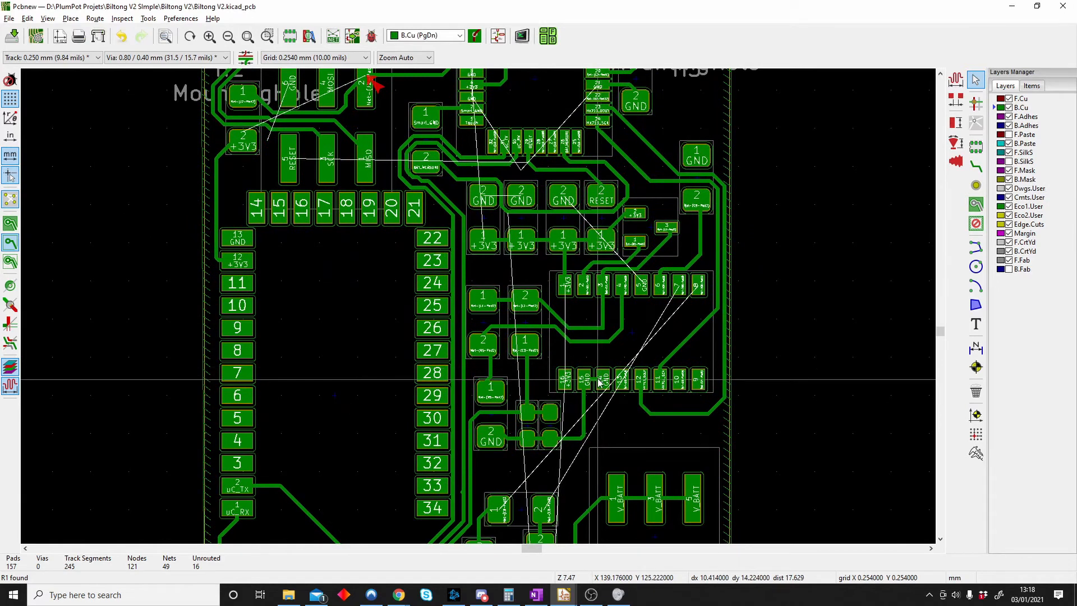
scroll(down, 3)
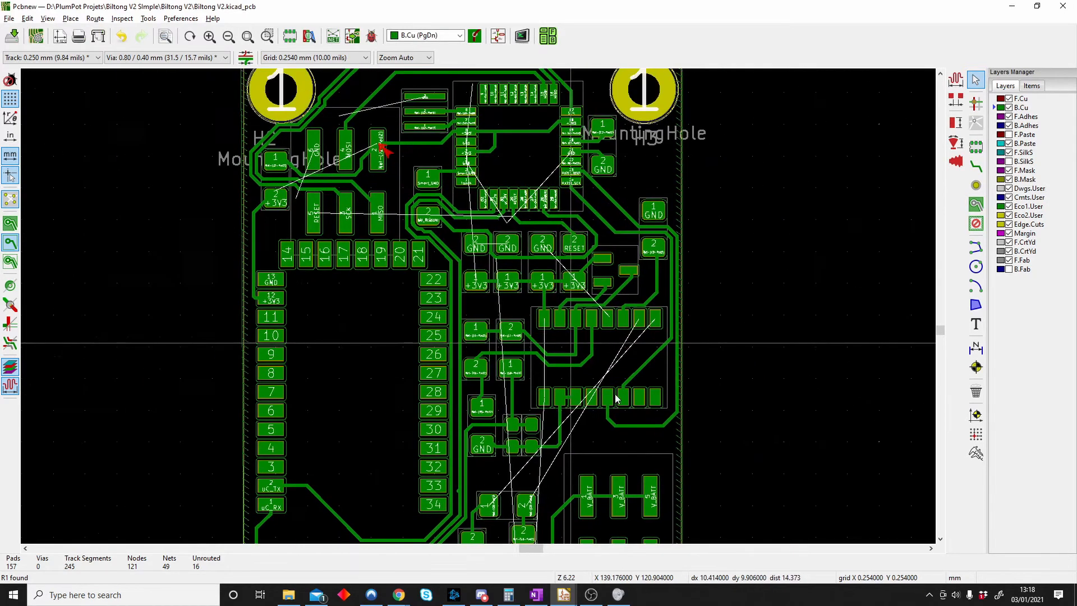
scroll(down, 3)
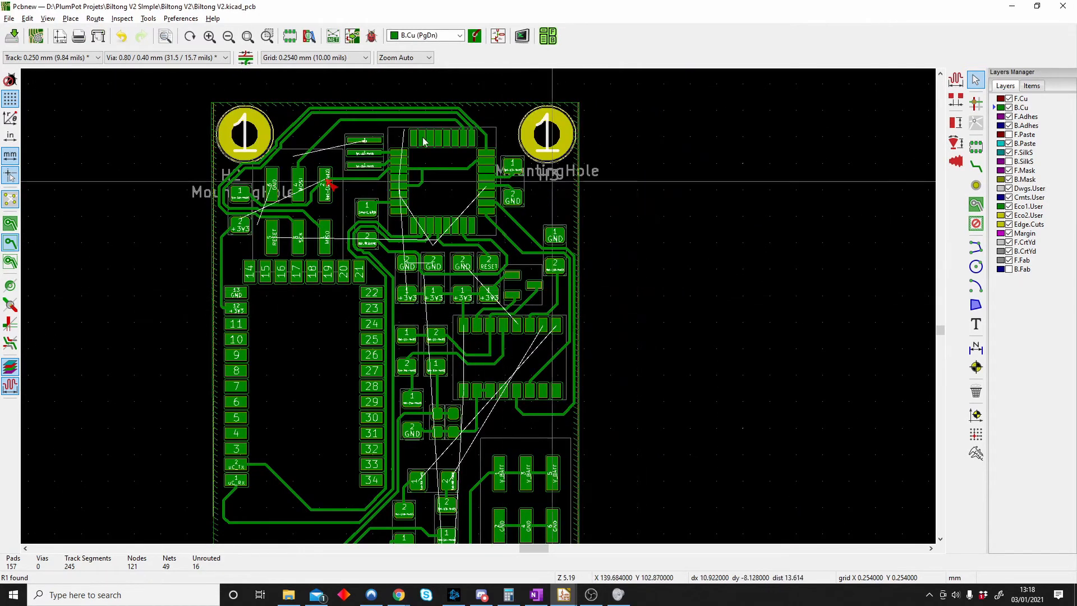
mouse_move(264, 152)
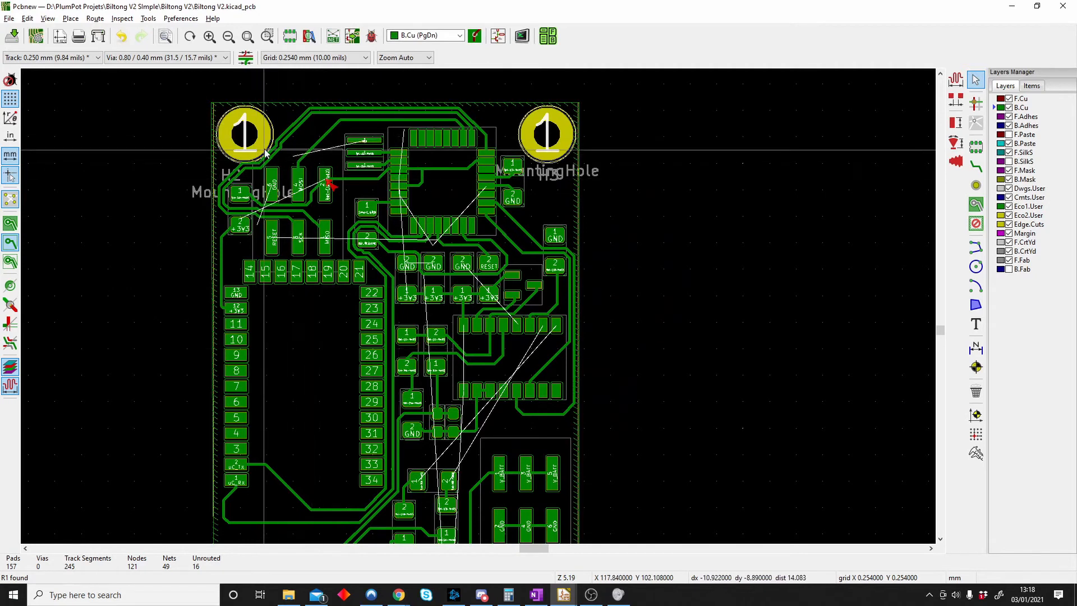